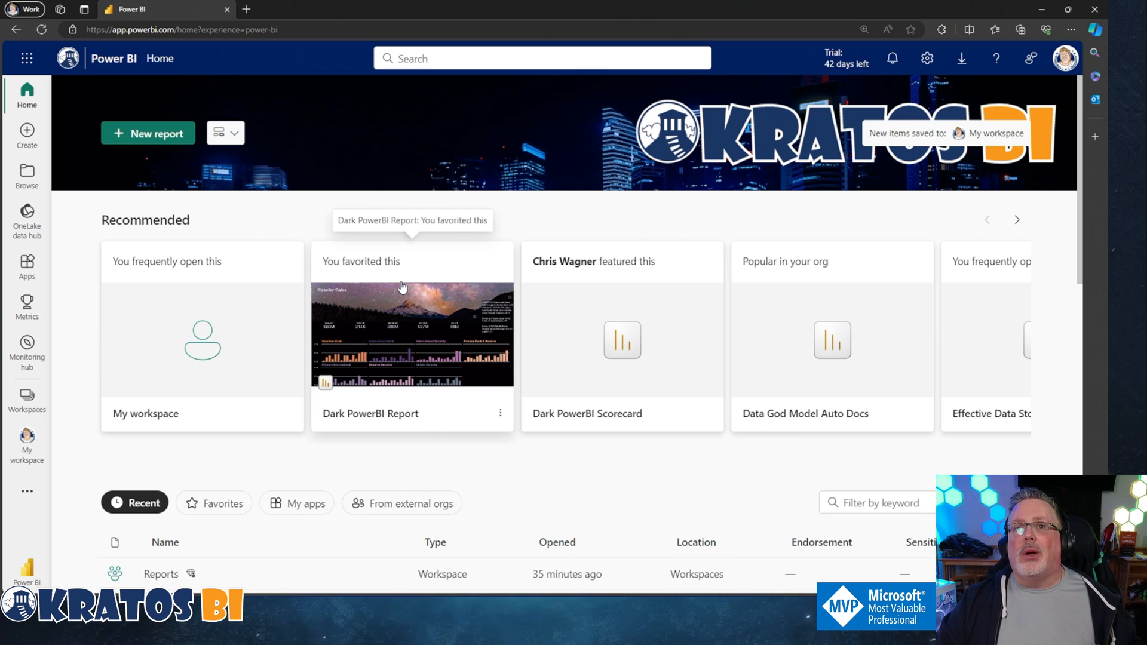
mouse_move(142, 314)
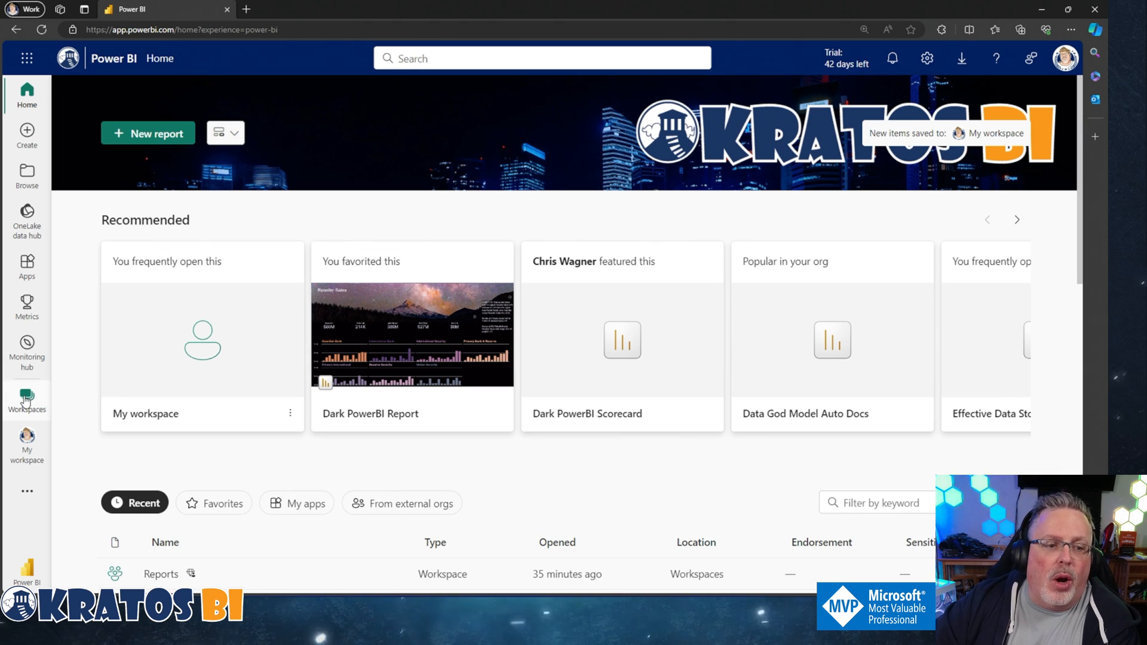
- From the Workspaces list, find and enter the Learn Live Demo workspace
left_click(27, 400)
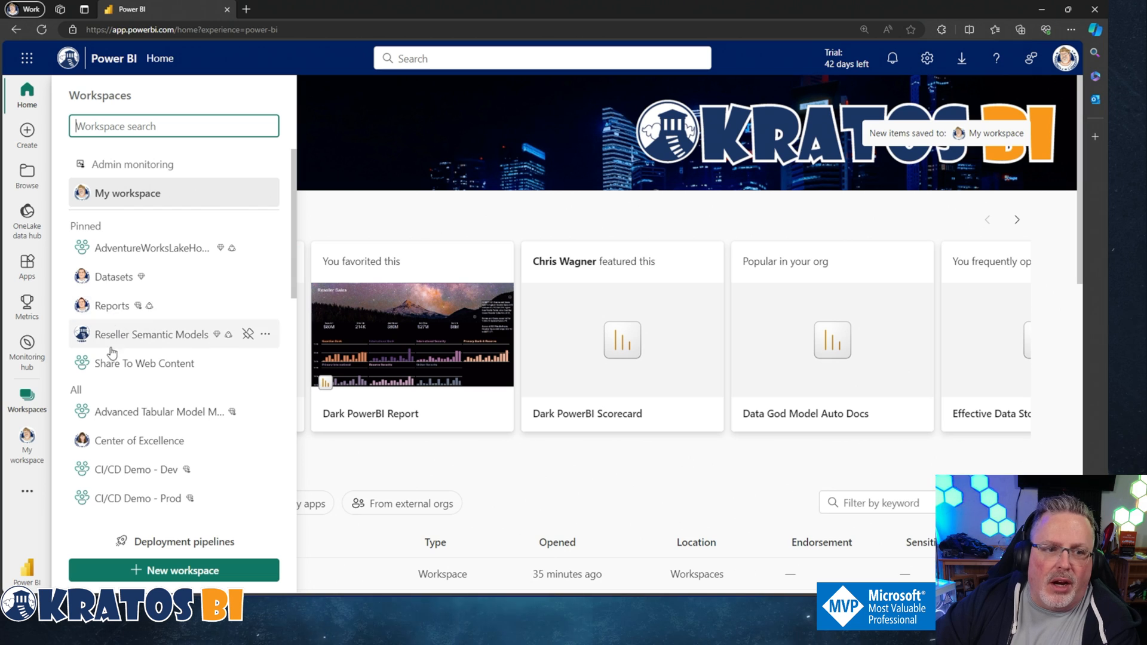
scroll("down", 3)
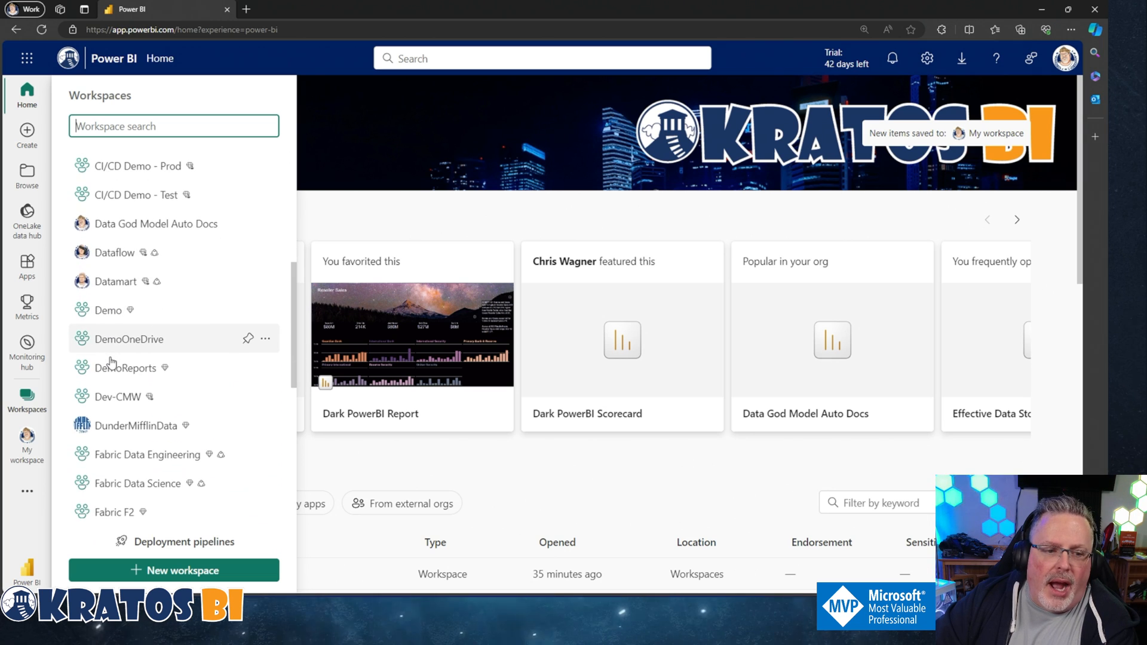
scroll("down", 3)
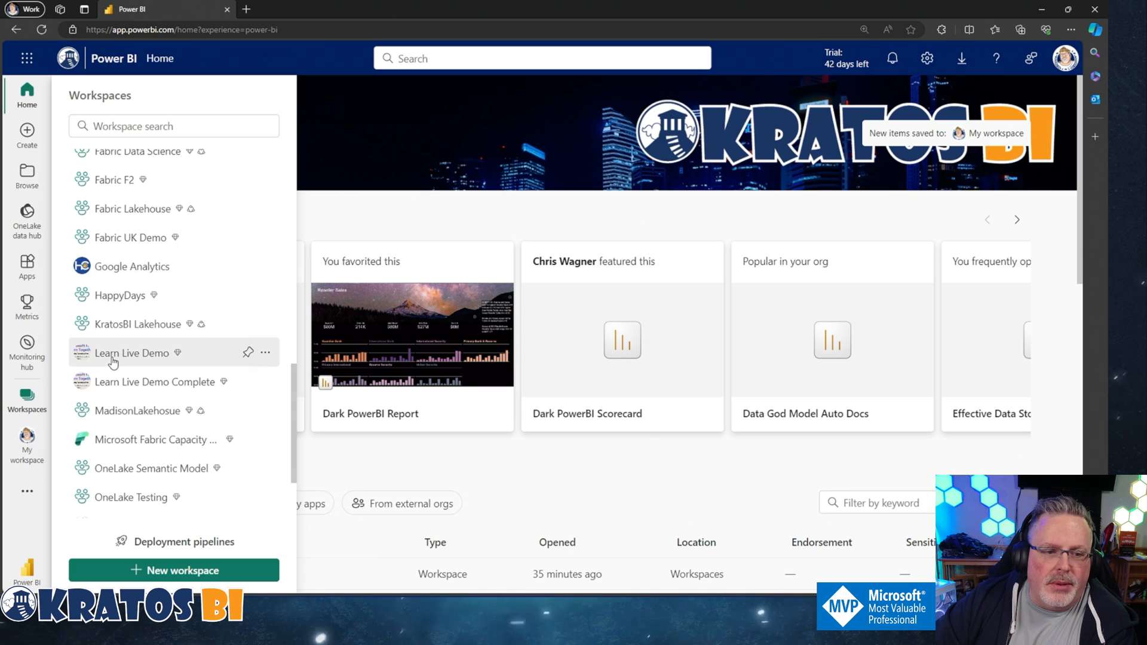
left_click(132, 352)
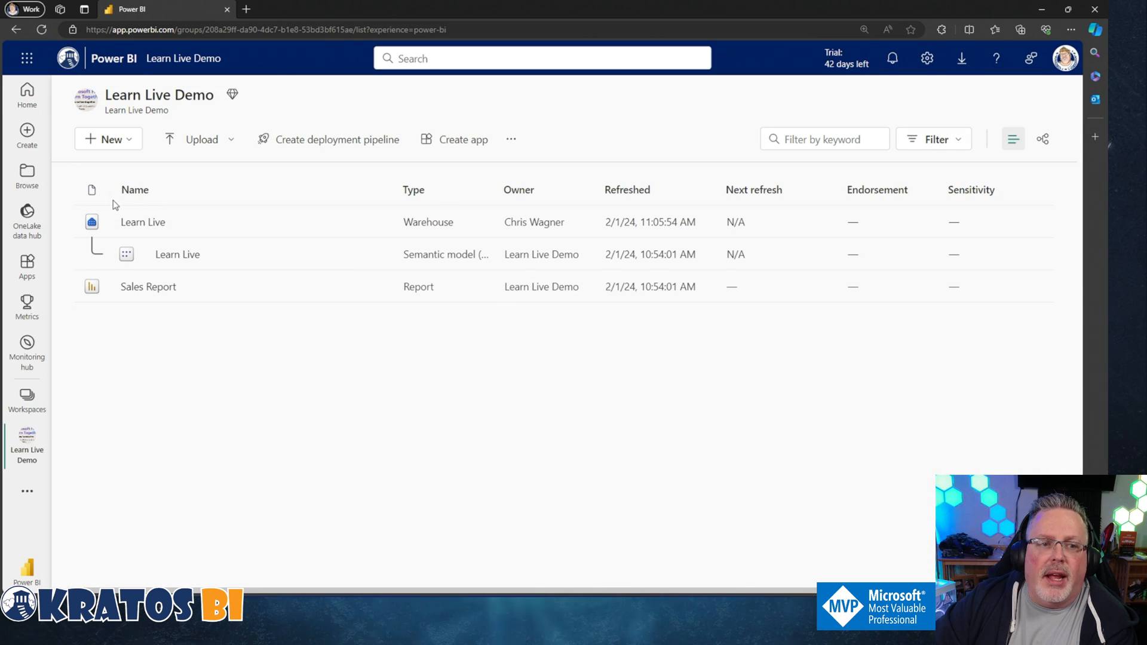
mouse_move(173, 115)
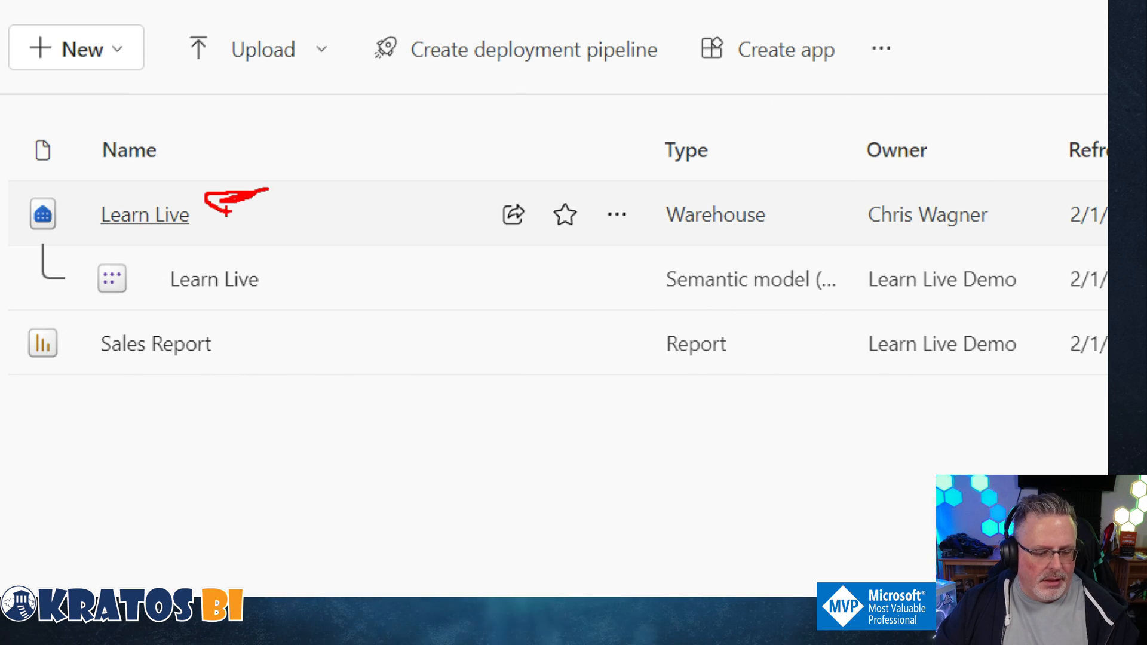
- Enter the Learn Live warehouse from the workspace item list, previewing DimCustomer
left_click(145, 214)
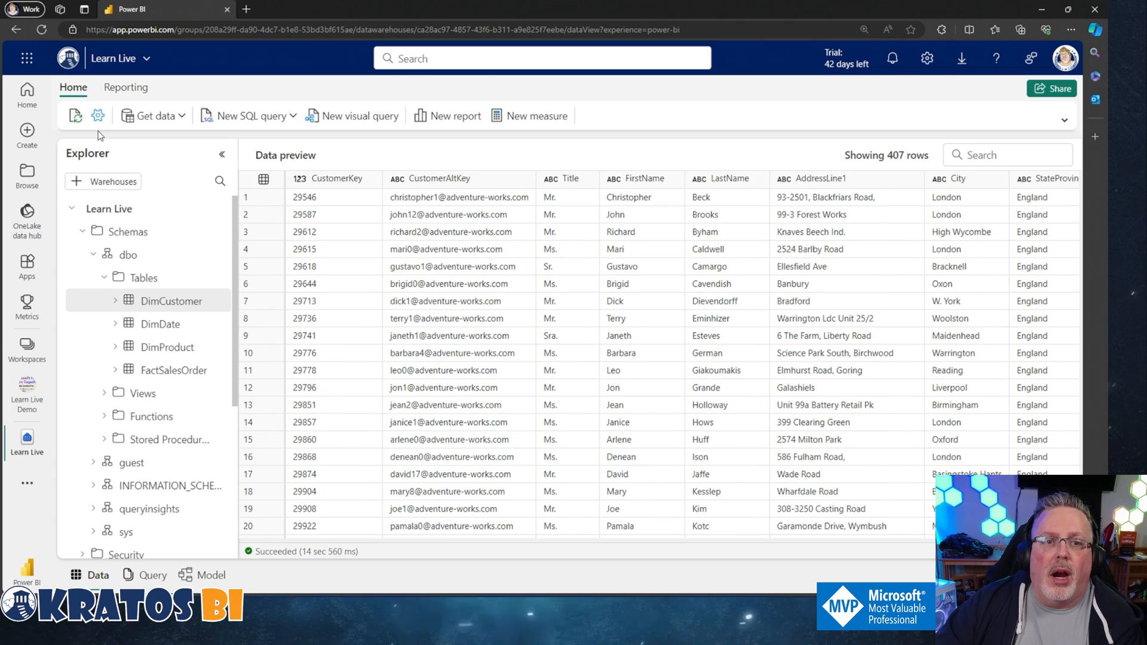
mouse_move(75, 118)
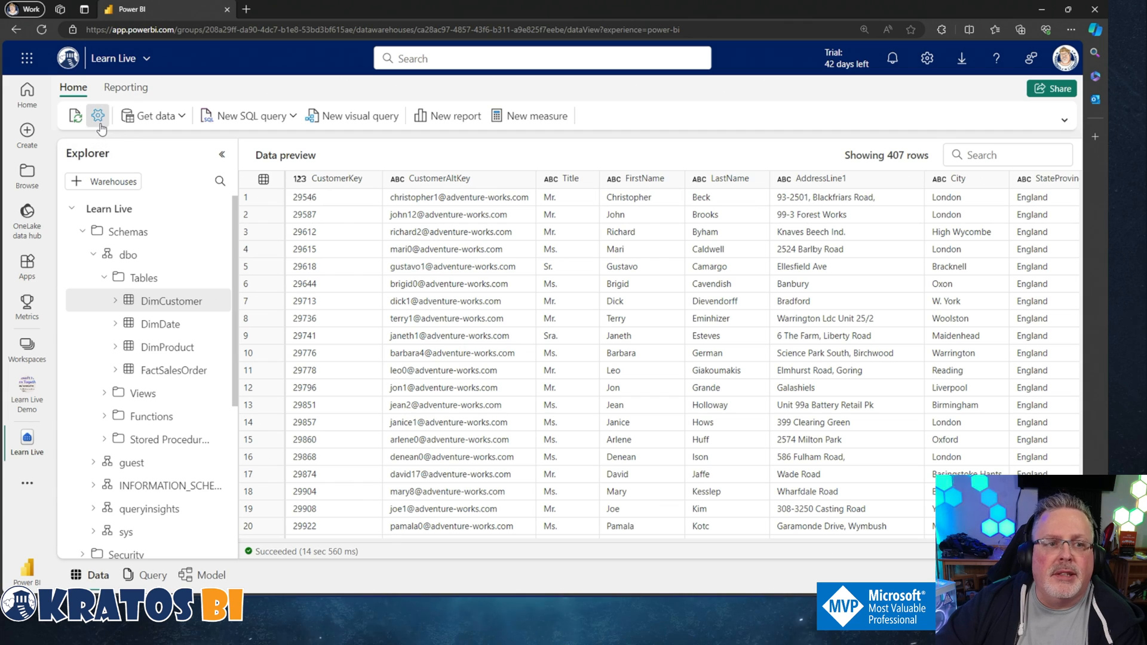
left_click(97, 116)
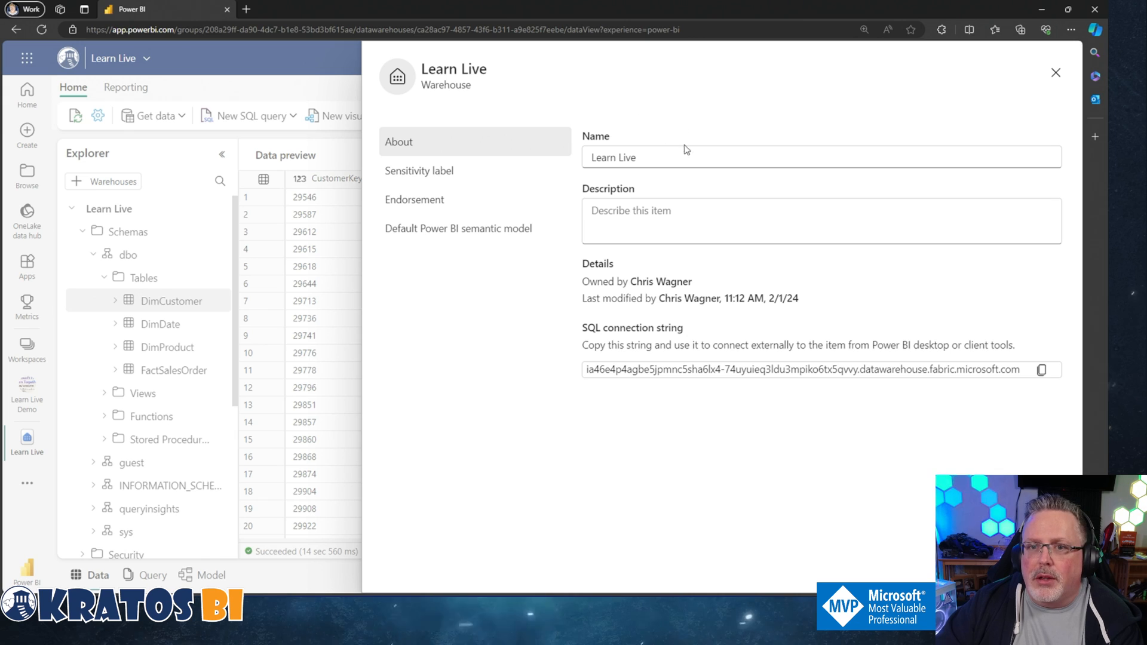
mouse_move(621, 204)
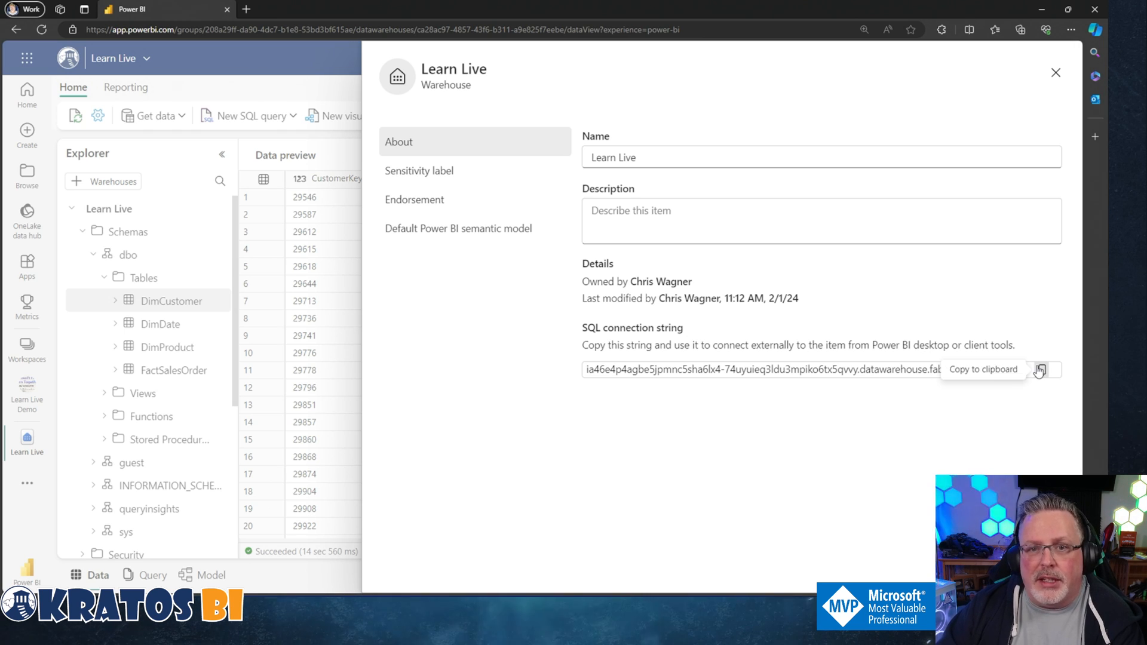
left_click(419, 171)
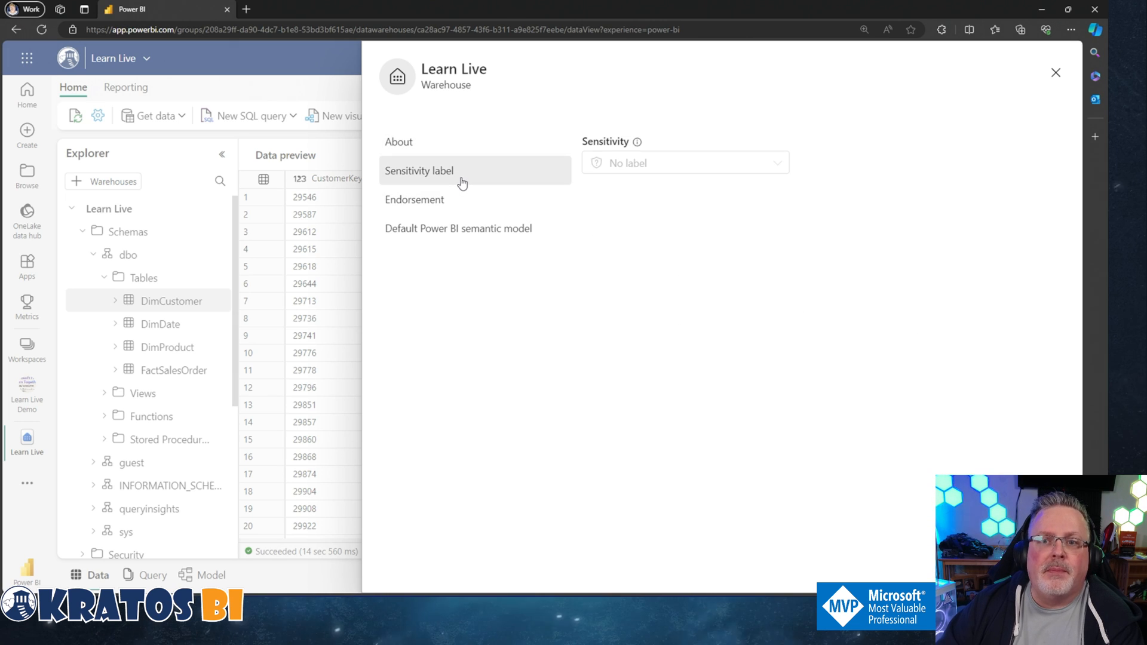
mouse_move(428, 208)
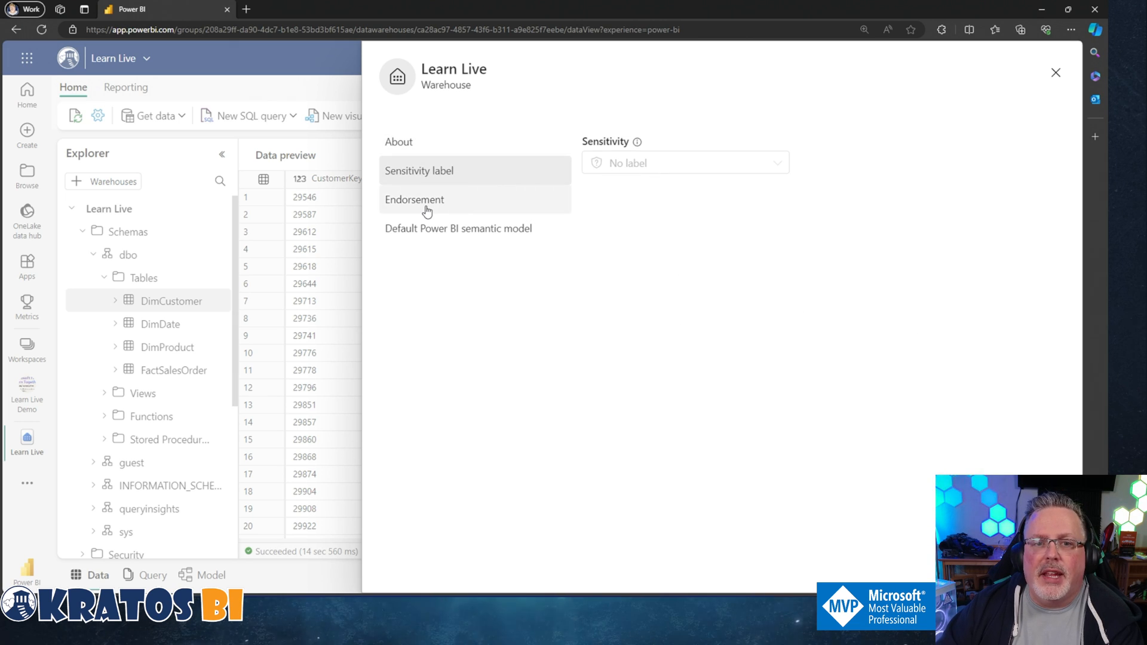
left_click(415, 200)
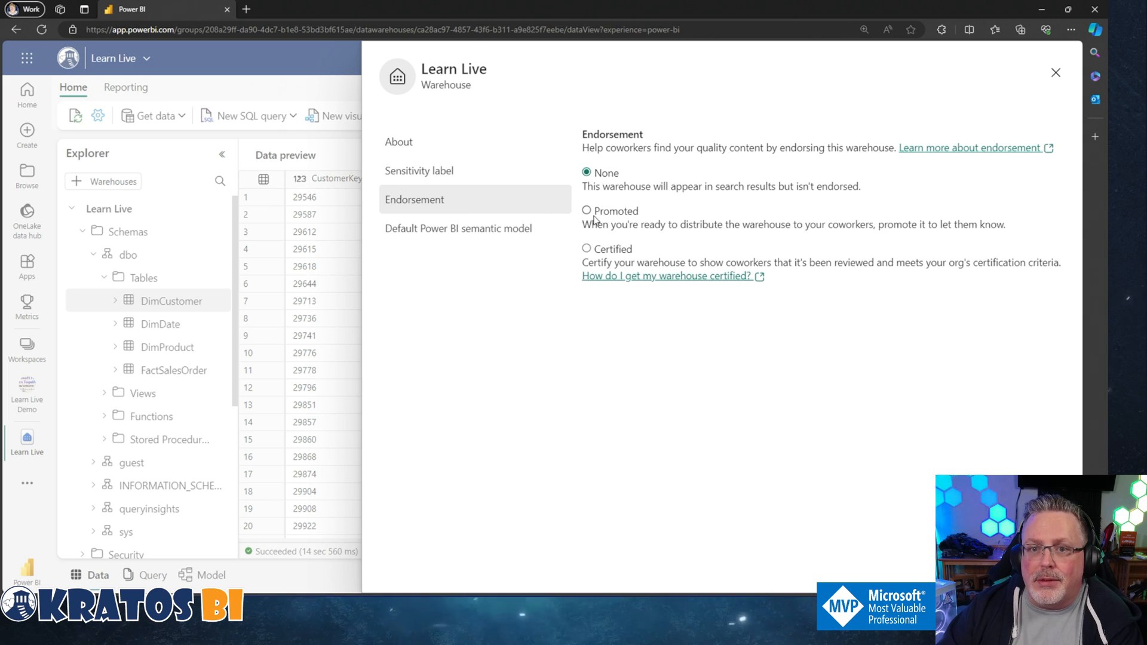
left_click(586, 249)
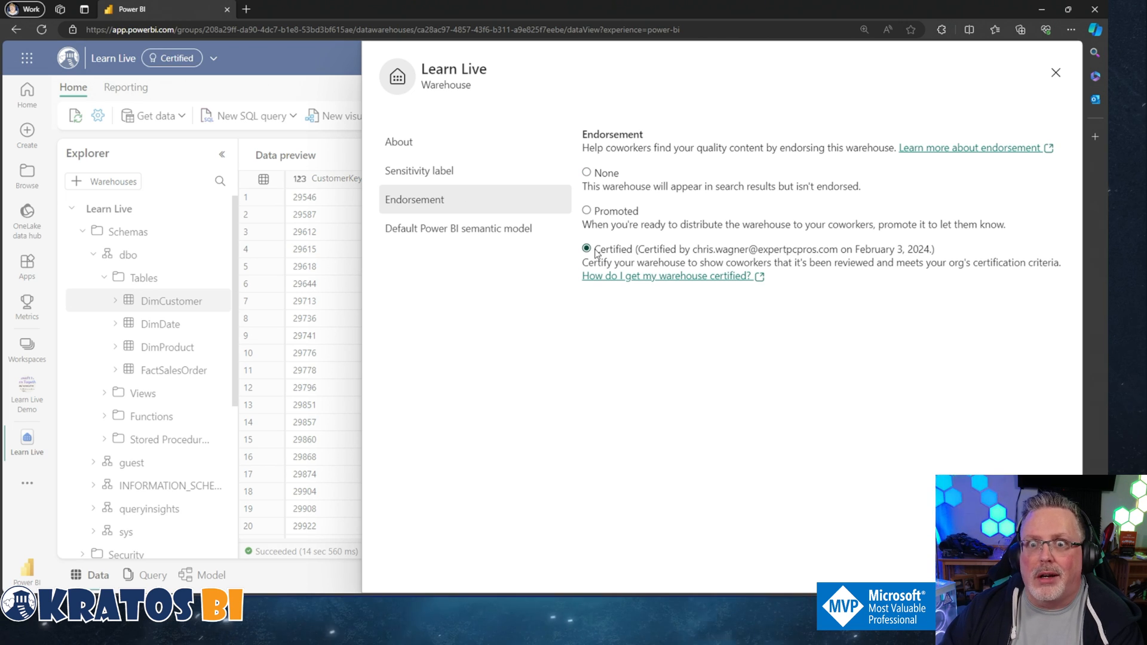
left_click(586, 173)
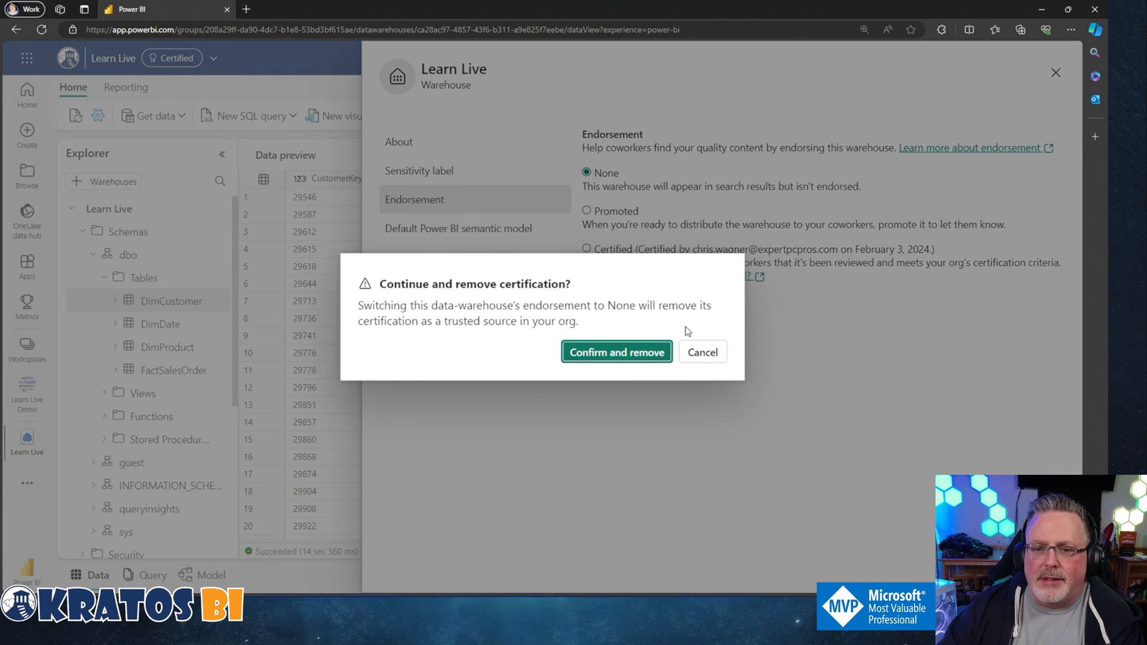
left_click(617, 352)
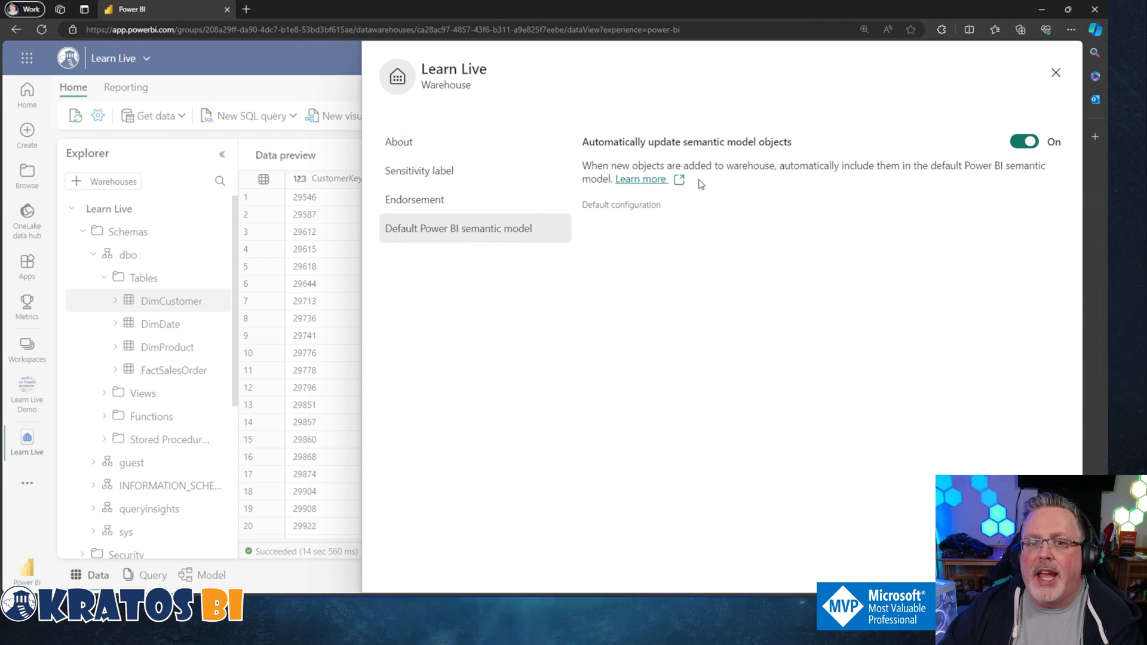
mouse_move(1055, 73)
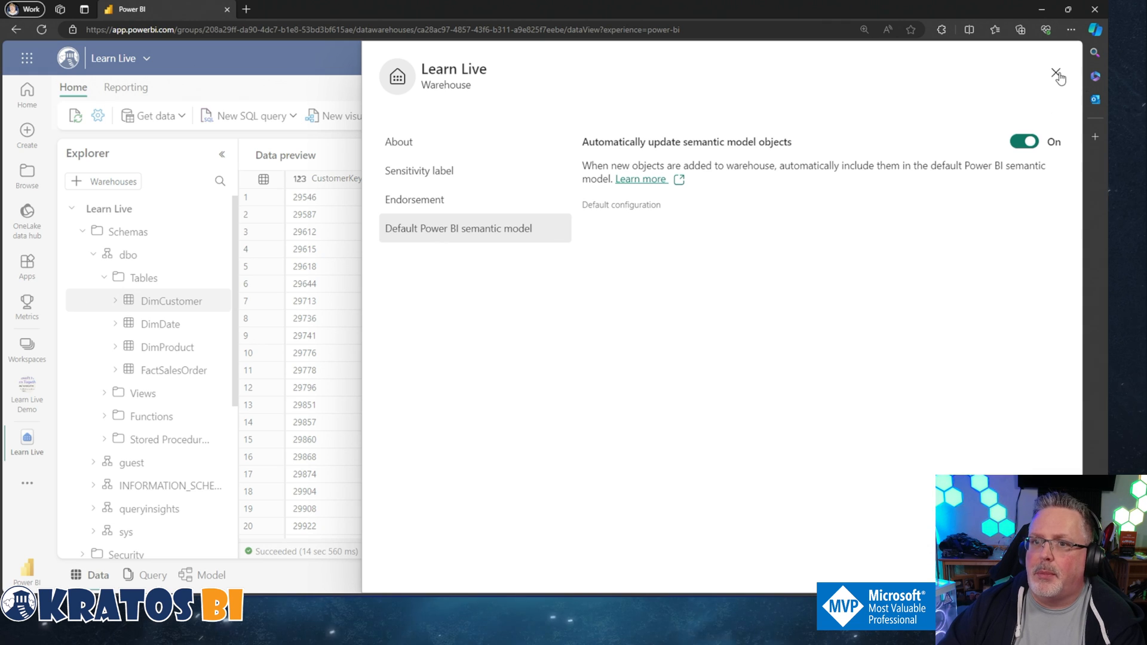
left_click(1058, 75)
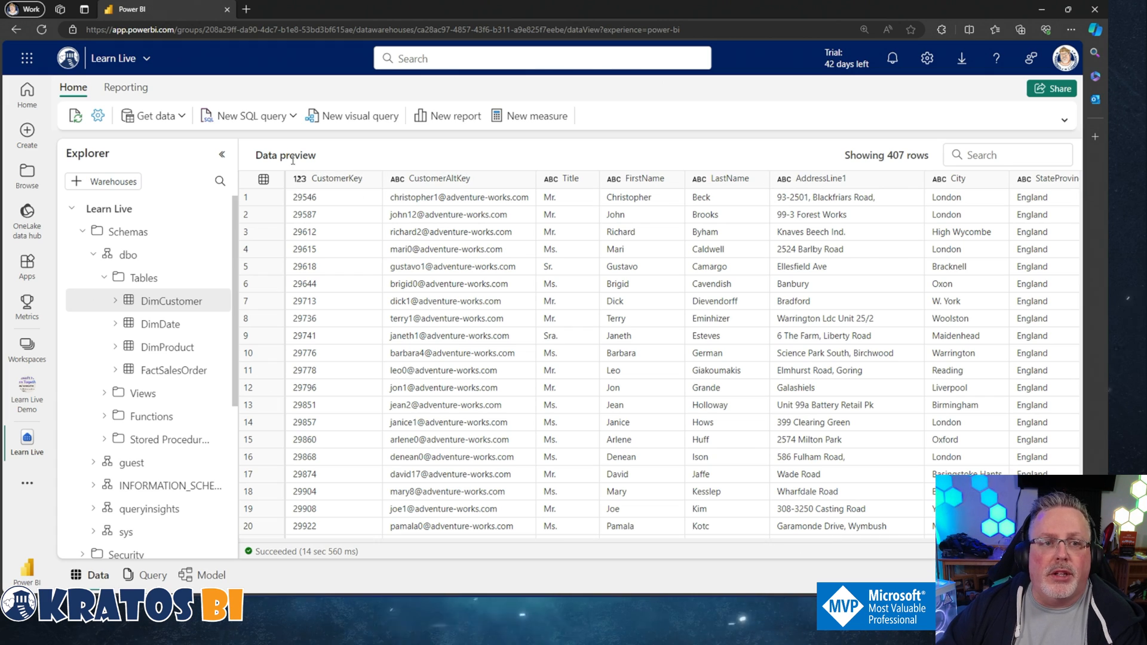
- Start a blank SQL query (SQL query 5) from the New SQL query dropdown
left_click(248, 116)
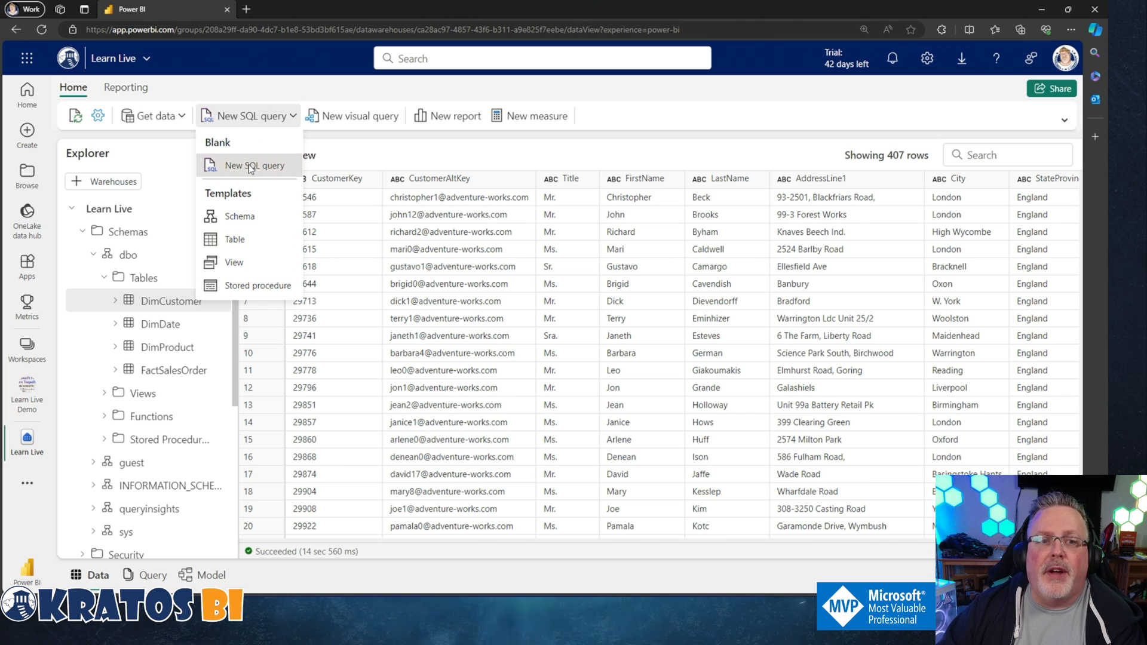
left_click(256, 165)
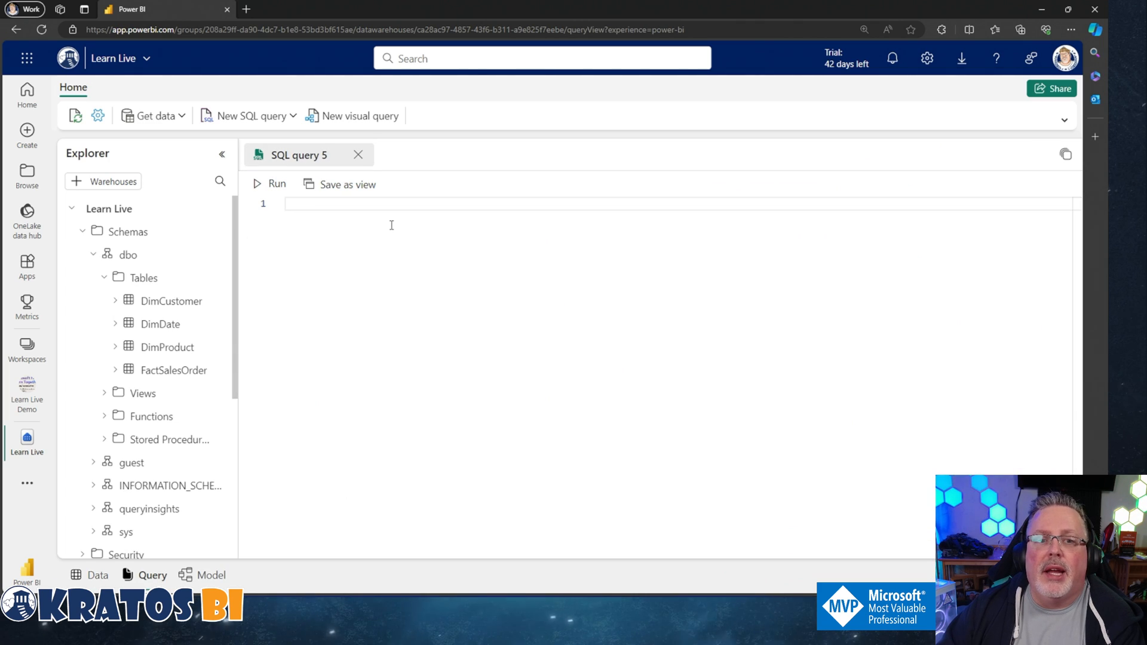
mouse_move(261, 236)
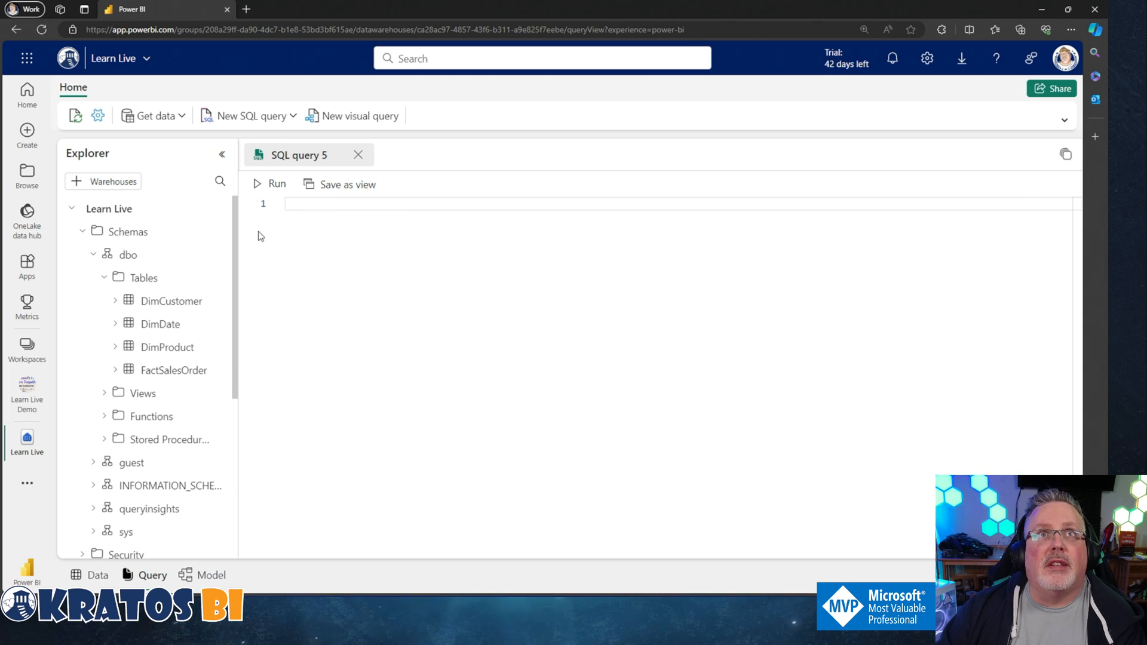
mouse_move(269, 222)
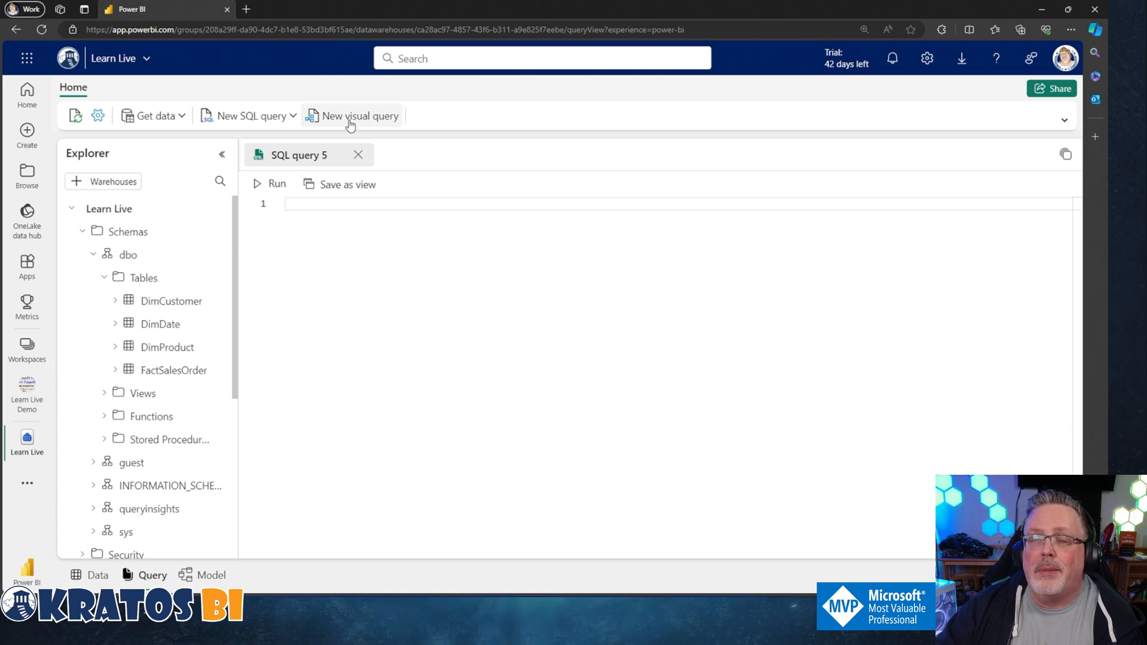
left_click(358, 116)
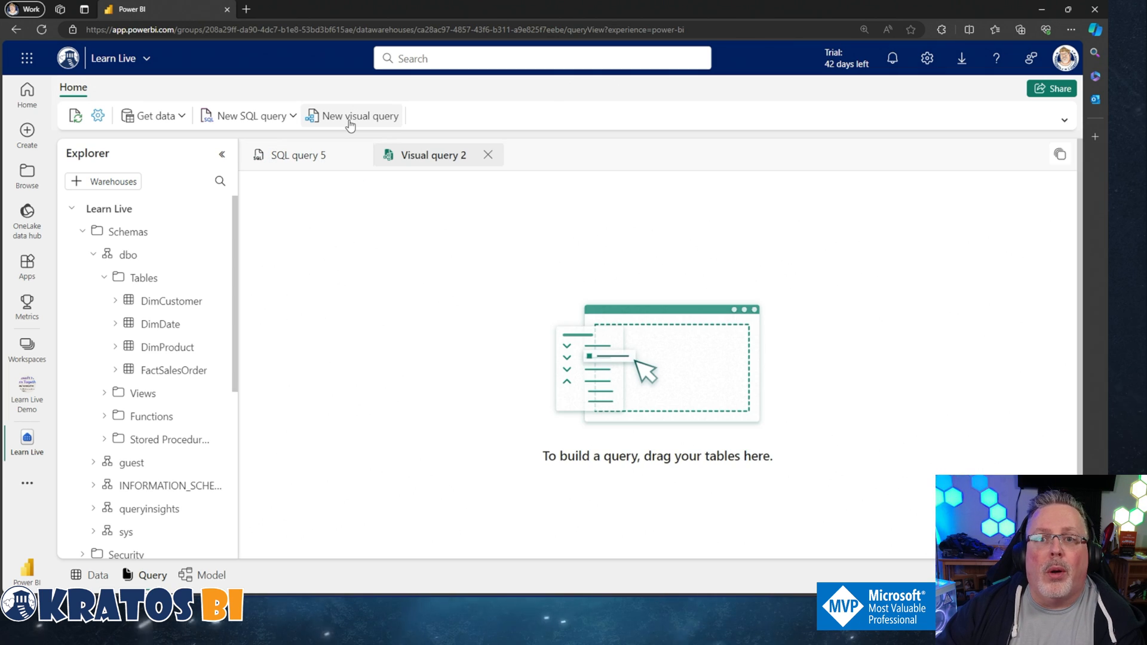
mouse_move(350, 129)
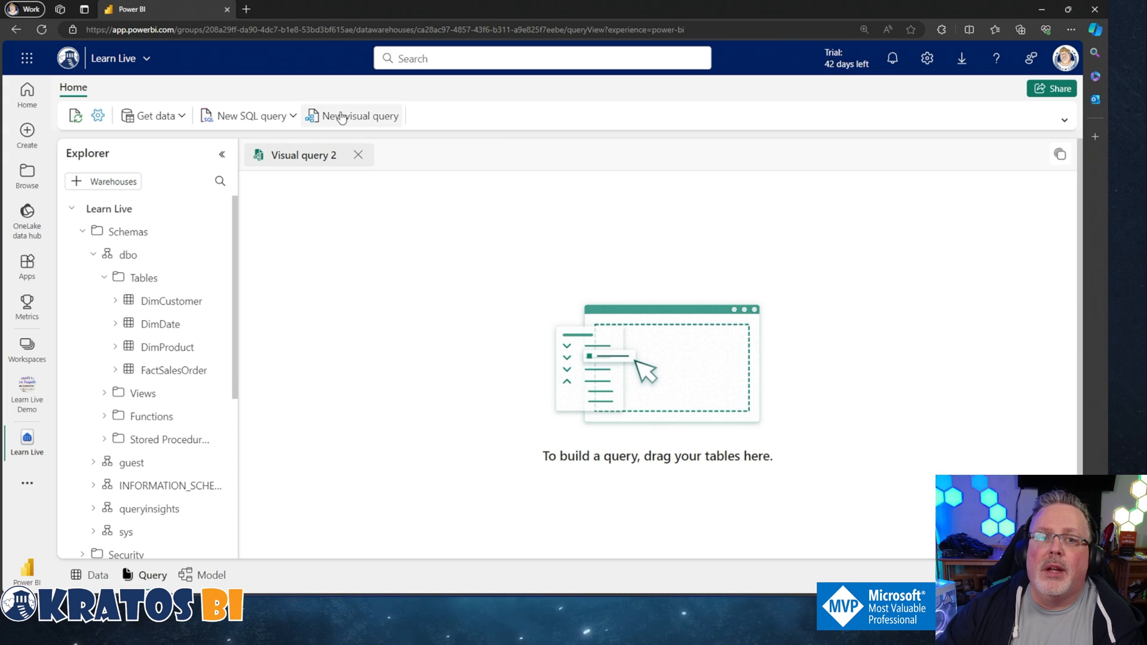
mouse_move(357, 131)
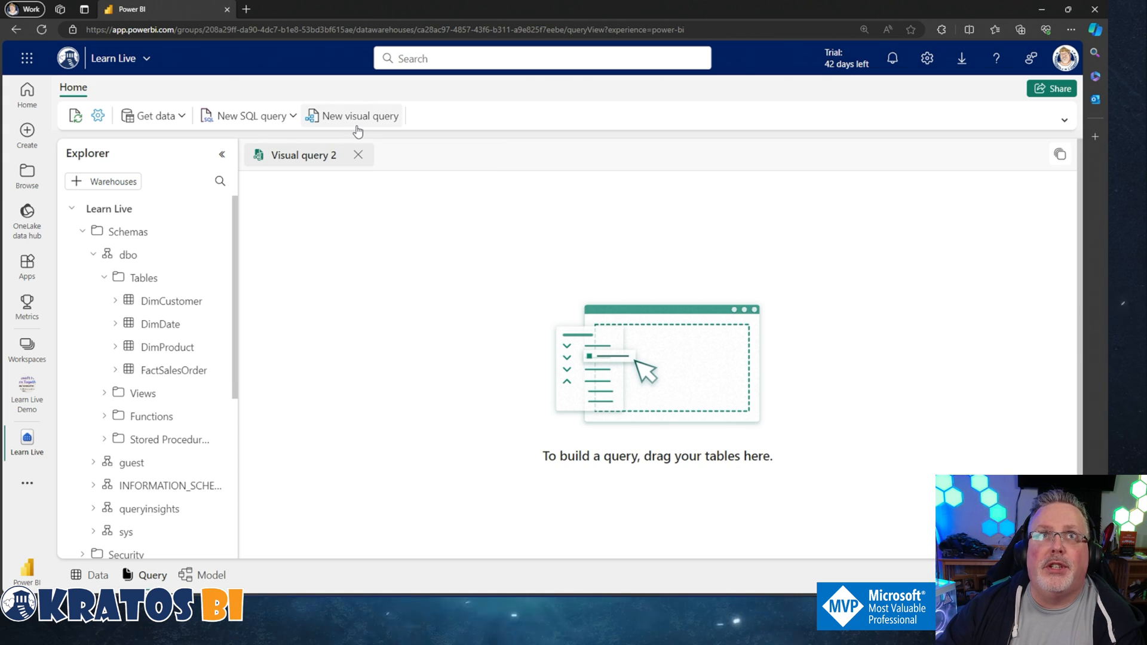
mouse_move(439, 376)
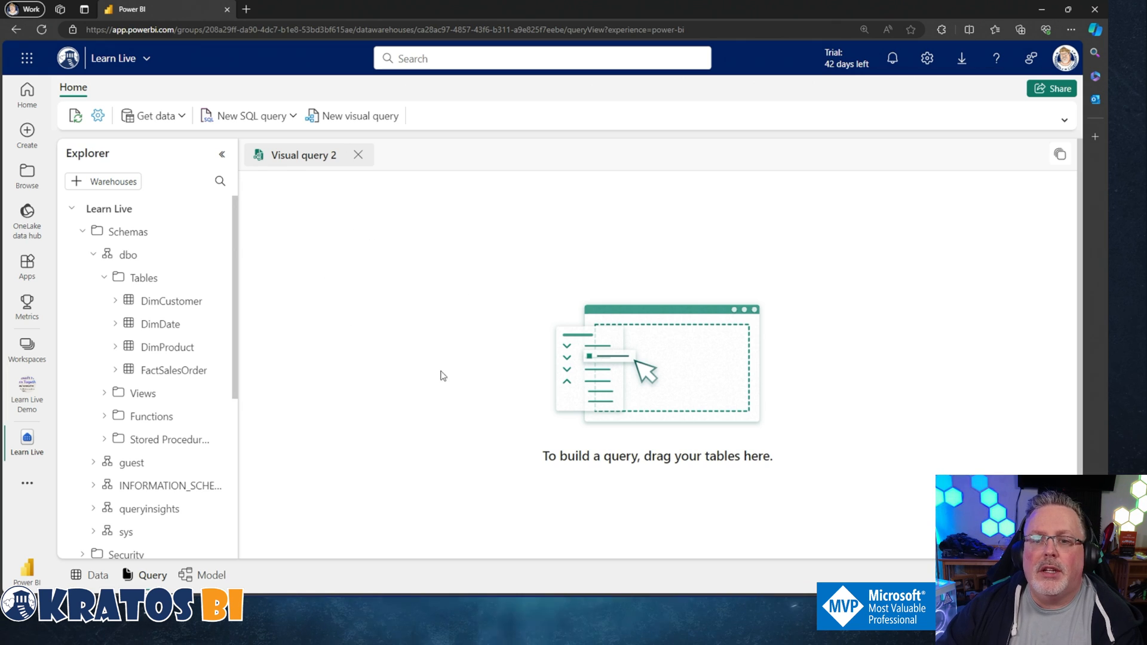
mouse_move(534, 480)
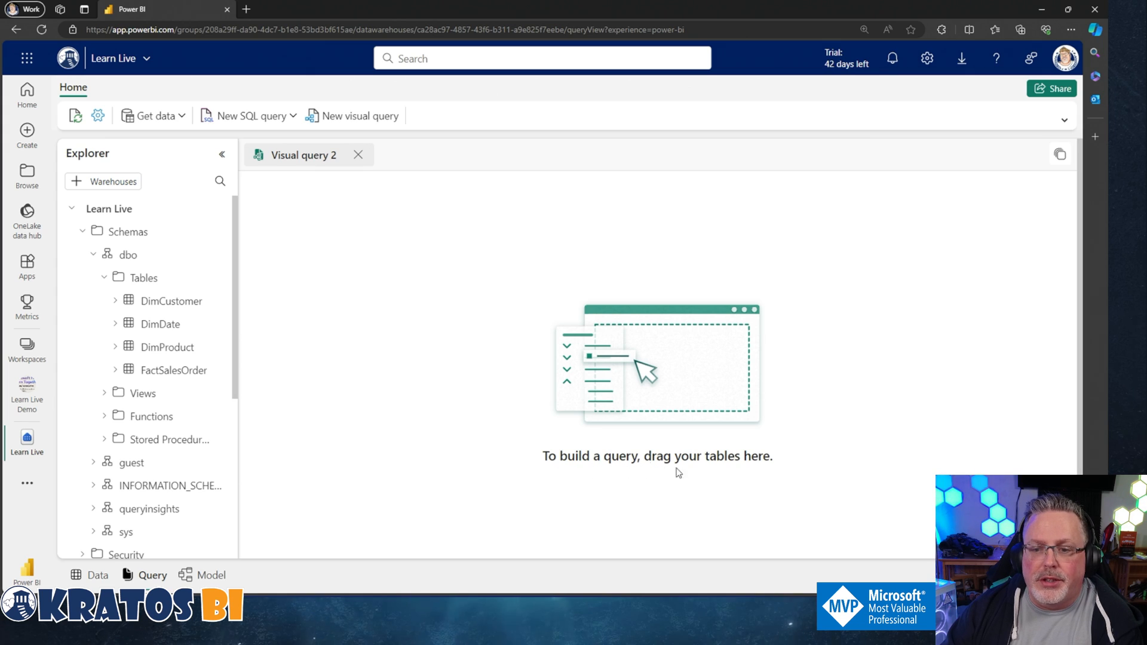
left_click_drag(173, 369, 449, 262)
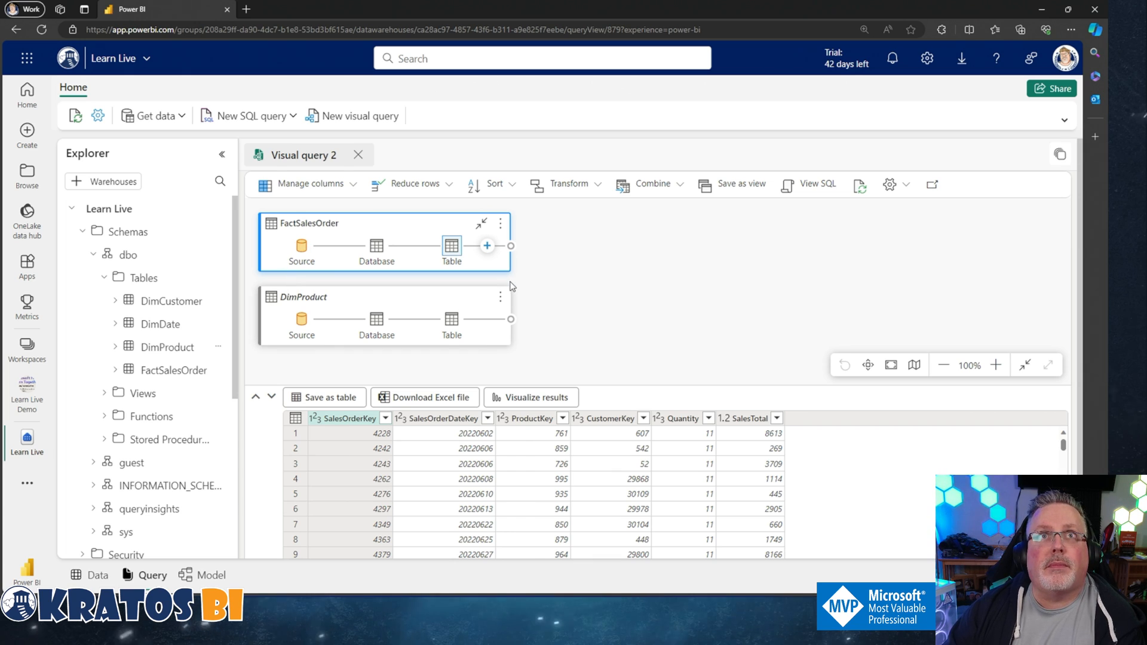
mouse_move(641, 459)
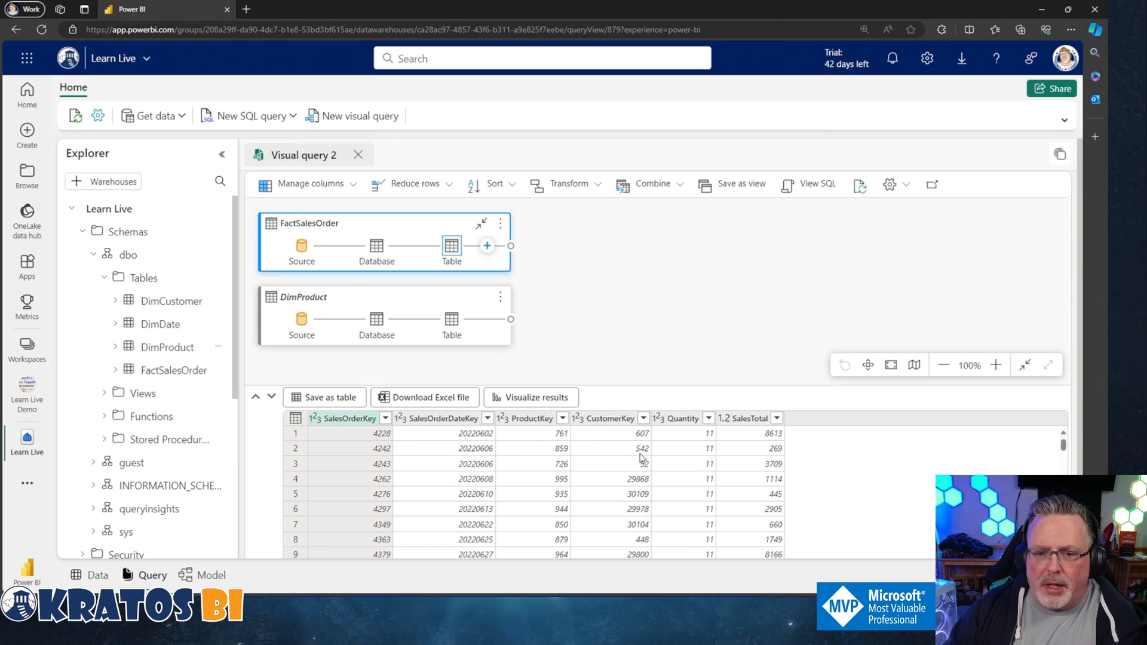
mouse_move(496, 257)
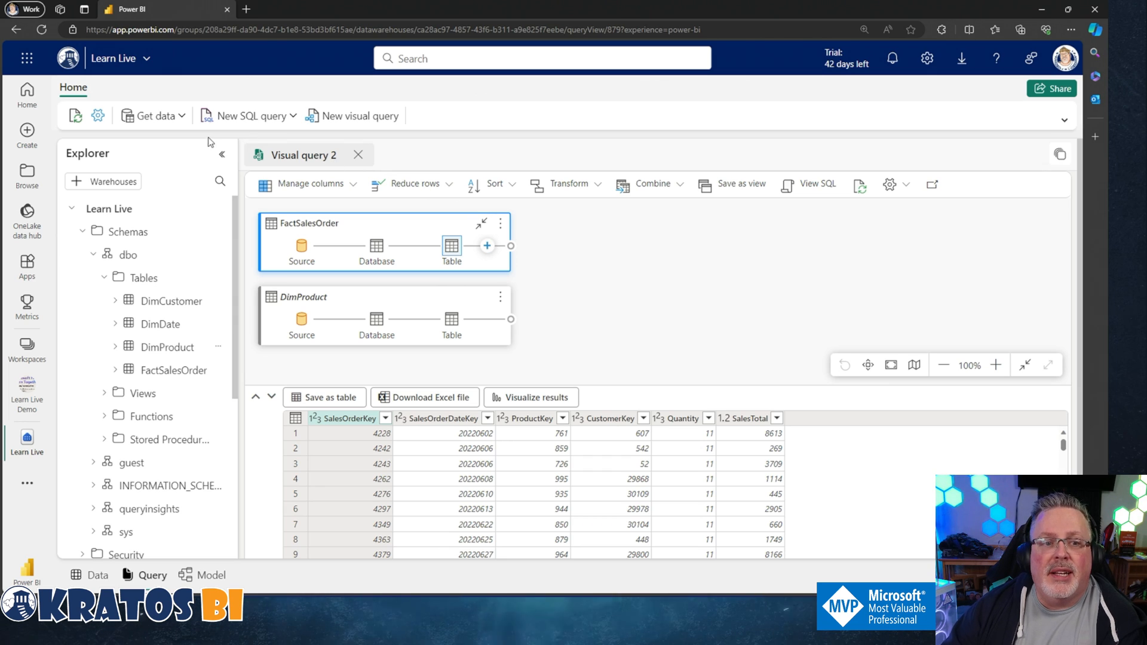
mouse_move(431, 140)
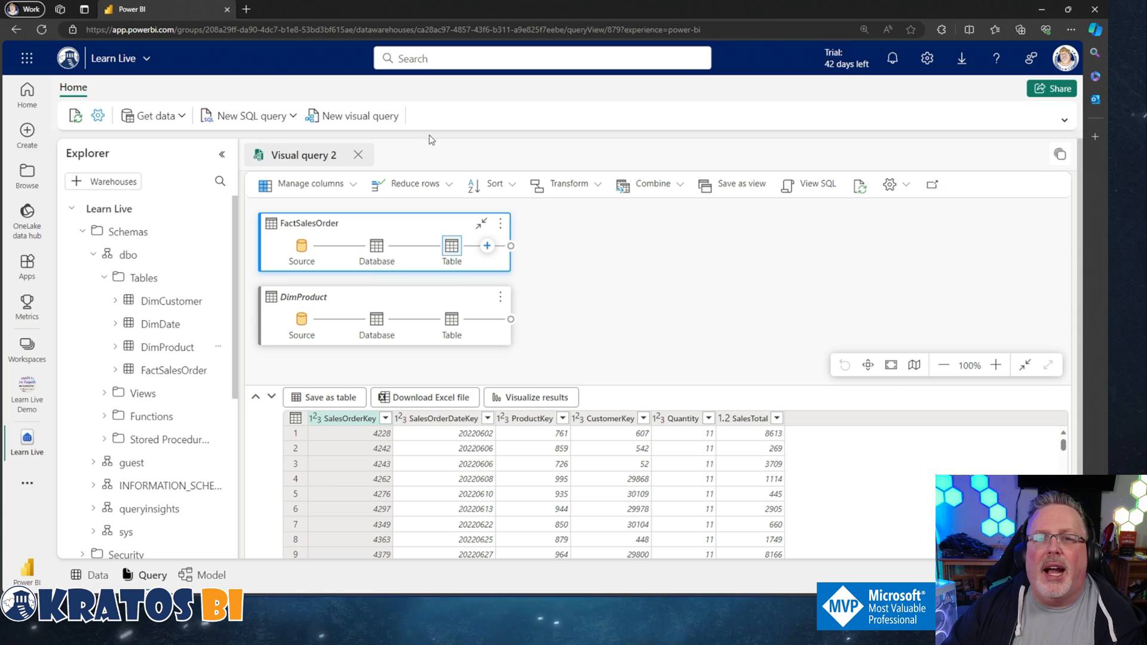
mouse_move(569, 184)
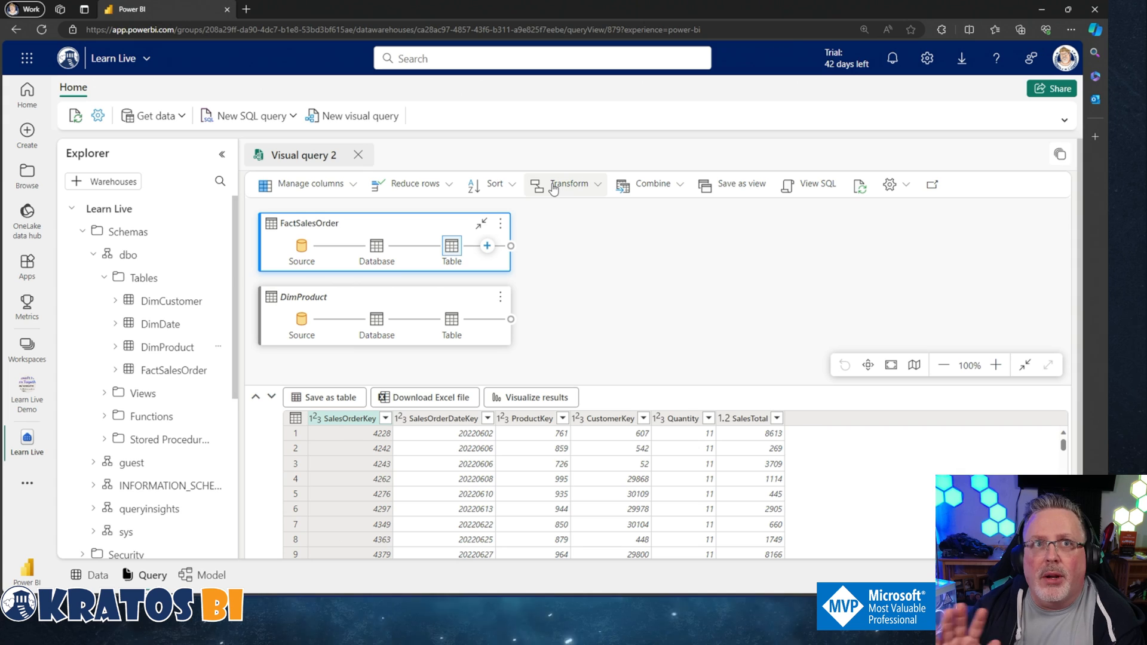
mouse_move(793, 156)
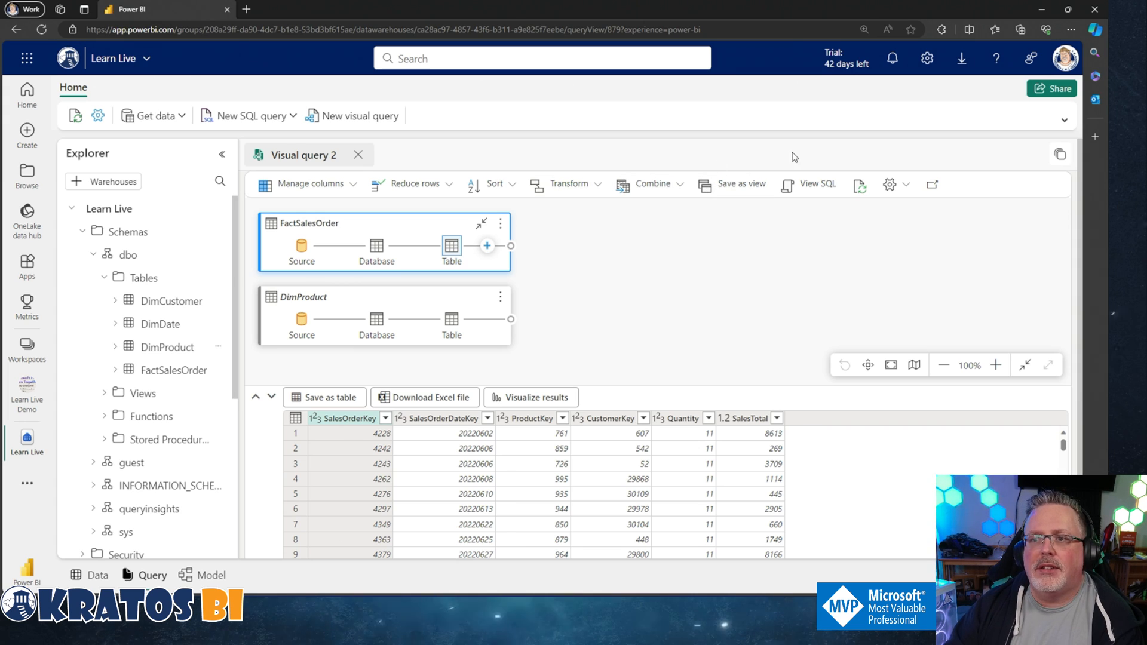
mouse_move(934, 184)
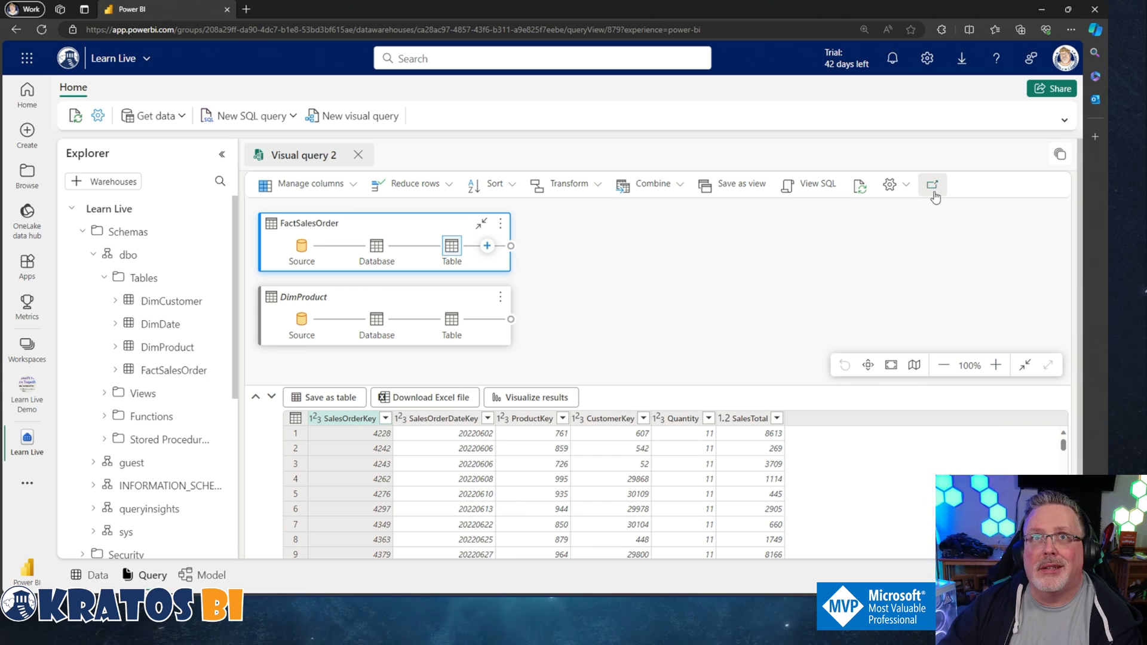
left_click(933, 184)
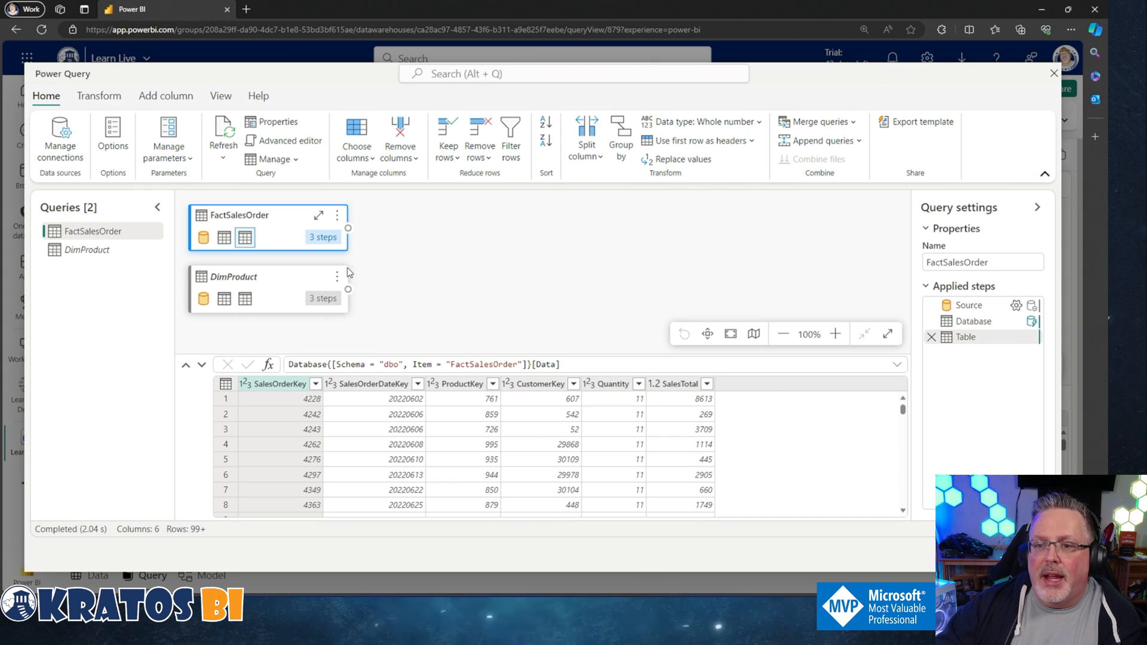
left_click(337, 216)
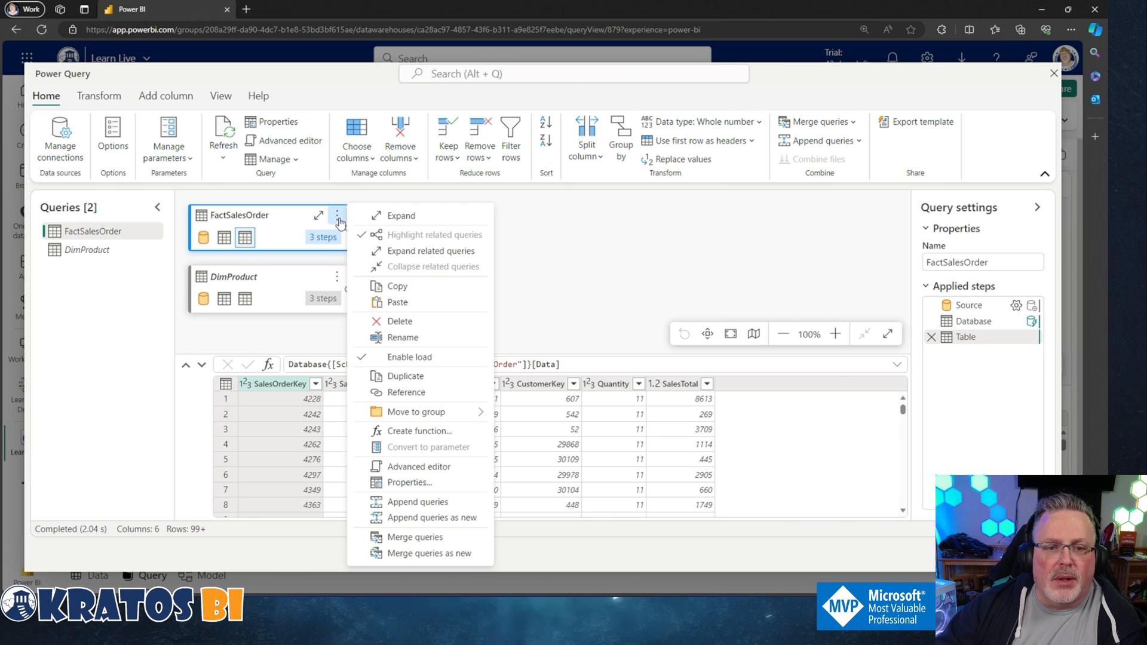
mouse_move(958, 159)
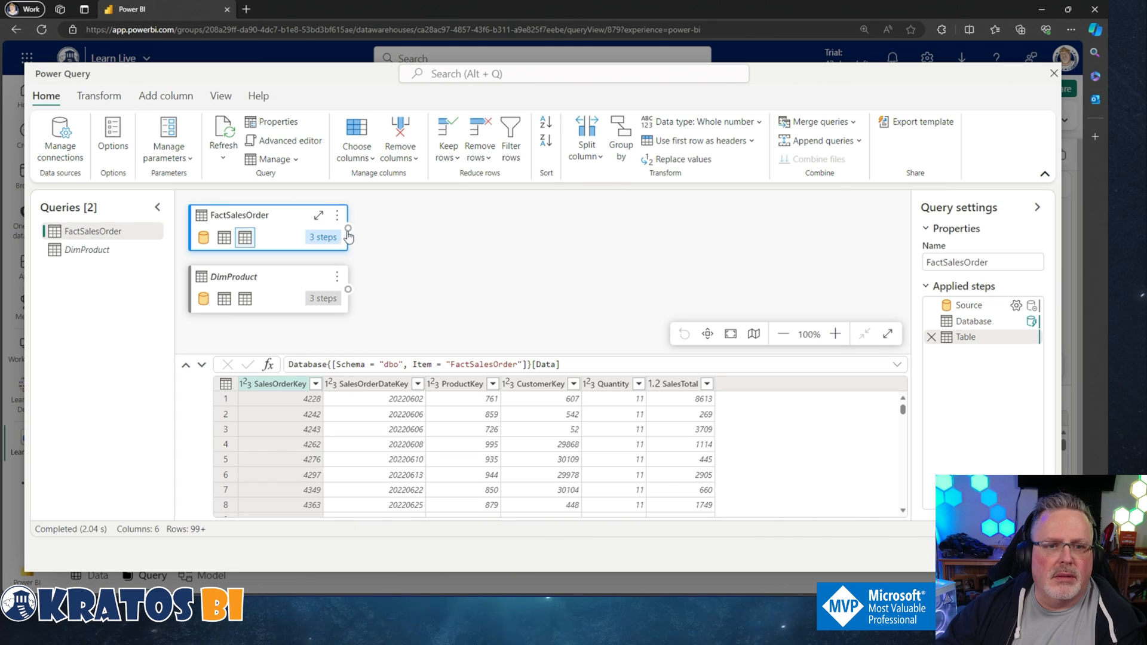
mouse_move(375, 279)
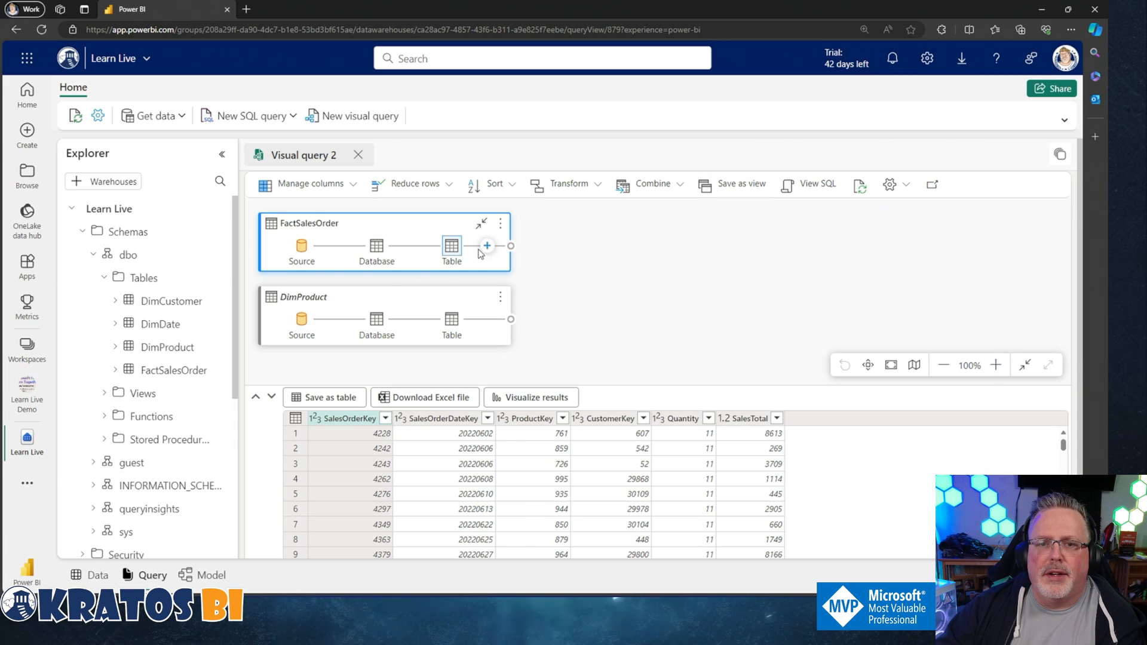
- Add a Merge queries step joining FactSalesOrder with DimProduct on ProductKey
left_click(487, 246)
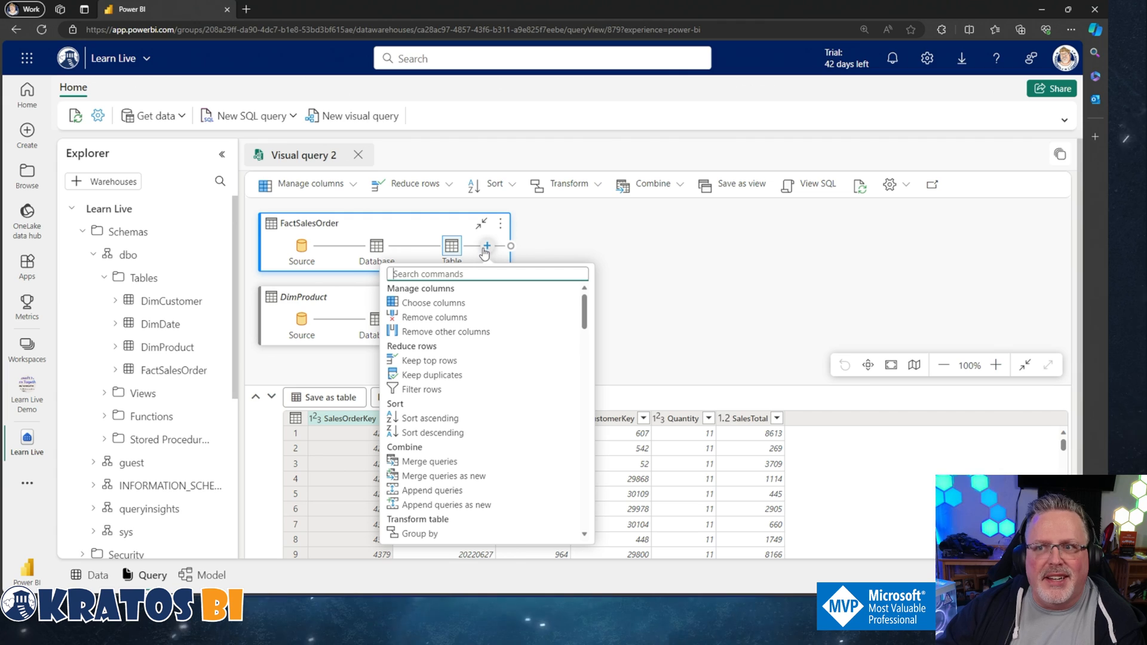
mouse_move(445, 331)
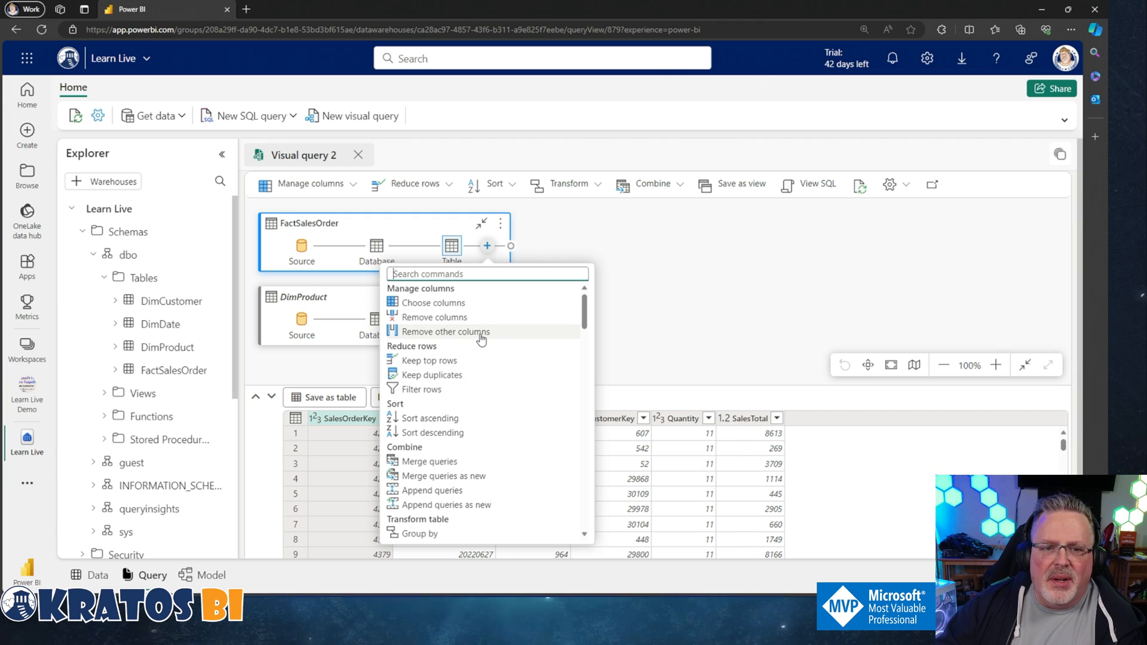
mouse_move(452, 464)
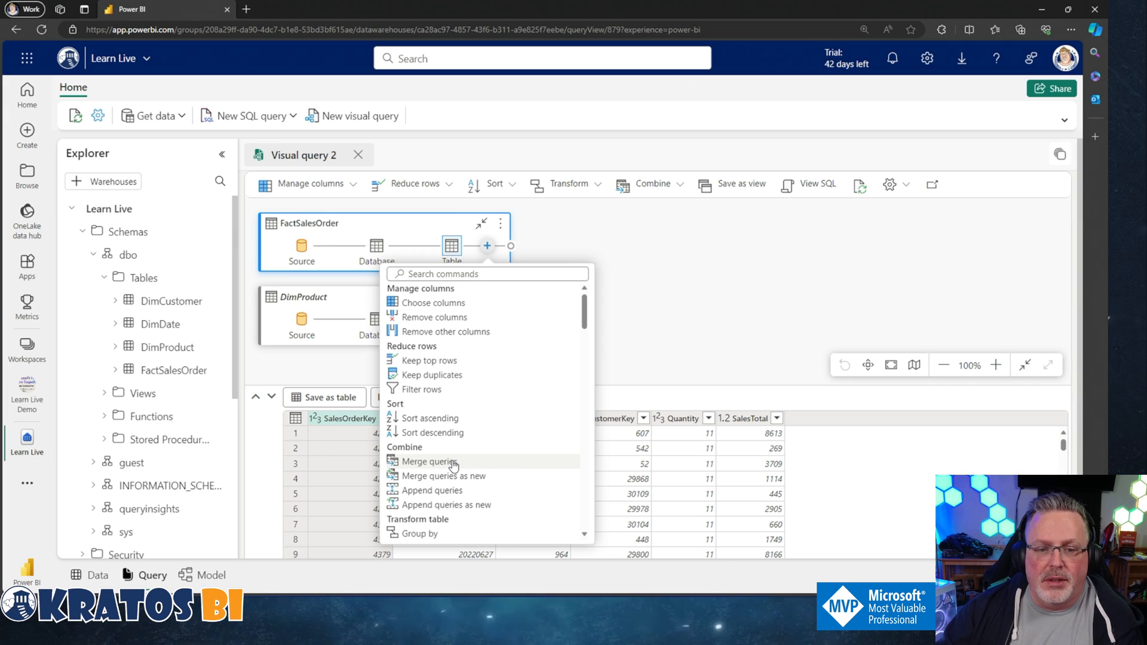
left_click(433, 462)
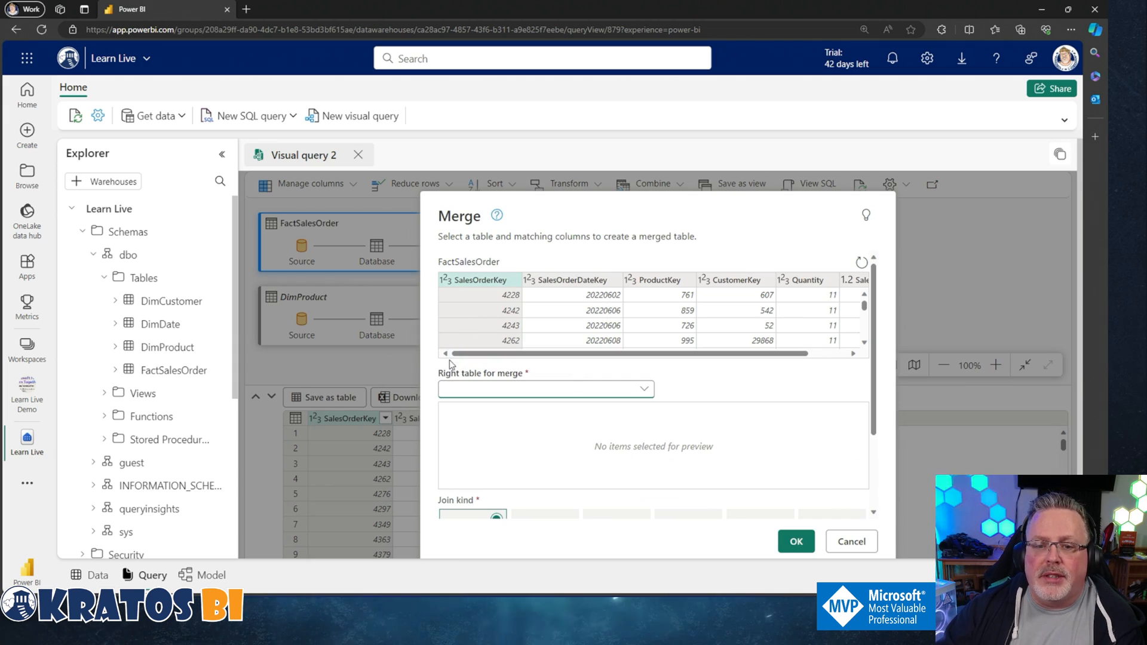
left_click(545, 388)
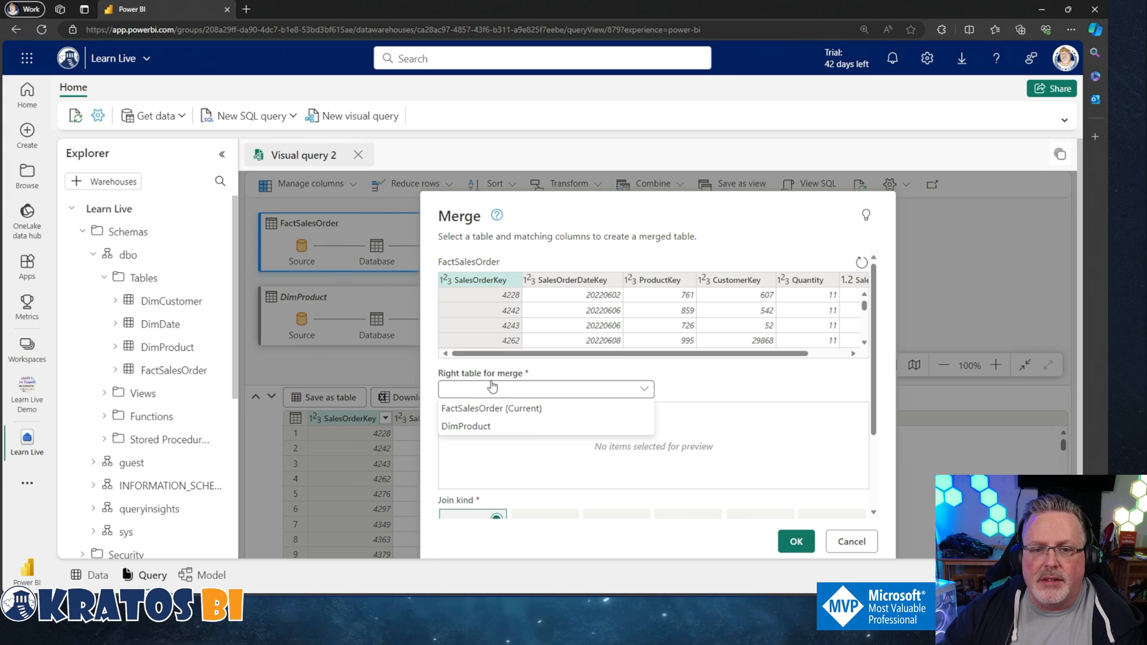
mouse_move(476, 426)
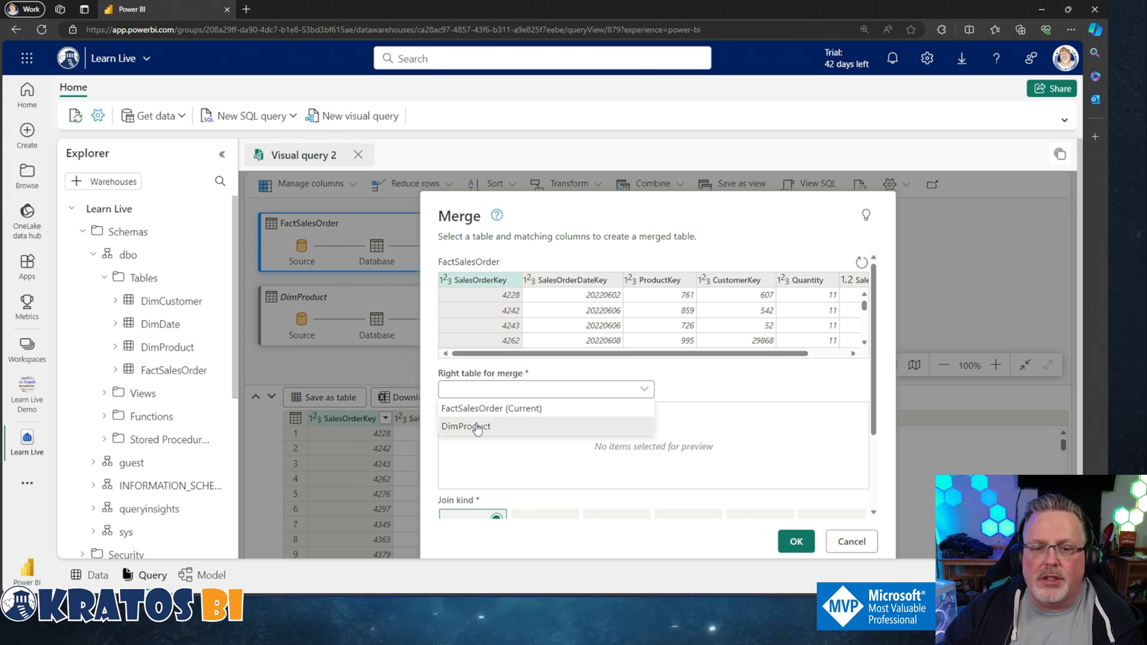
left_click(465, 427)
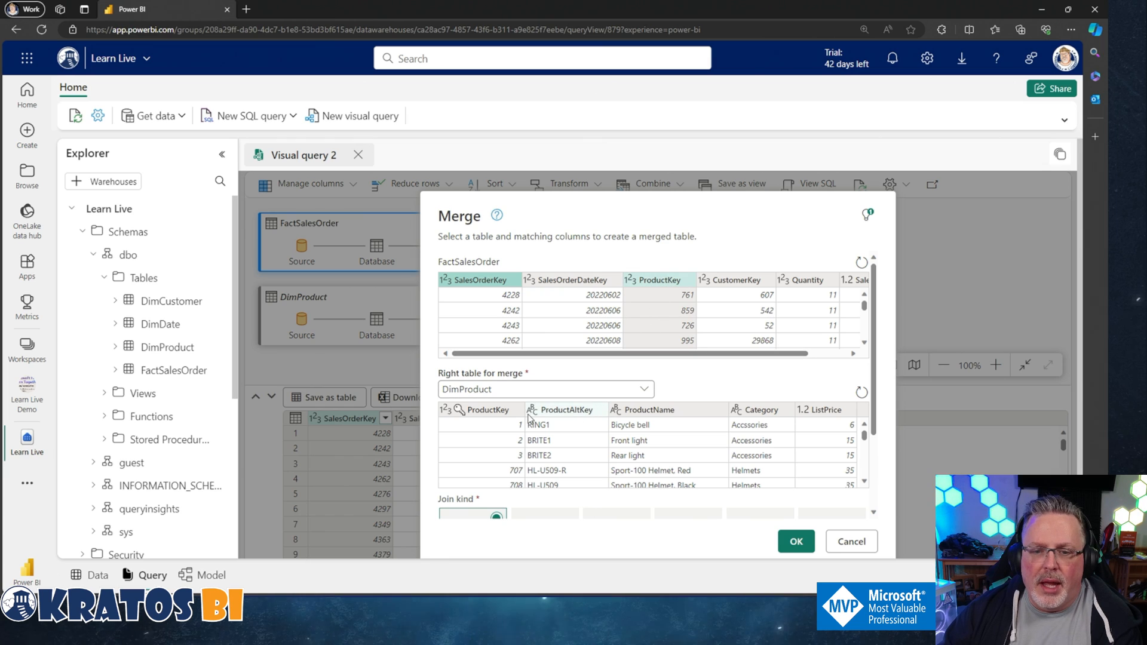
left_click(486, 410)
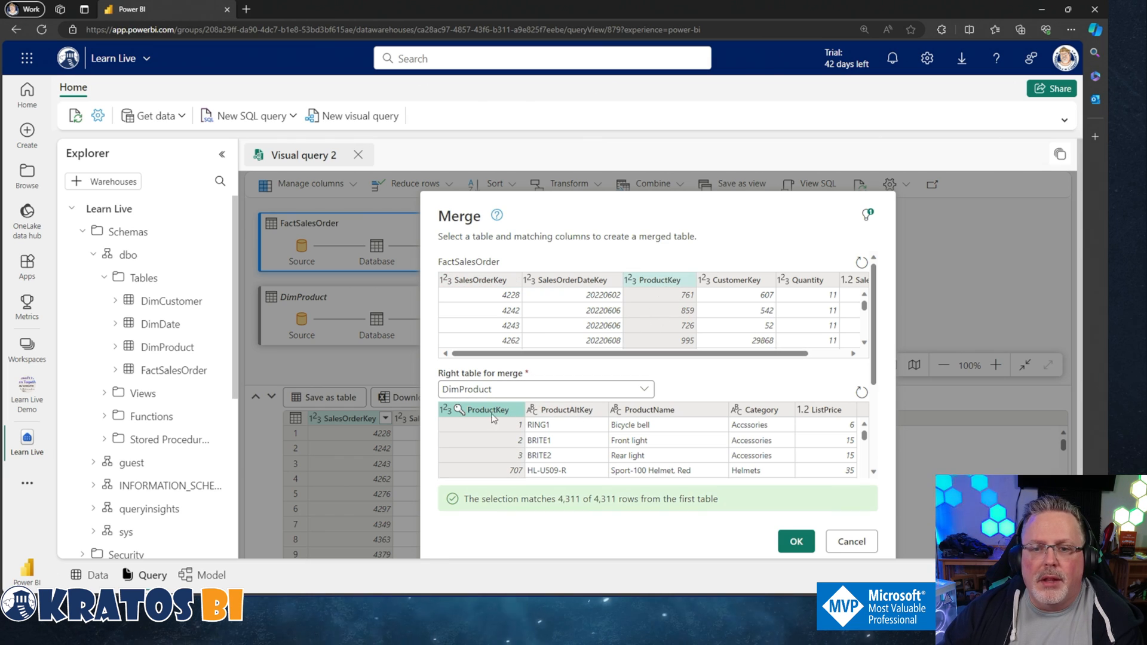
mouse_move(699, 315)
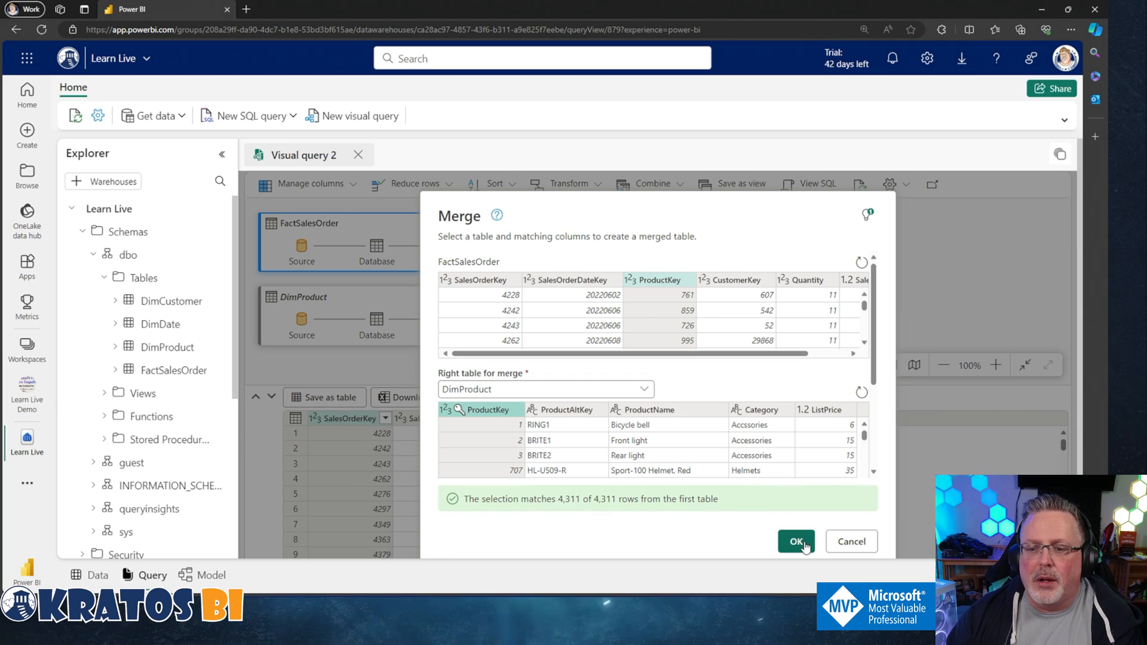
left_click(796, 542)
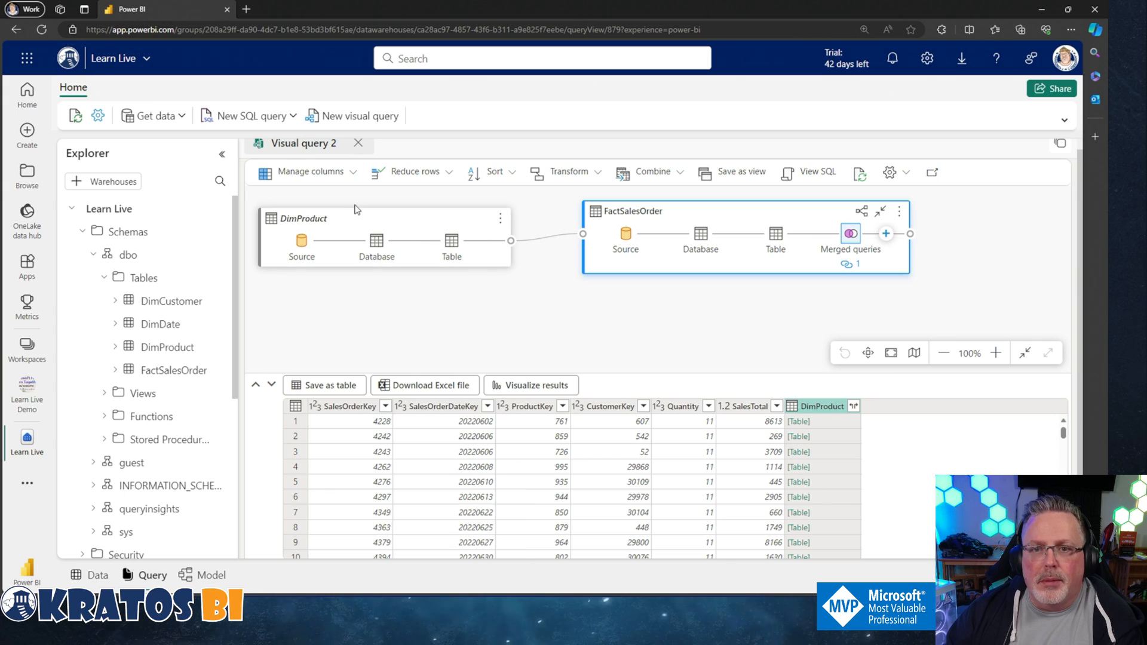
mouse_move(710, 351)
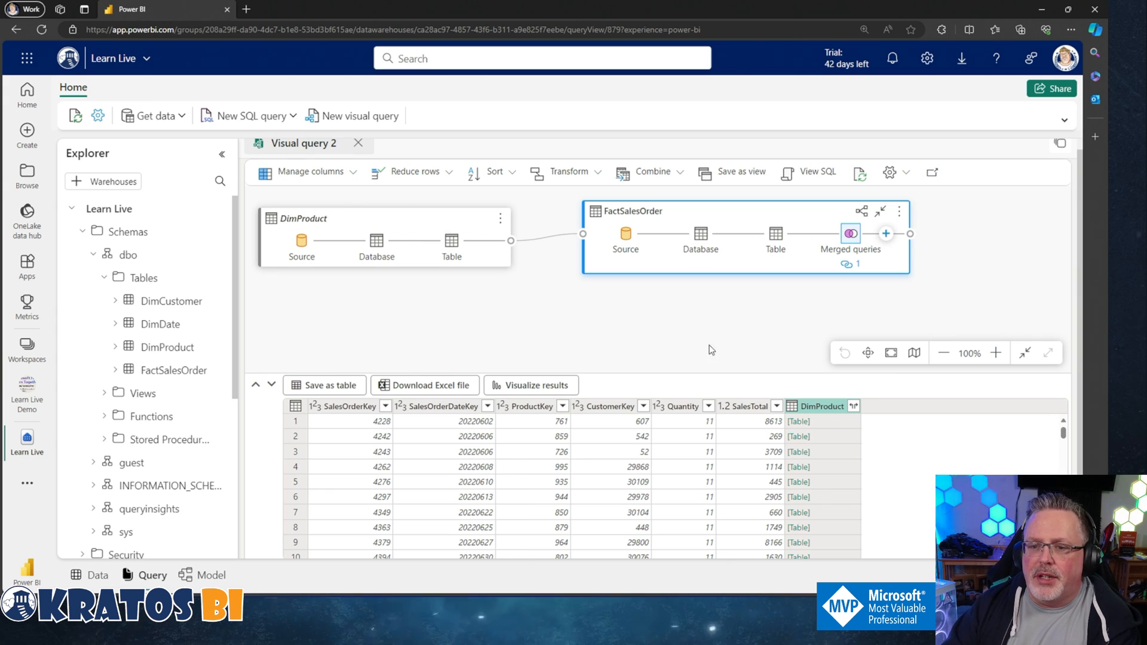
mouse_move(576, 433)
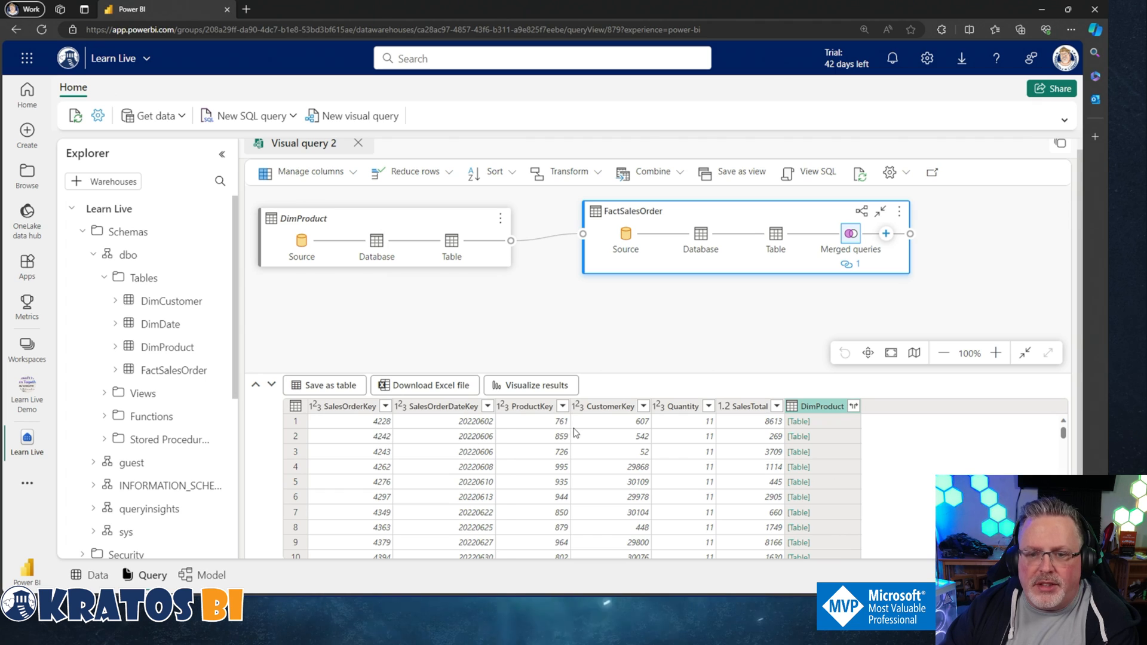
mouse_move(821, 429)
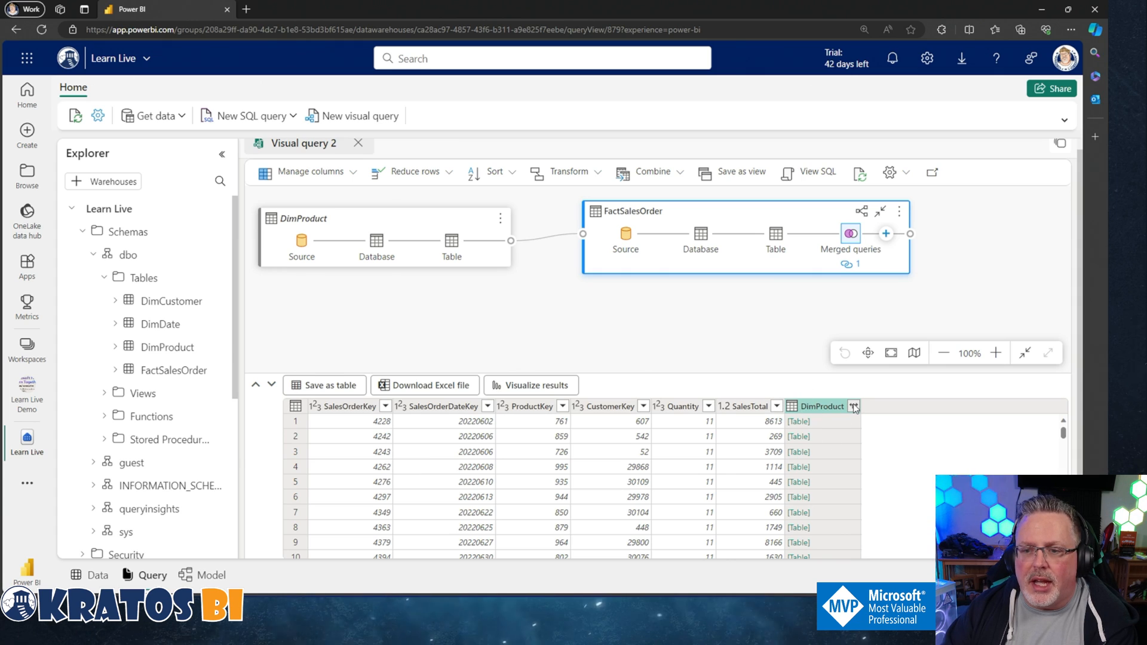
- Expand only ProductName, Category and ListPrice from the merged DimProduct column
left_click(854, 407)
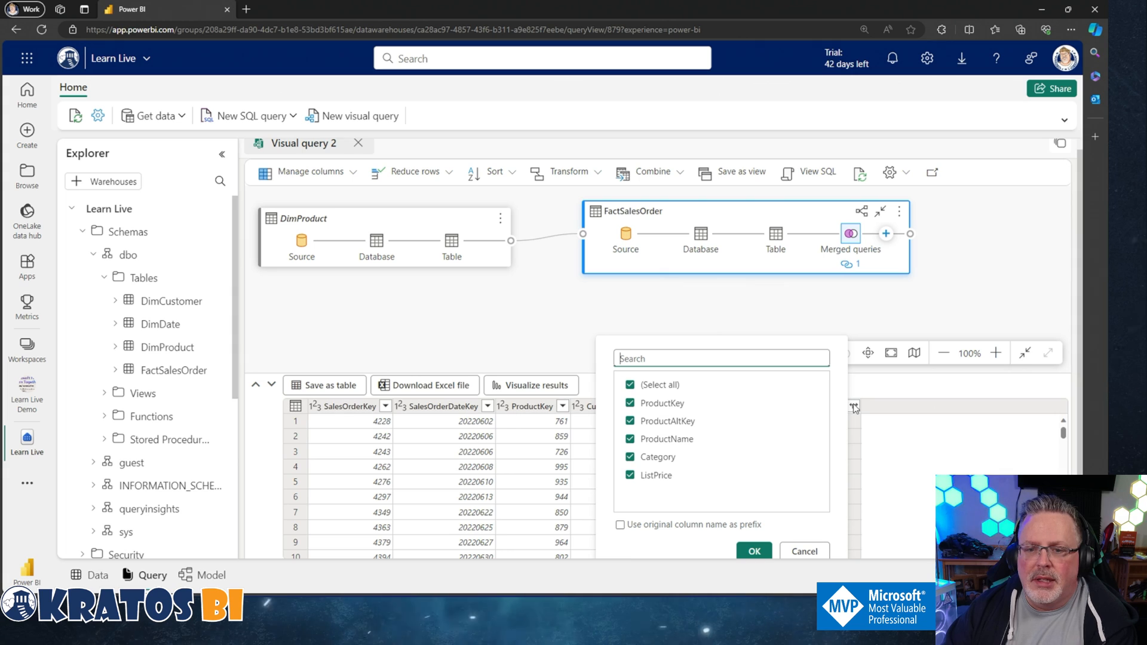
mouse_move(862, 419)
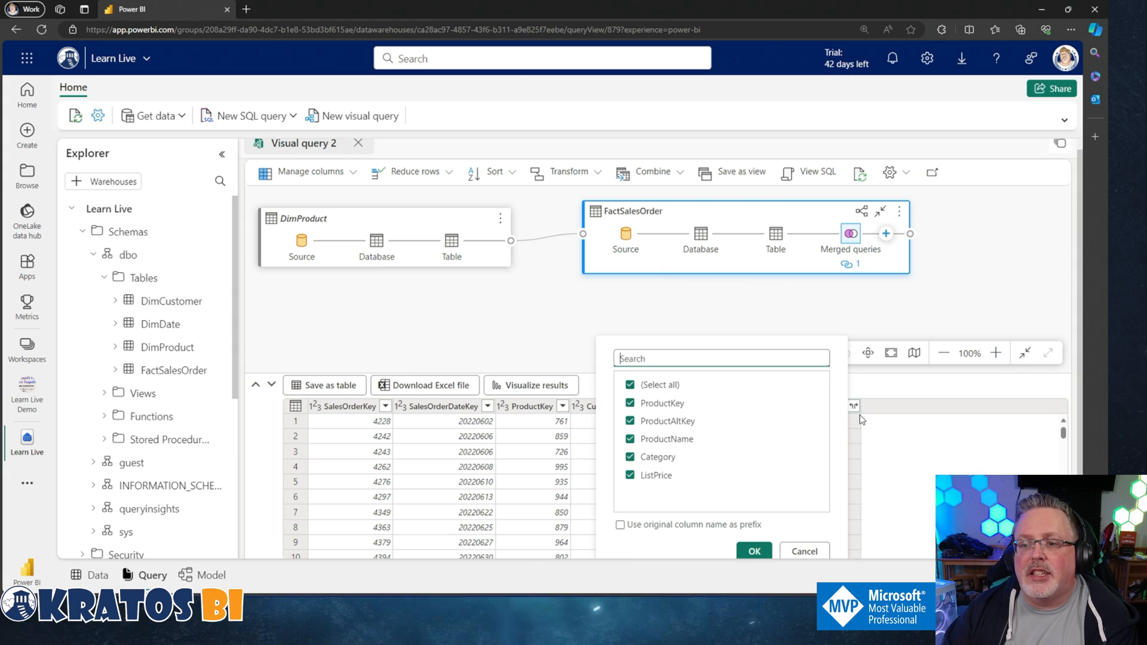
mouse_move(638, 452)
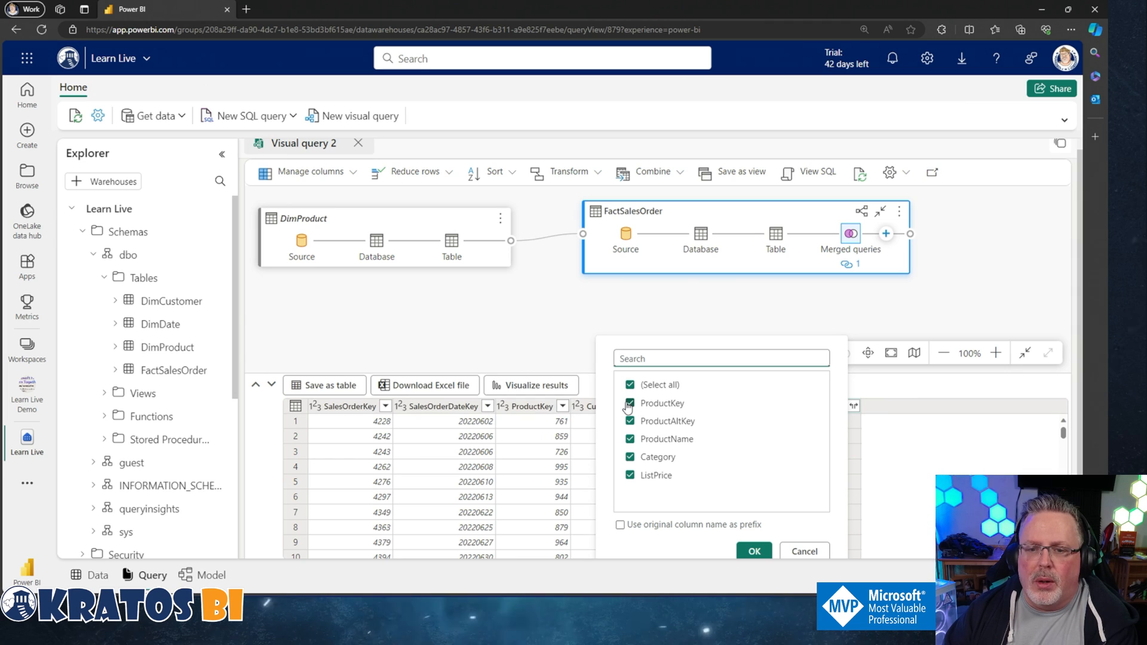
left_click(630, 383)
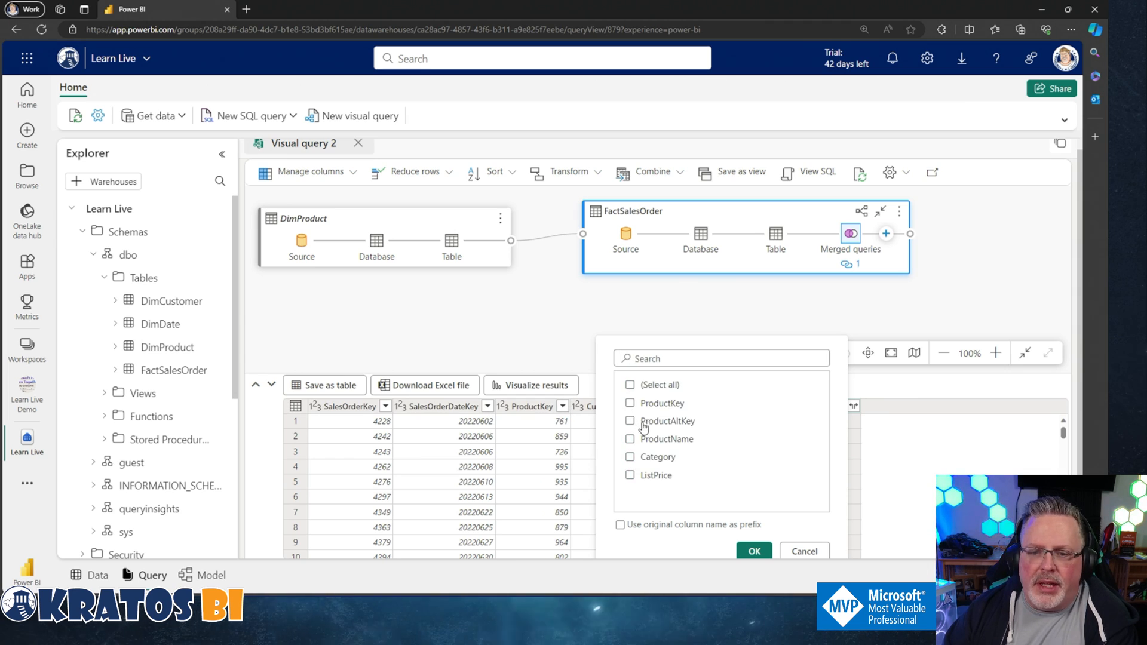
mouse_move(642, 441)
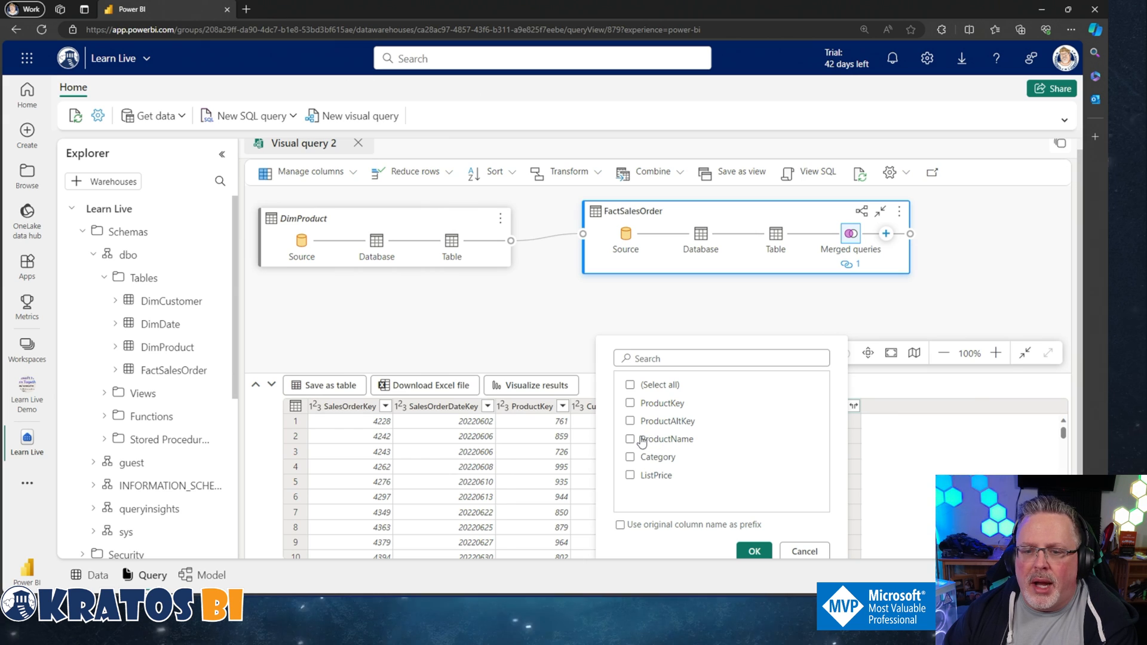
left_click(630, 438)
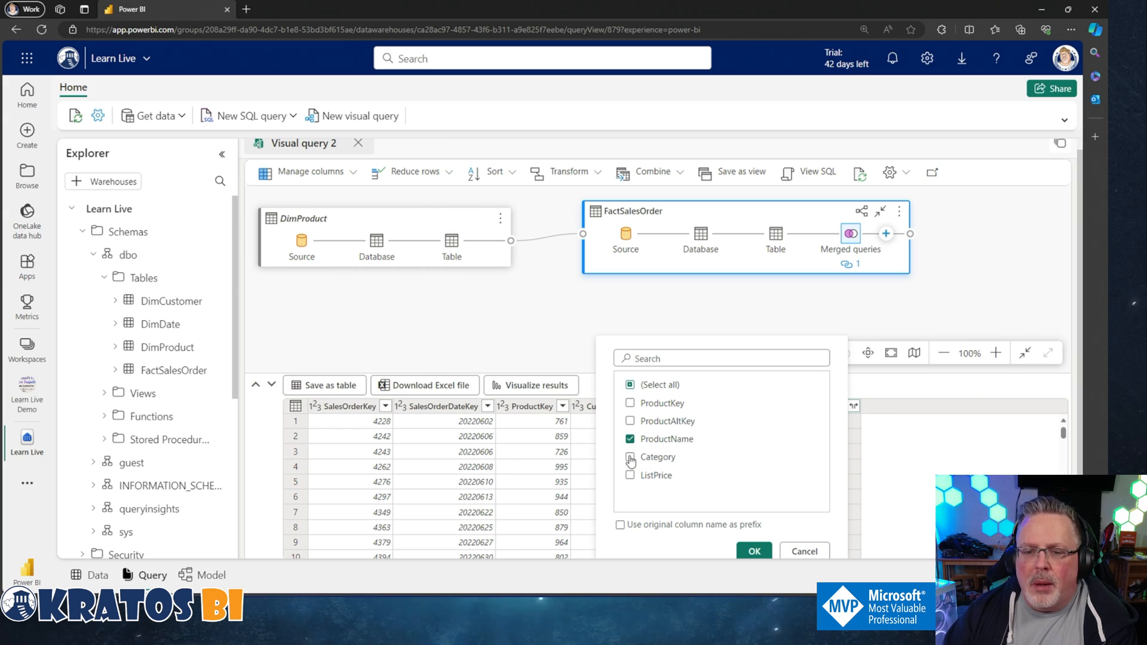
left_click(630, 457)
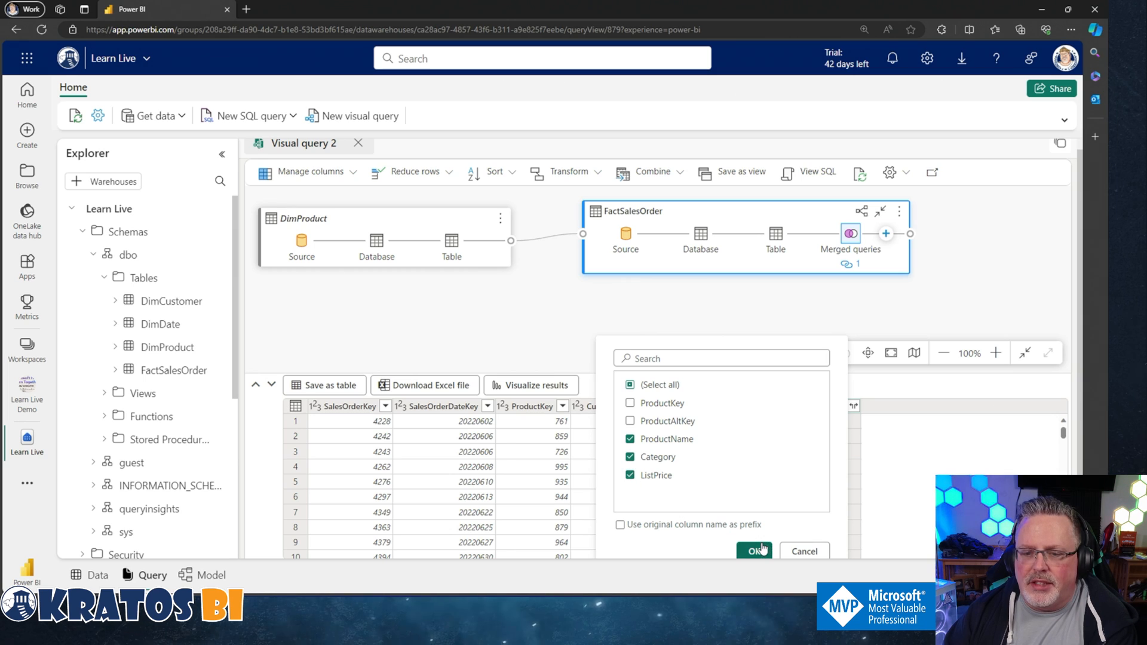
left_click(755, 551)
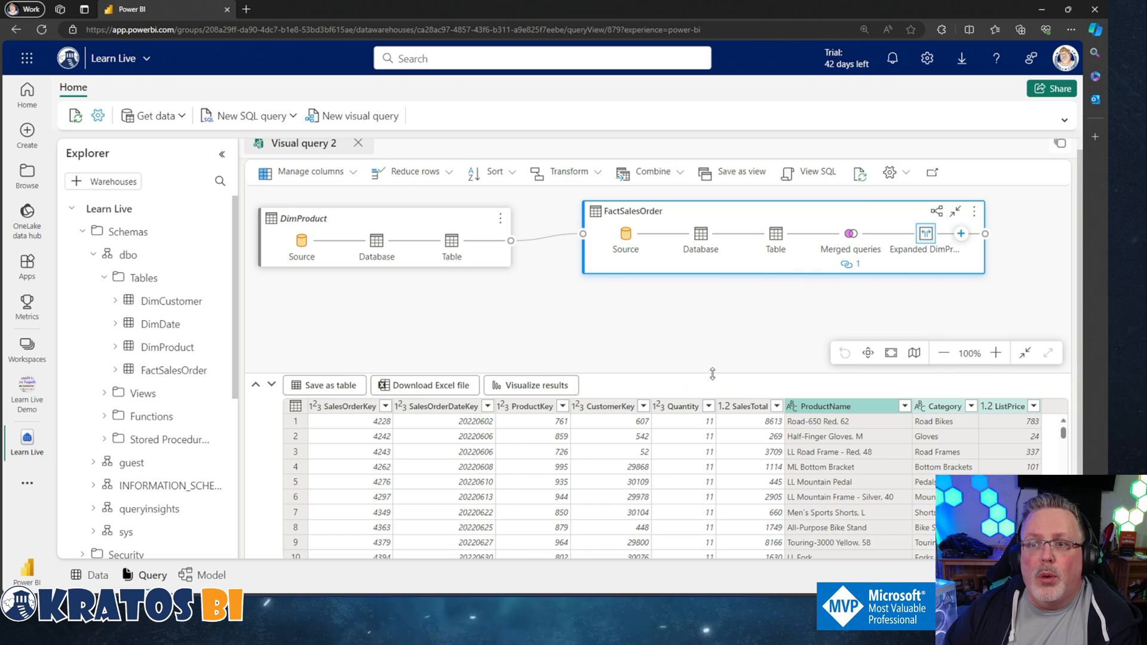
mouse_move(943, 238)
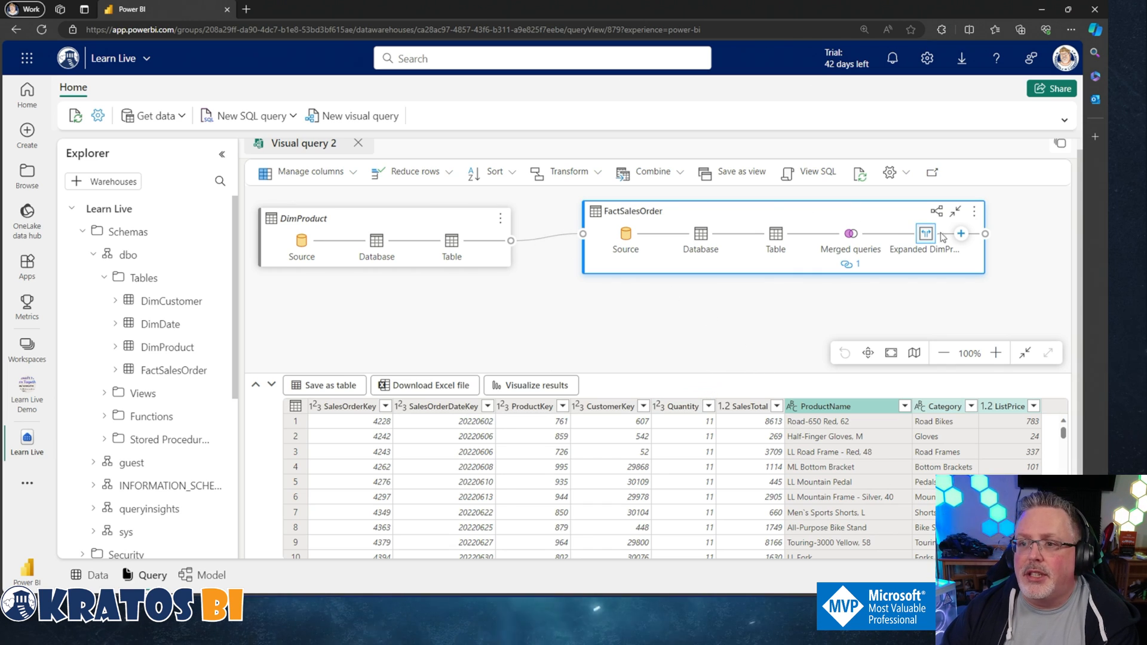
left_click(961, 235)
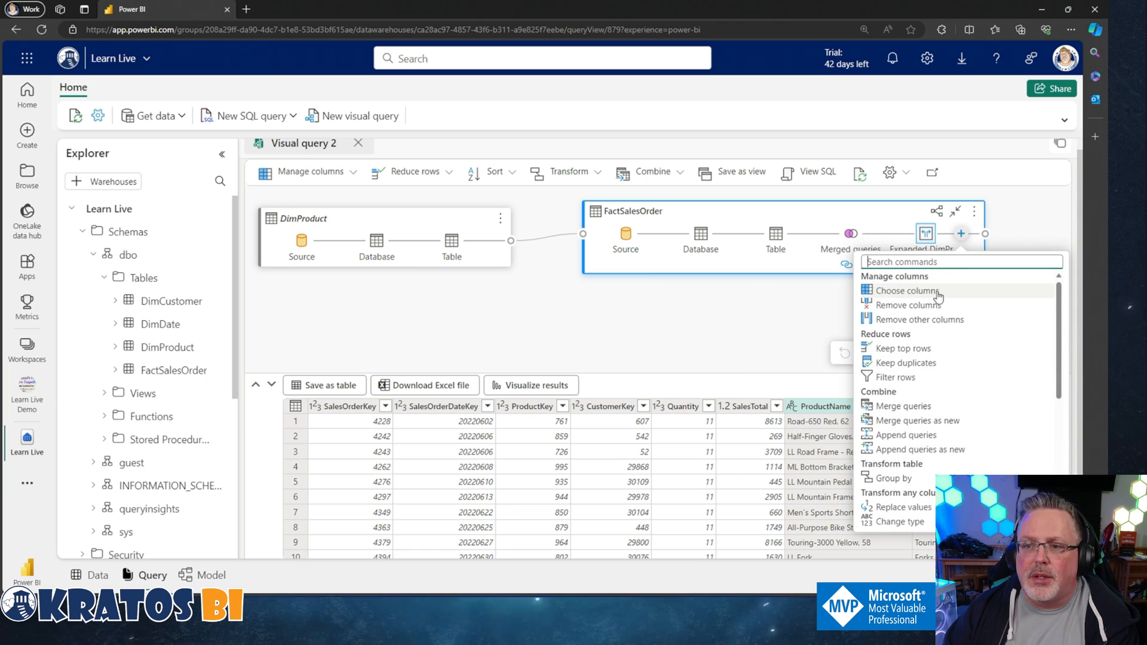
left_click(905, 290)
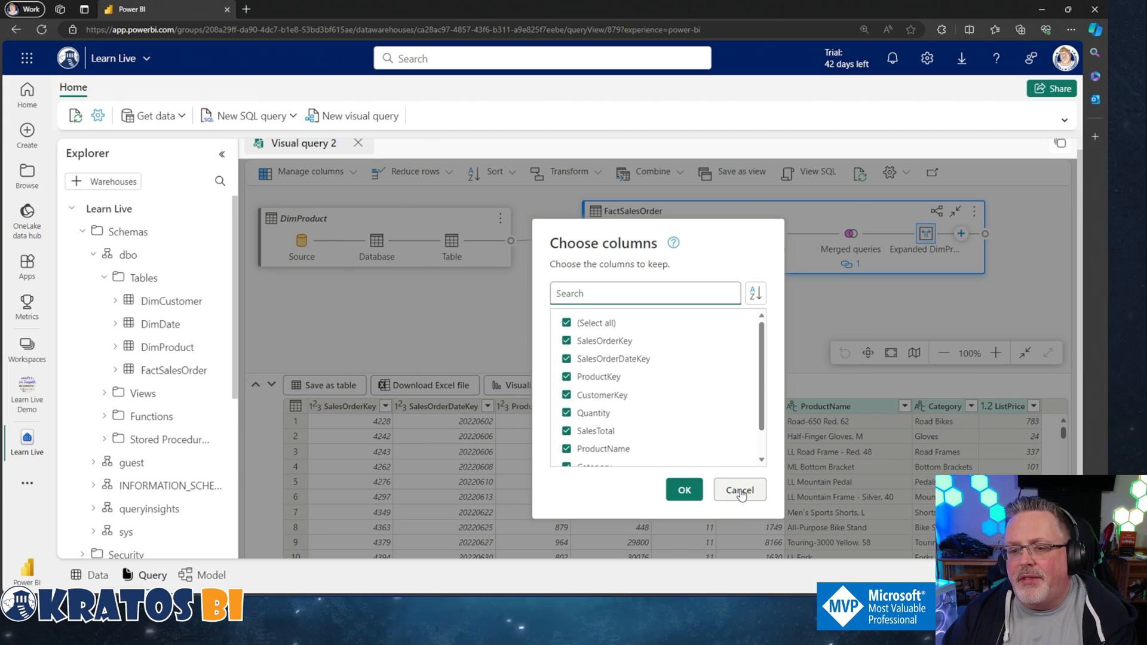
left_click(739, 490)
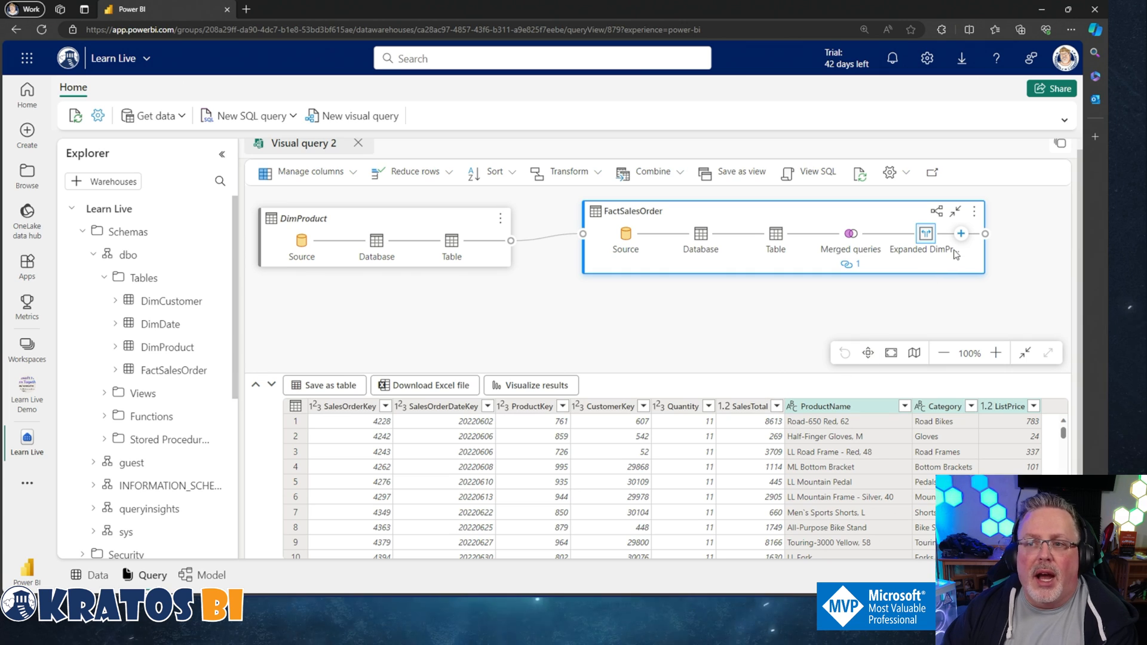
left_click(961, 233)
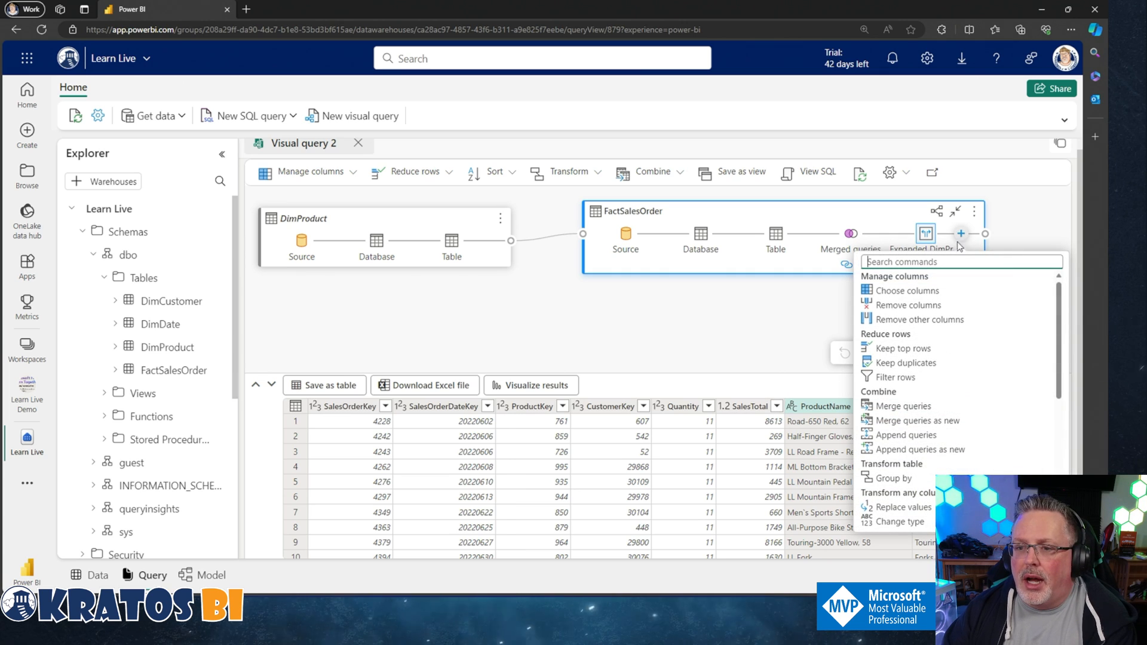
mouse_move(907, 364)
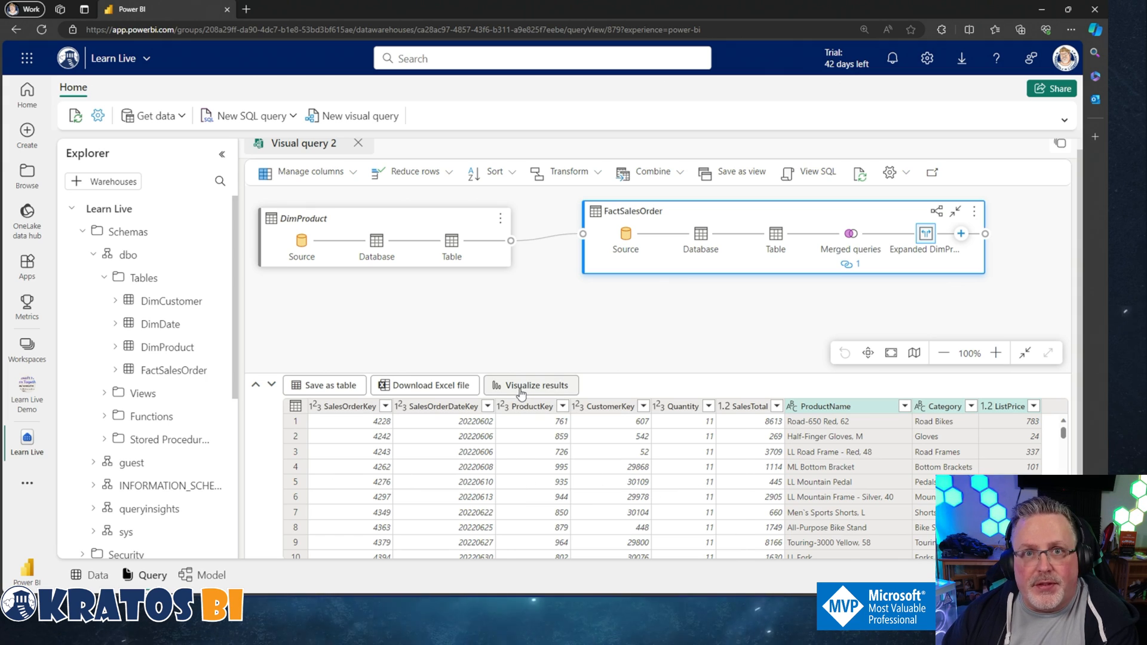
- Visualize results with Quantity, SalesTotal, Category and ProductName from Visual query 2
left_click(530, 386)
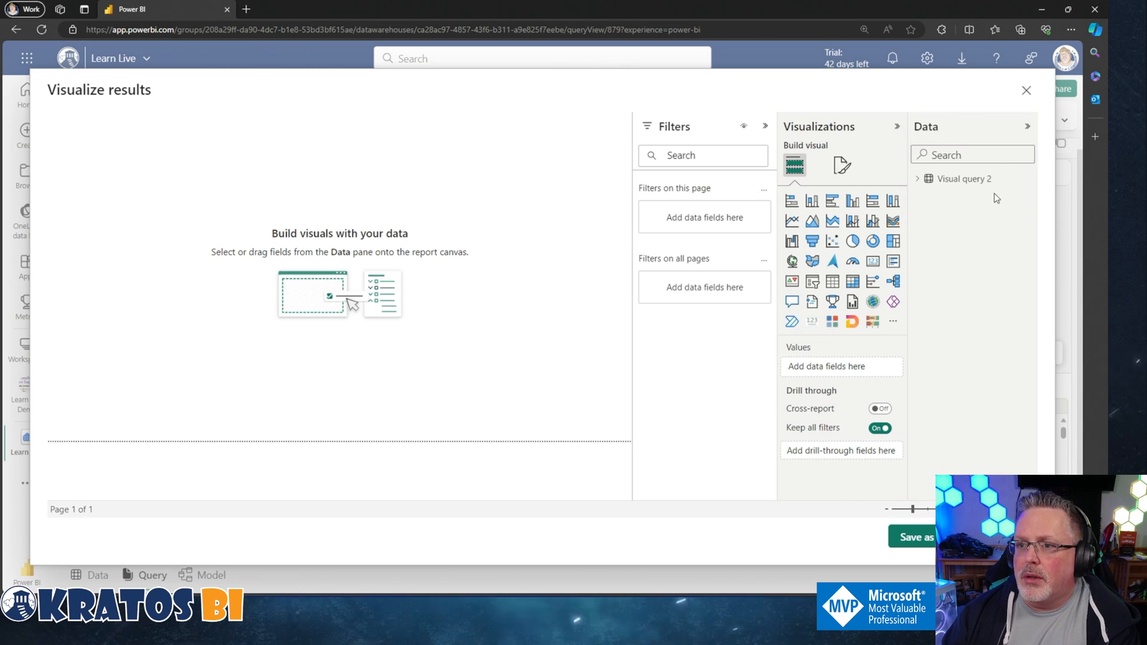
left_click(916, 178)
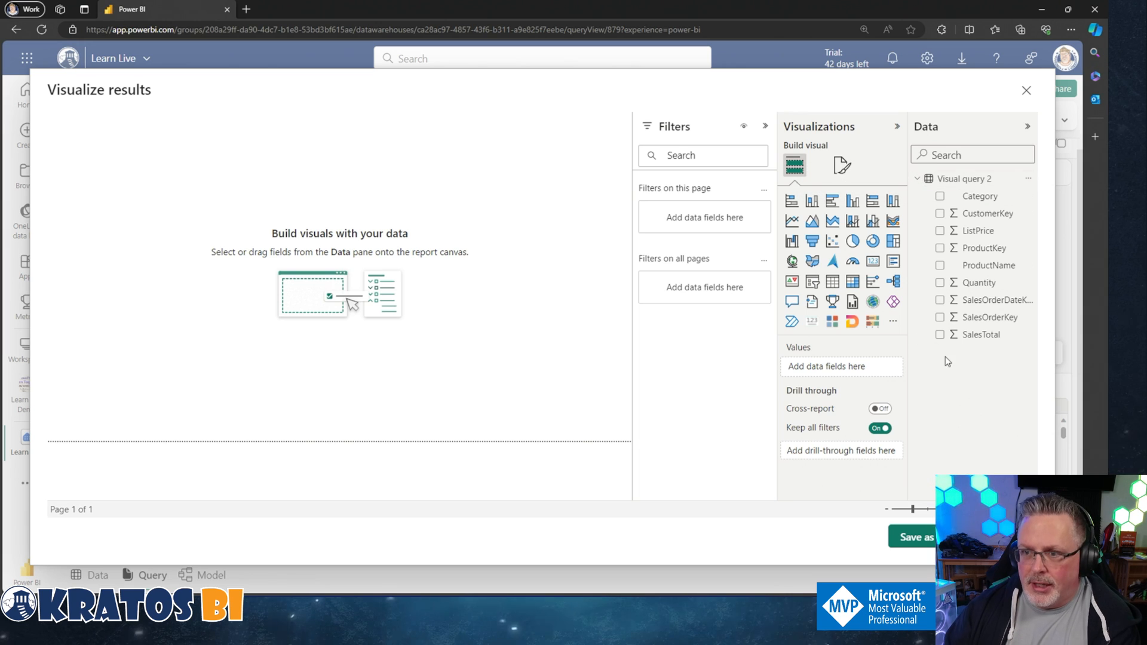
mouse_move(945, 301)
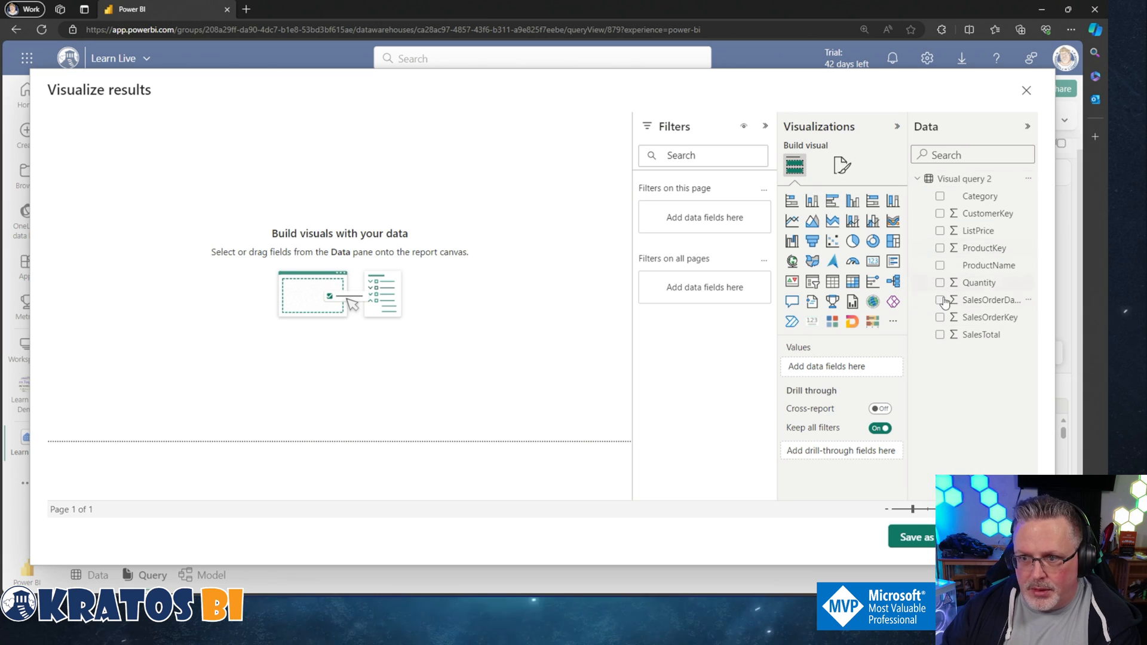
left_click(941, 282)
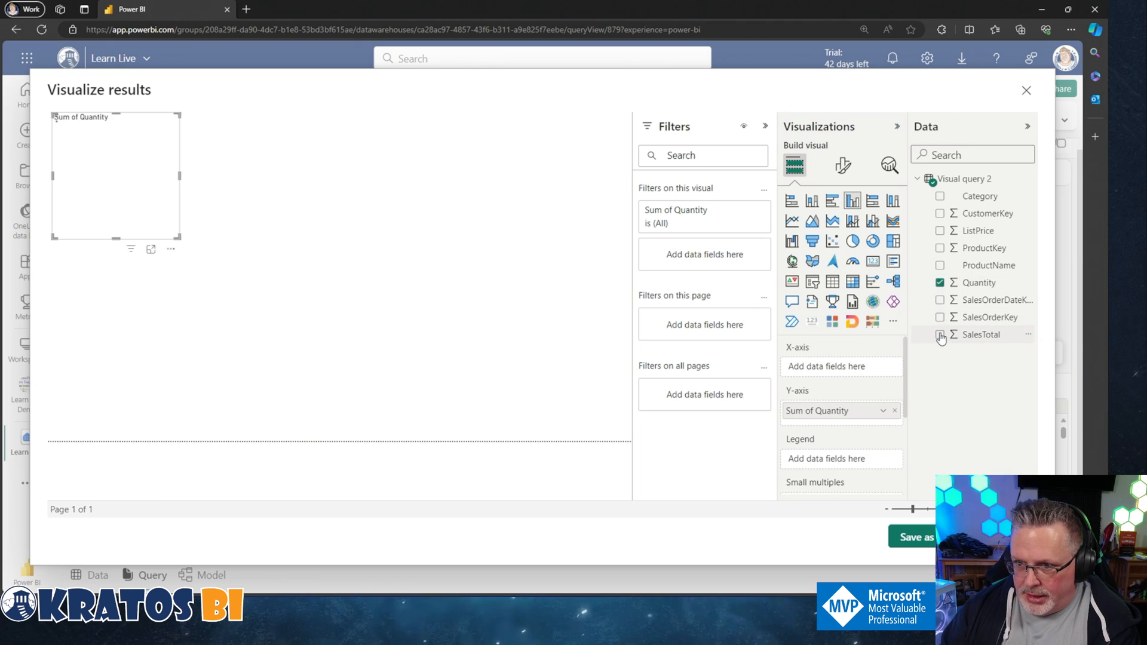
left_click(941, 335)
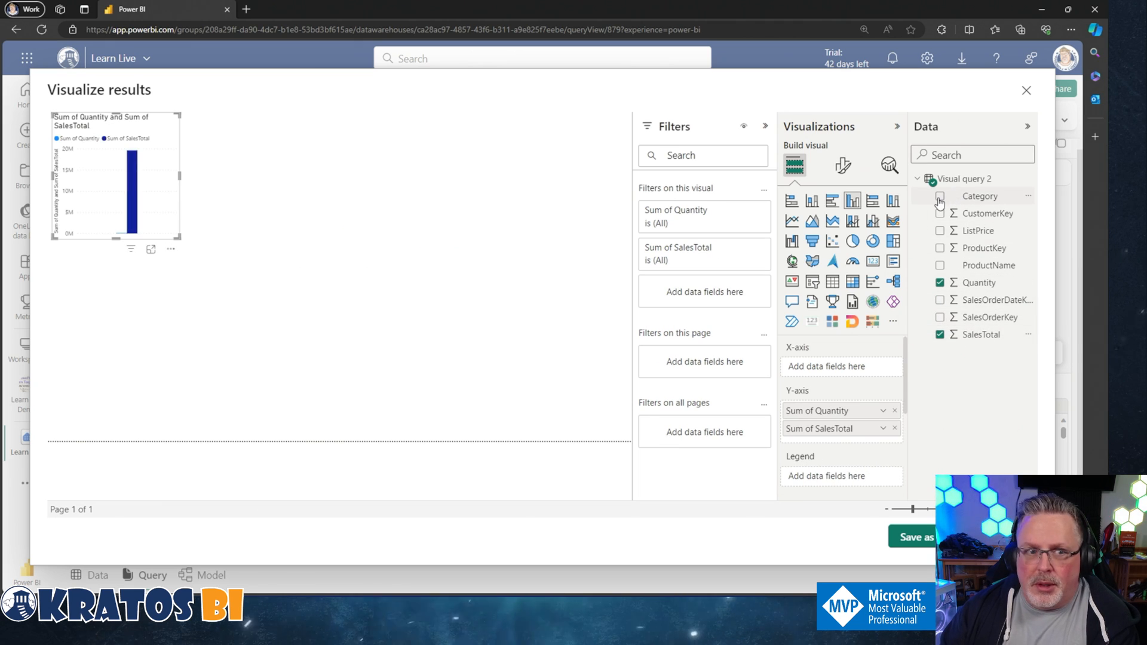
left_click(940, 196)
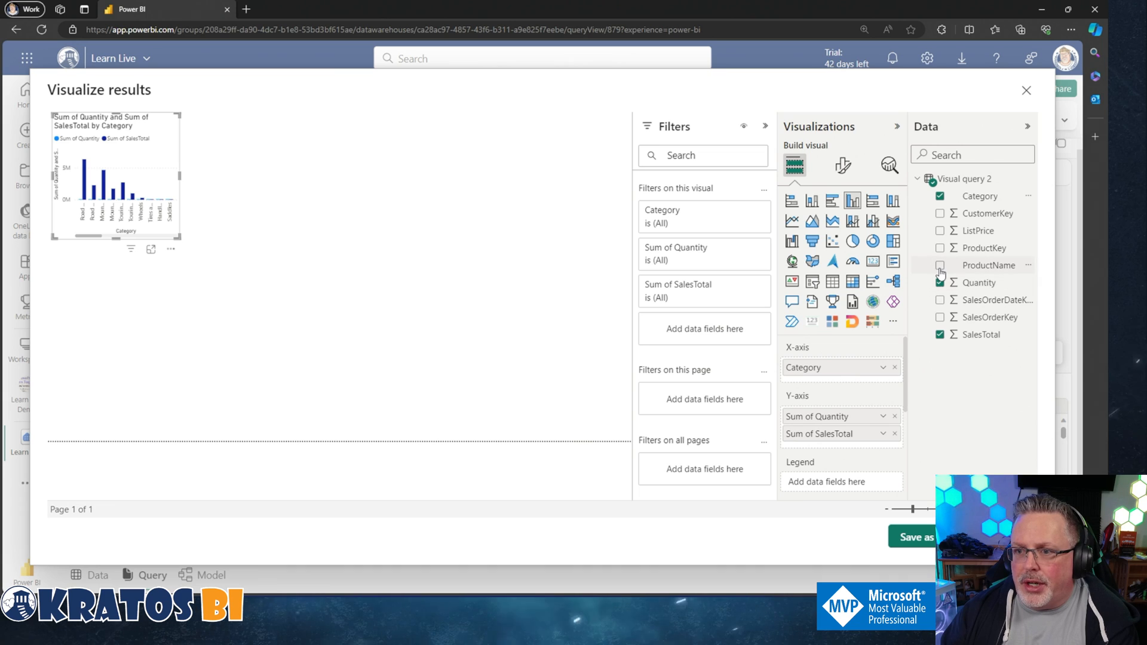
left_click(941, 265)
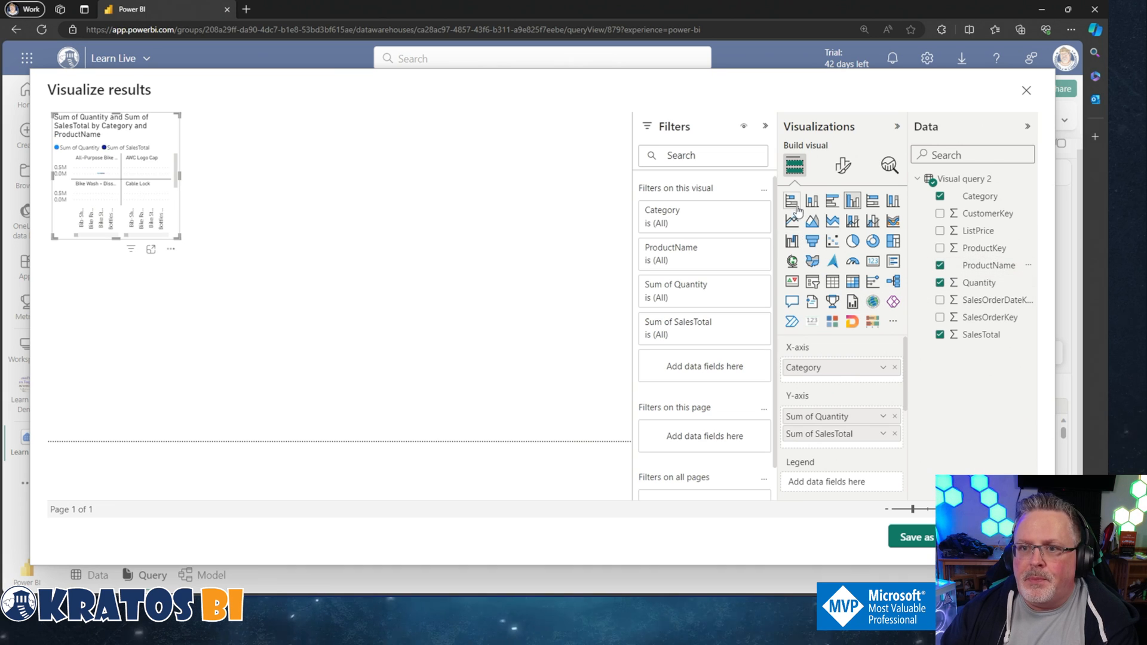
- Switch the visual to a matrix, cross-filter on Road Bikes, then clear the filter
left_click(853, 282)
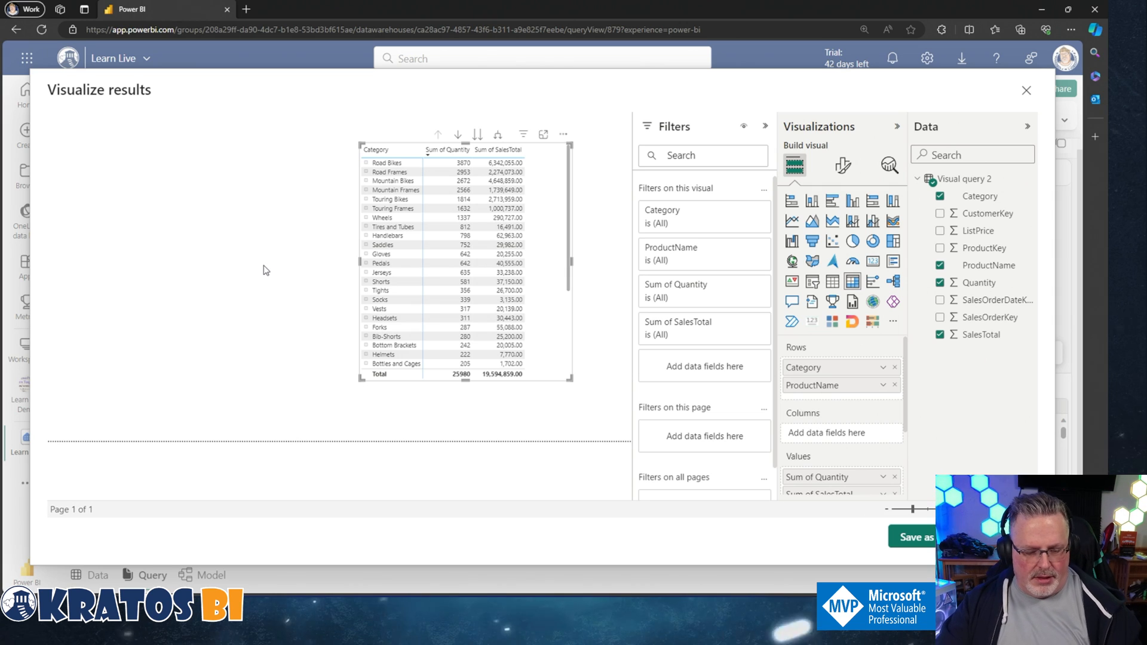
mouse_move(380, 290)
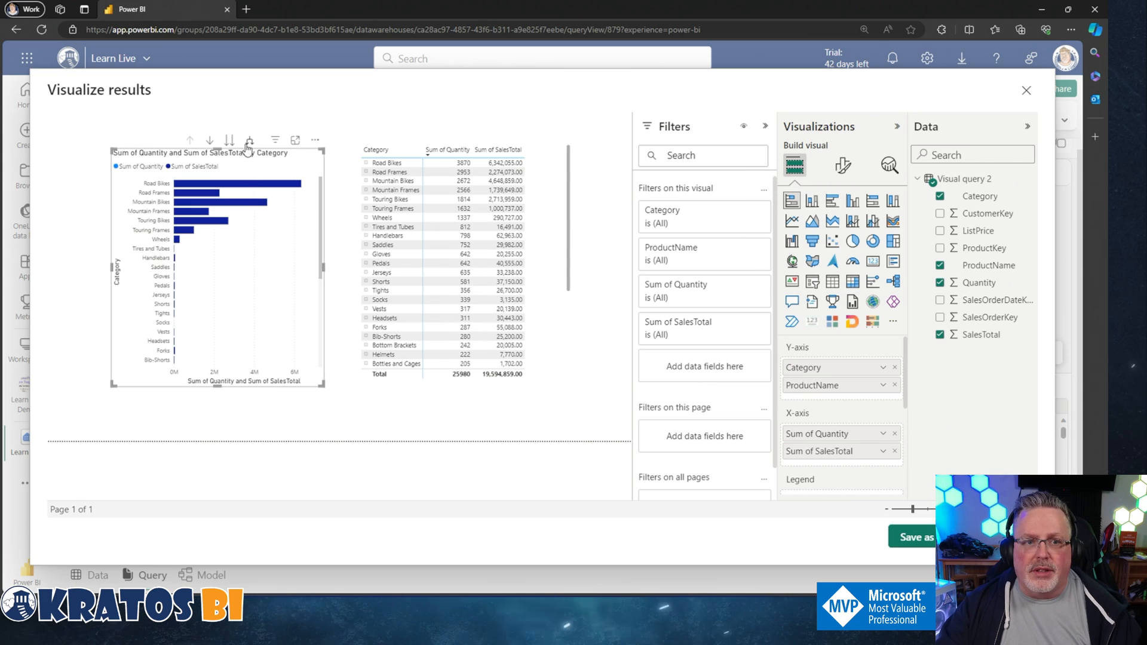
left_click(234, 184)
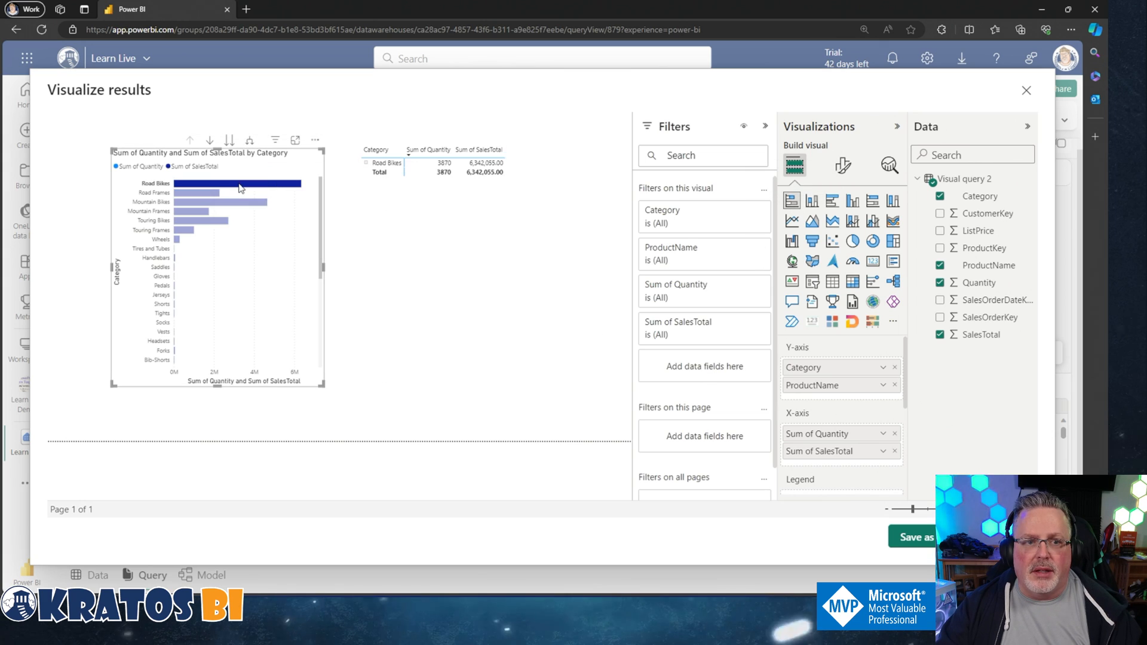
left_click(249, 140)
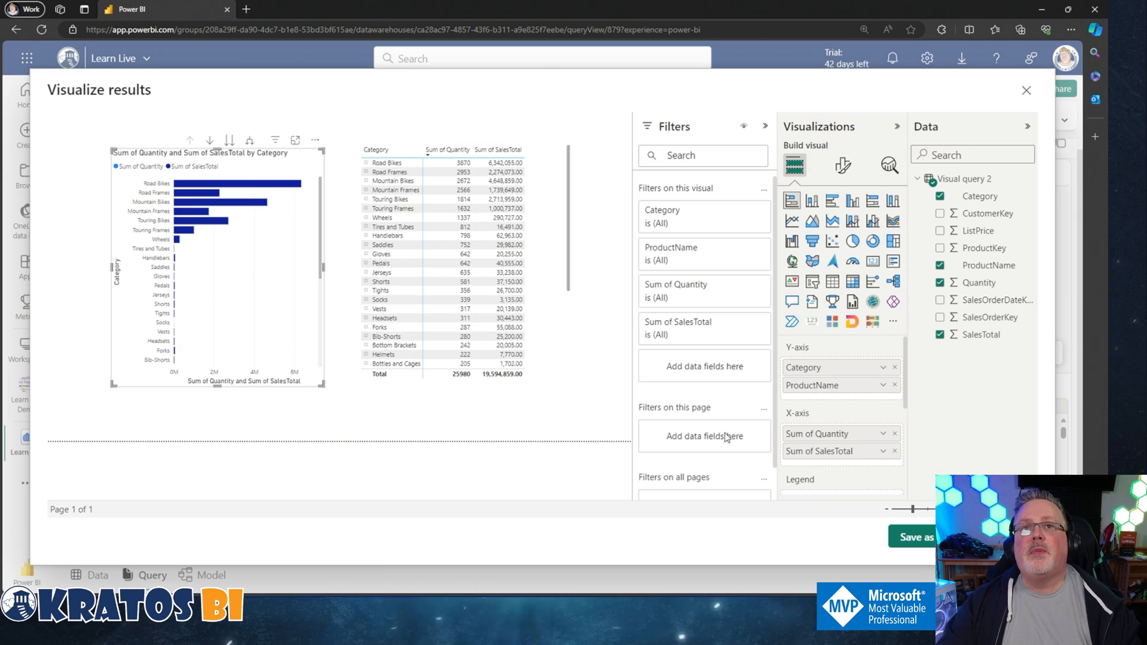
mouse_move(724, 436)
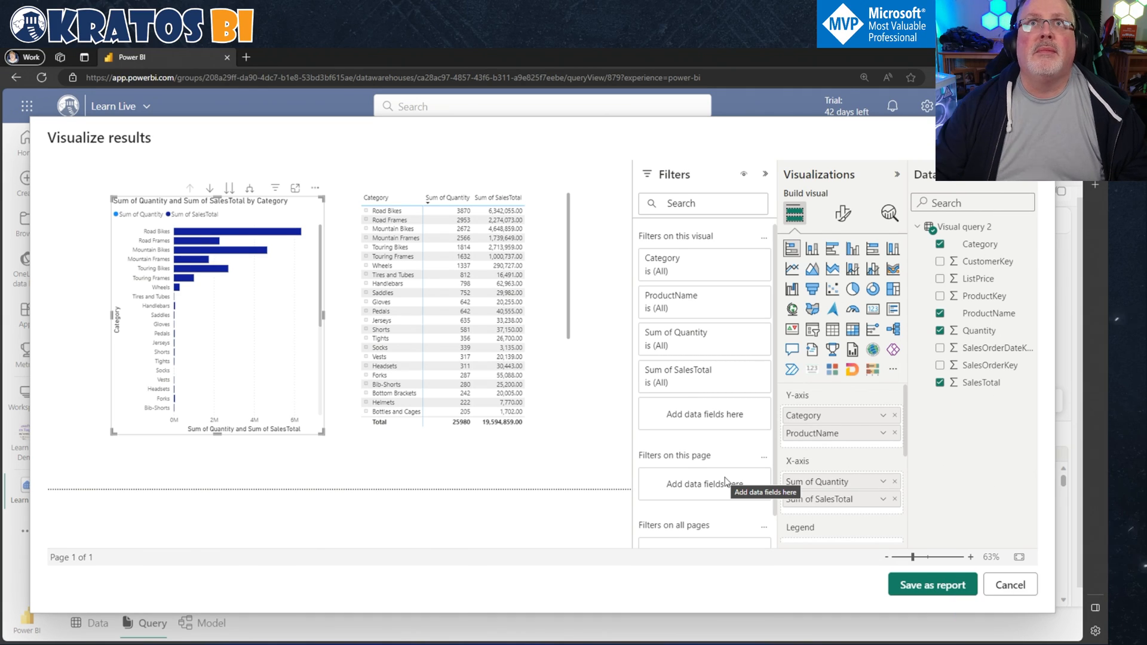
- Save the visuals as Visual Query Report in the Learn Live Demo workspace
left_click(933, 585)
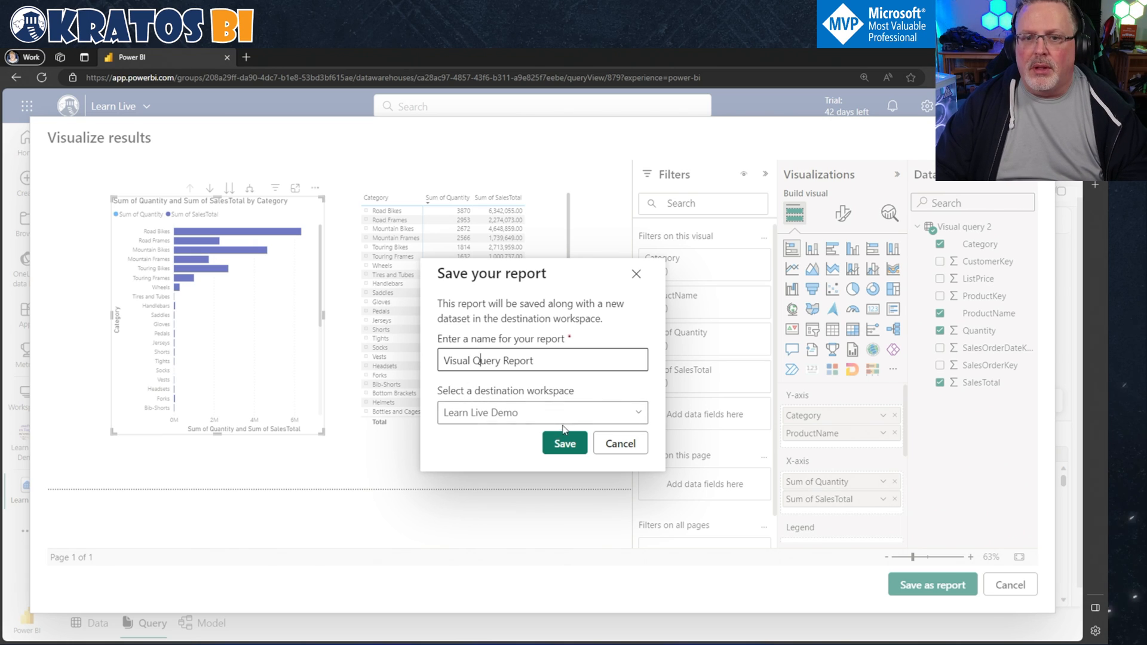
left_click(619, 444)
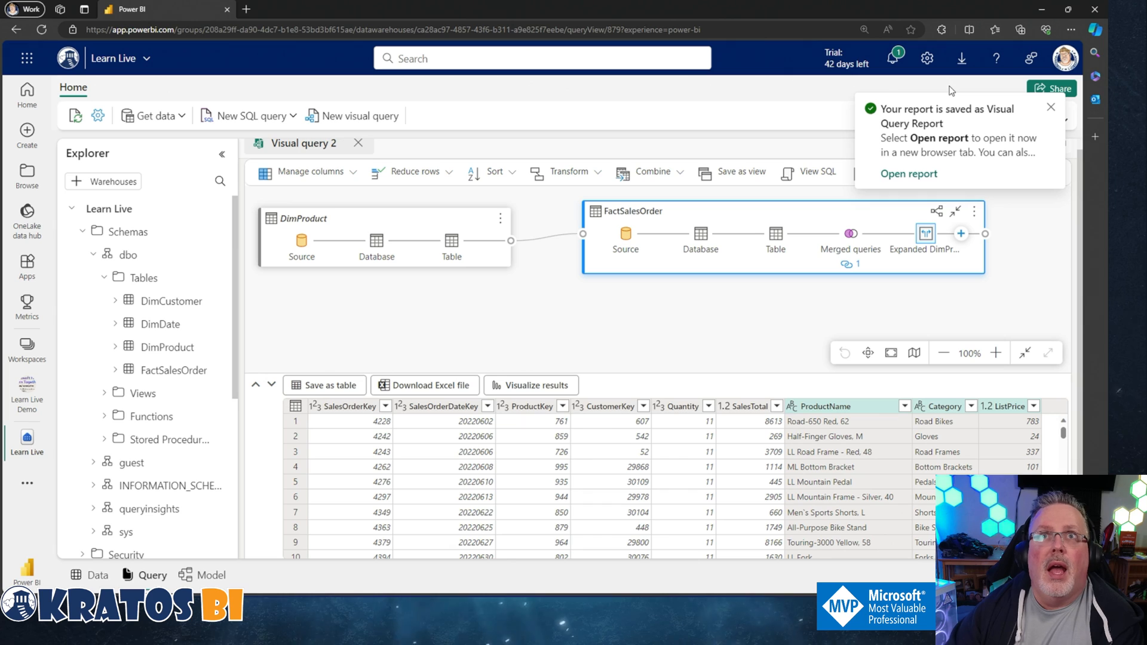
mouse_move(790, 93)
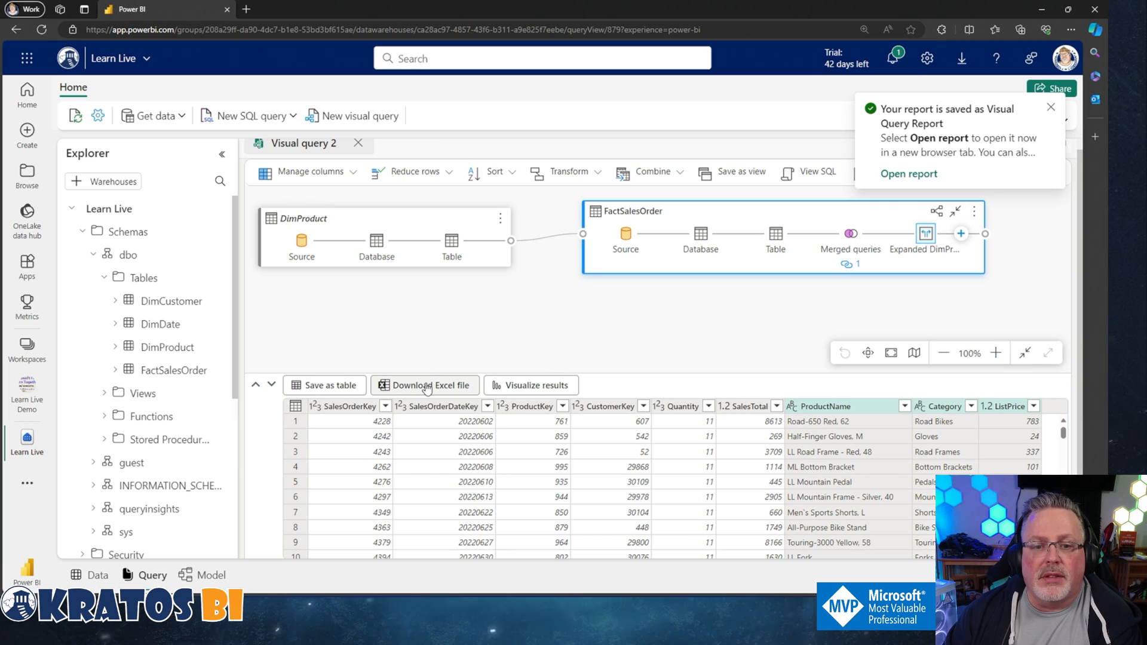
- Download the results as Query (1).xlsx and launch it in Excel from Downloads
left_click(430, 386)
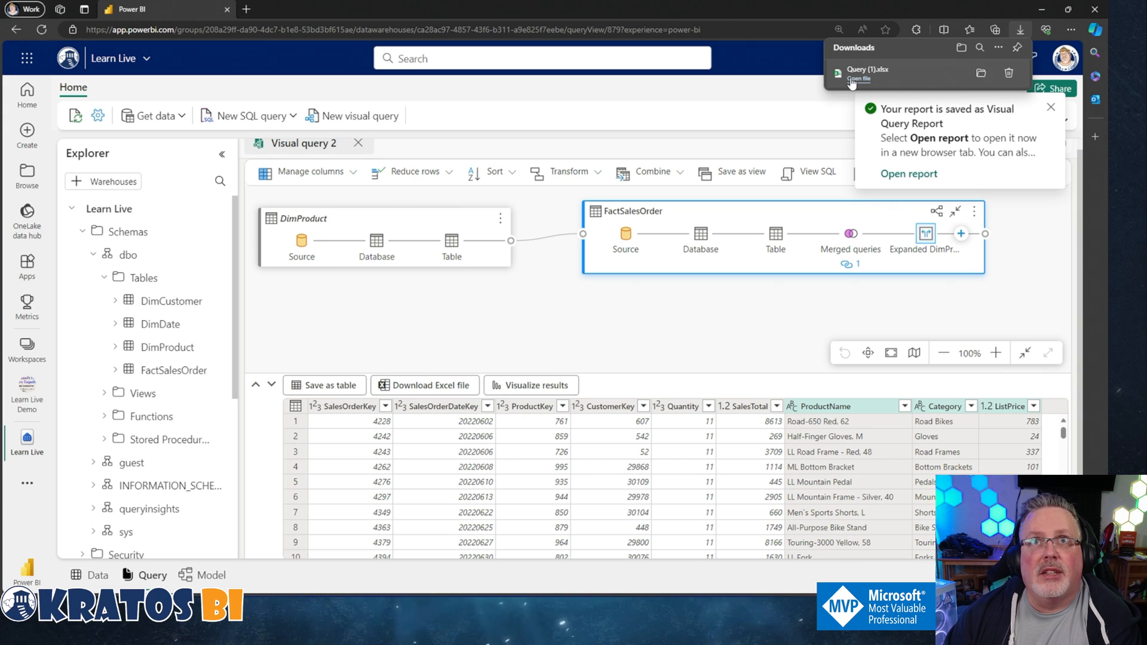
left_click(858, 79)
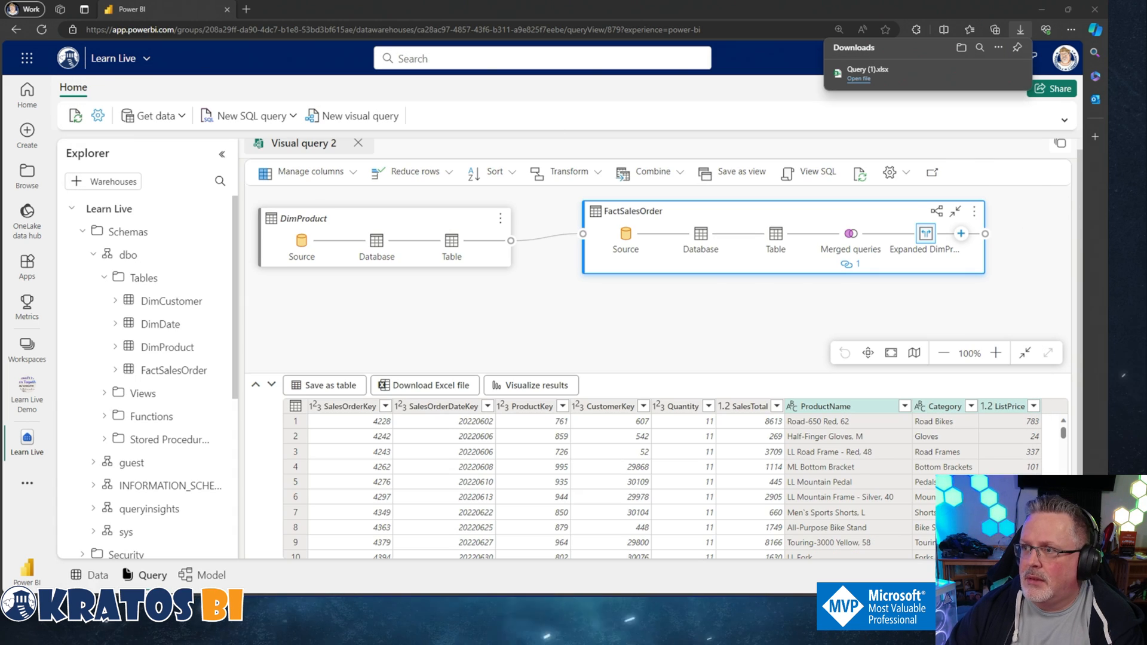
left_click(857, 79)
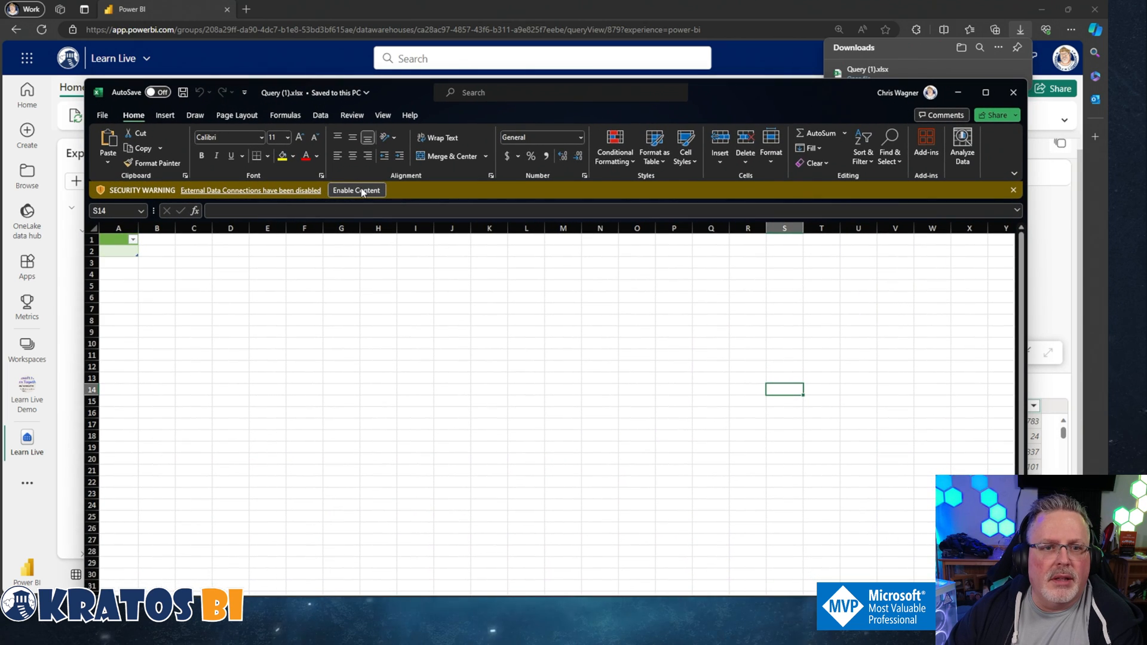
- Enable external connections, approve the native query, sign in with a Microsoft account and connect
left_click(357, 190)
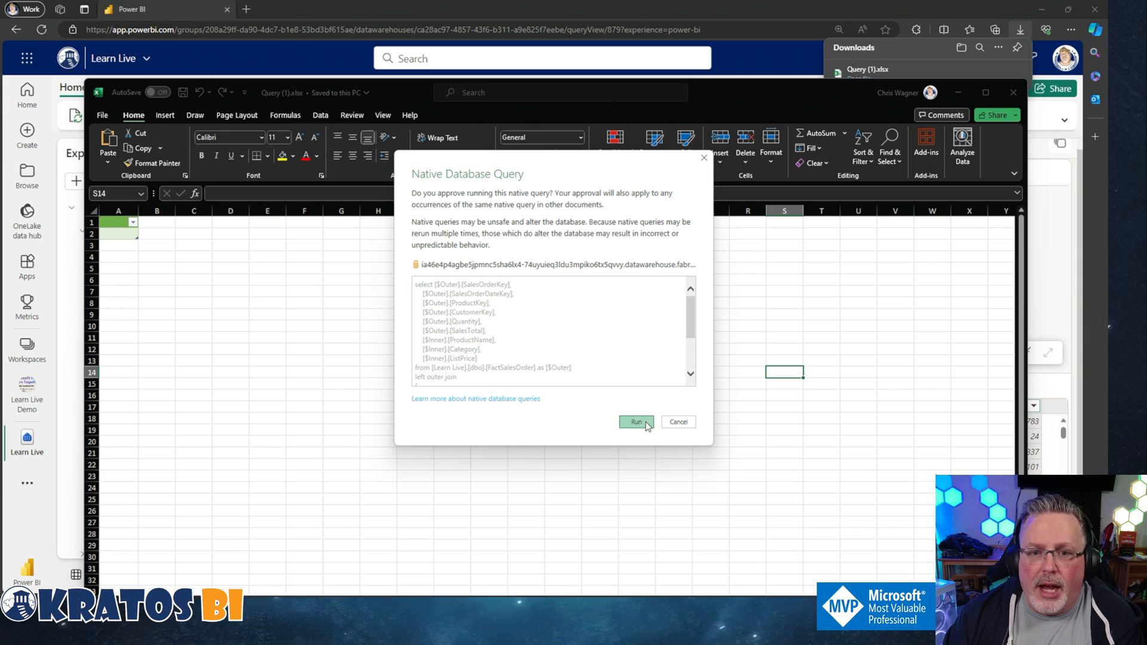
left_click(635, 422)
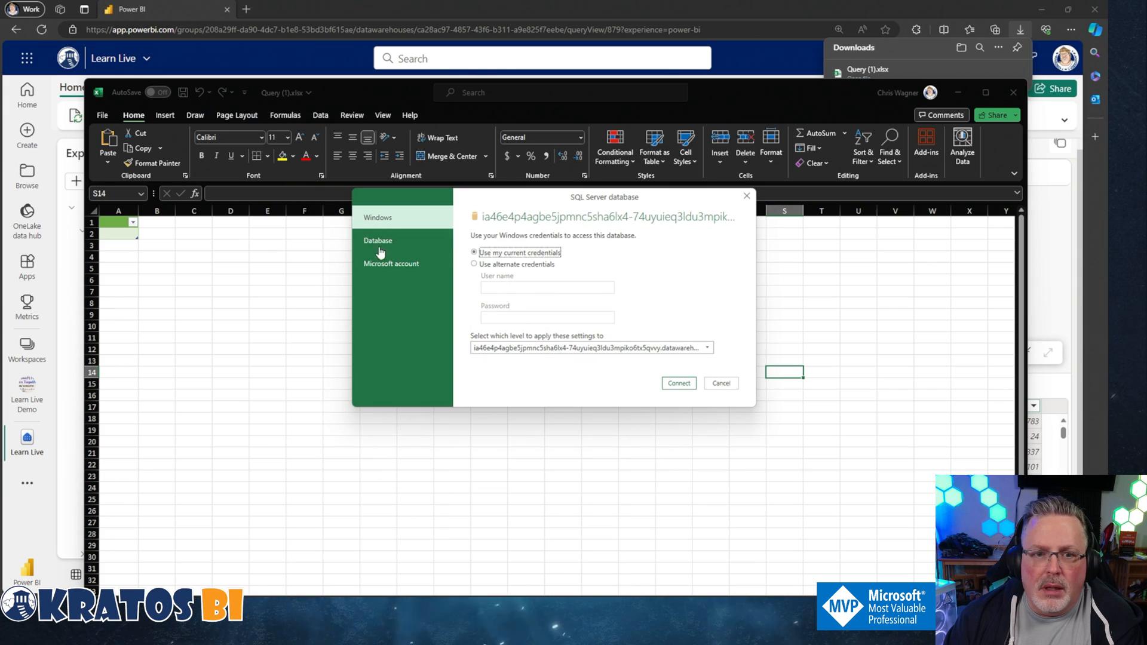
left_click(392, 262)
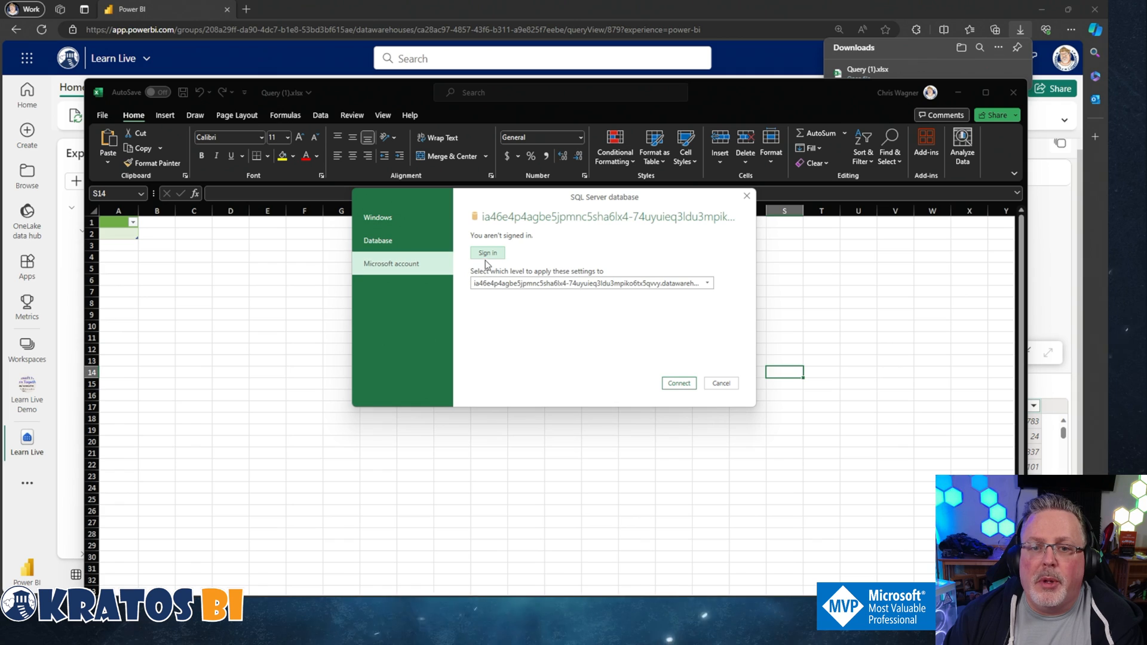
left_click(488, 252)
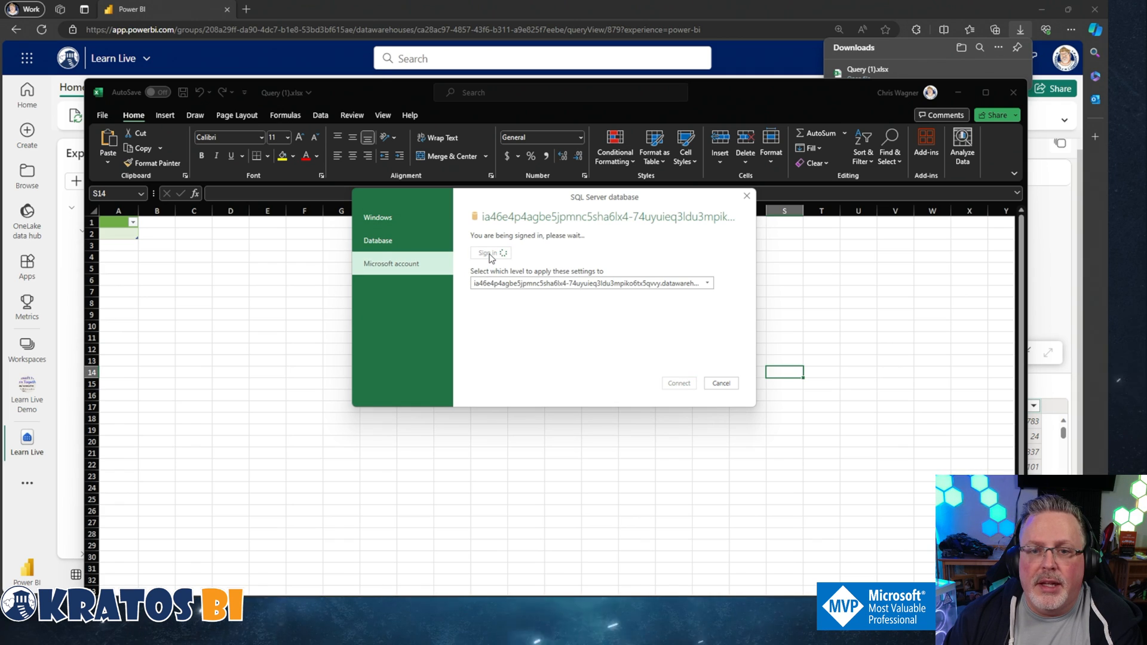
left_click(486, 254)
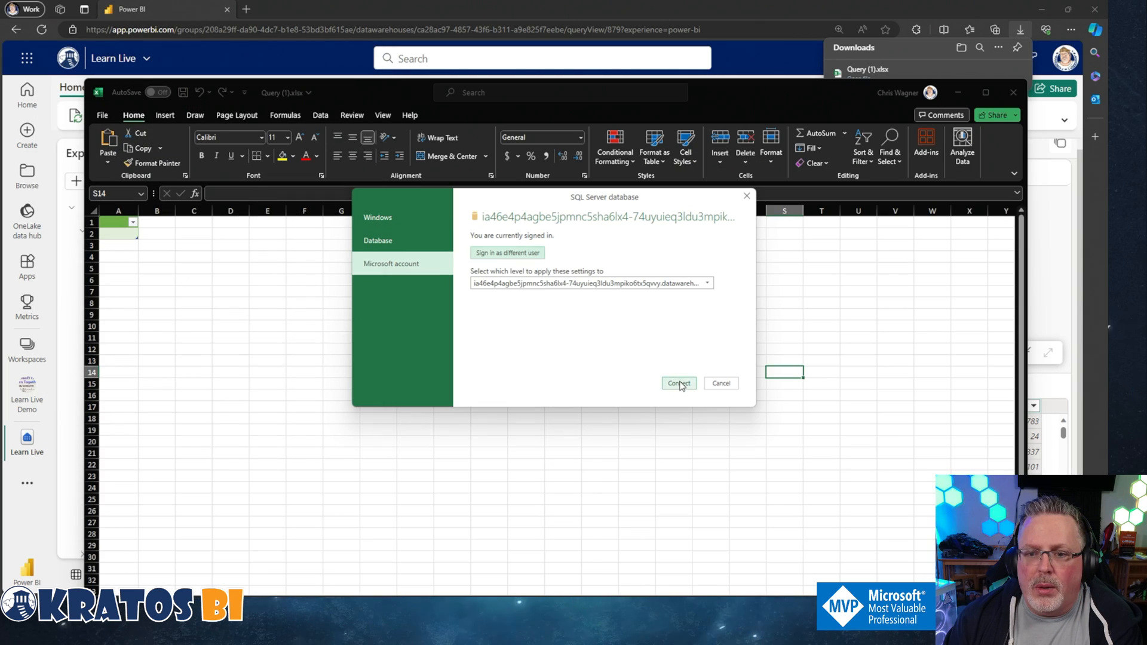
left_click(677, 384)
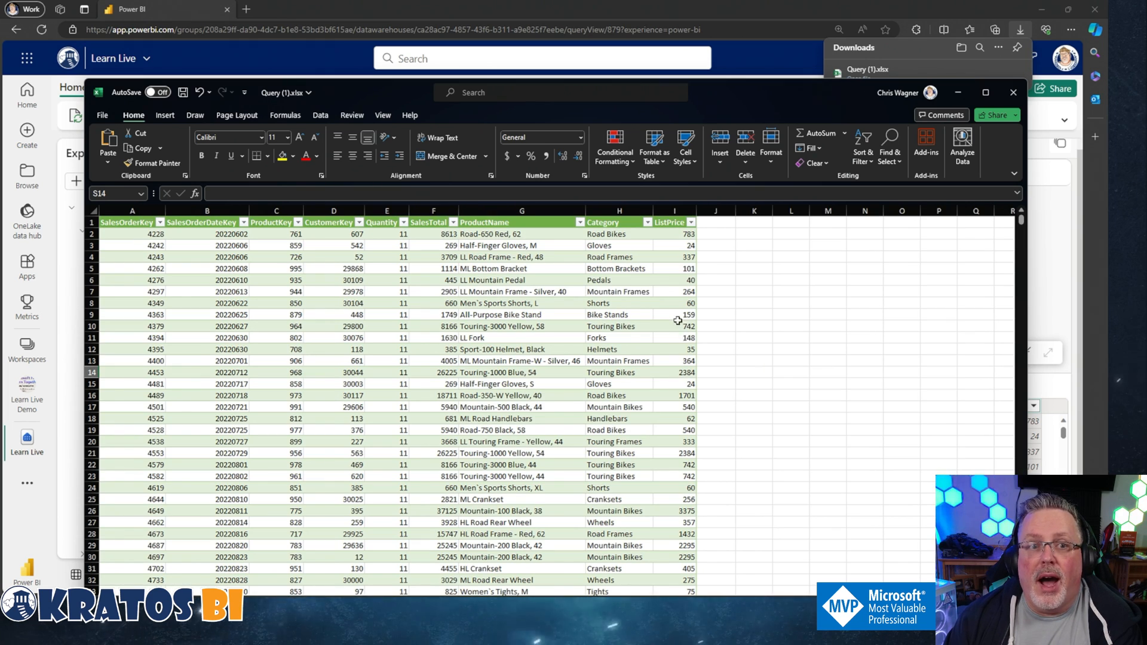
mouse_move(790, 127)
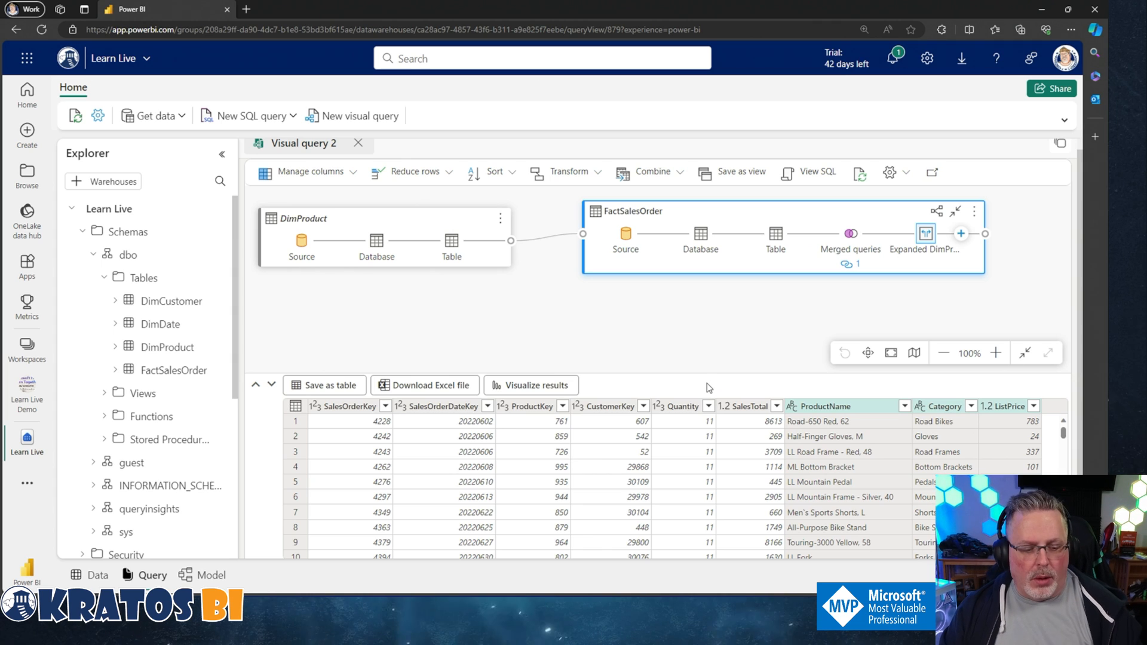
- Insert blank rows above the order table so the header drops to row 8
left_click(432, 385)
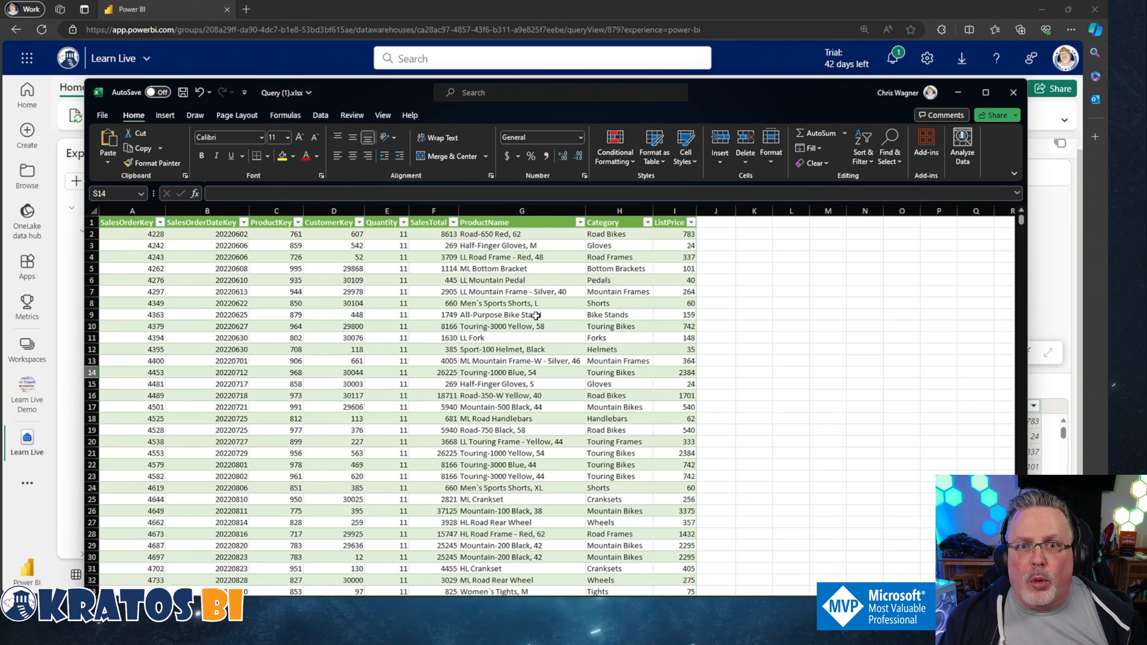
right_click(131, 222)
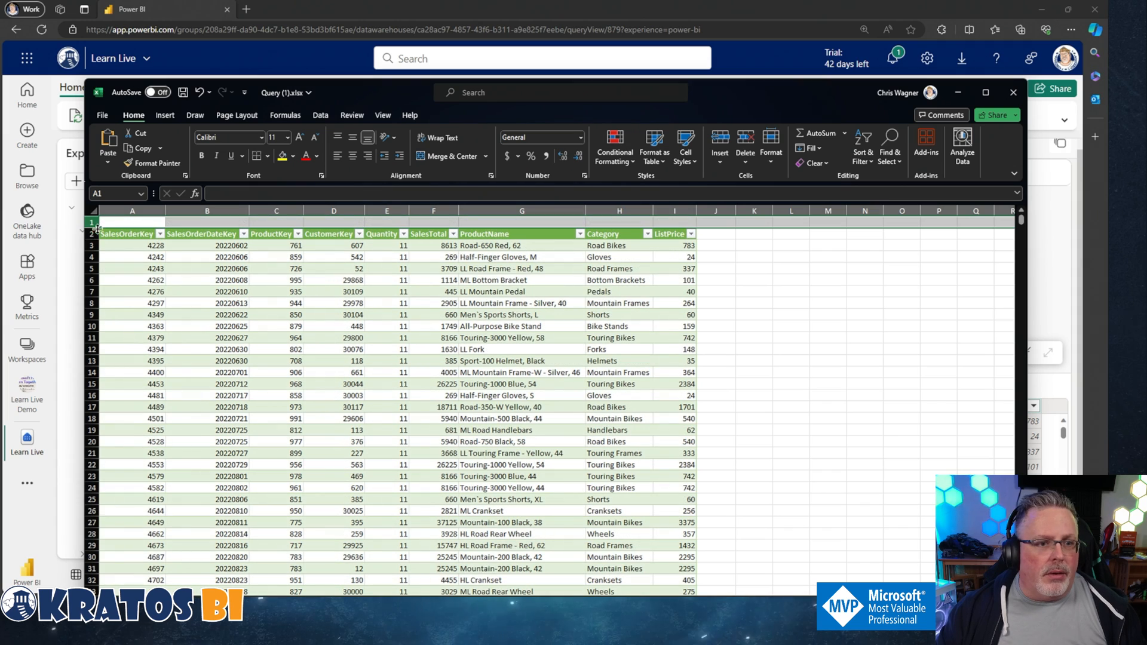
right_click(132, 245)
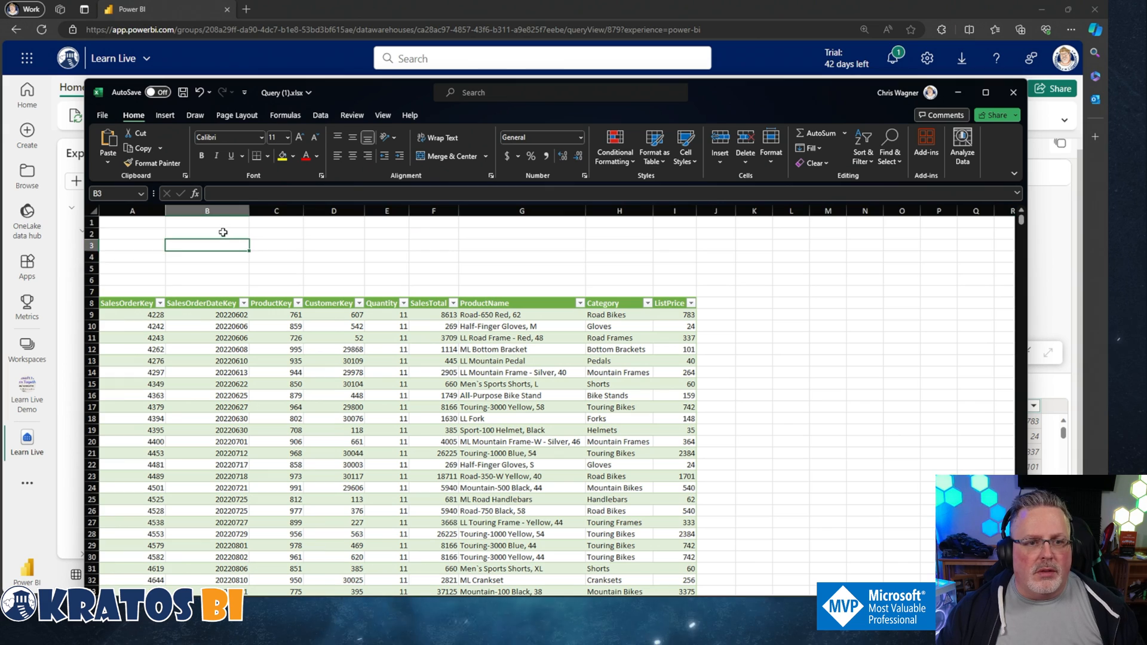
- Add an 'Order Detail Report' title merged across B2:H4 at size 24 on a dark blue banner
type("O")
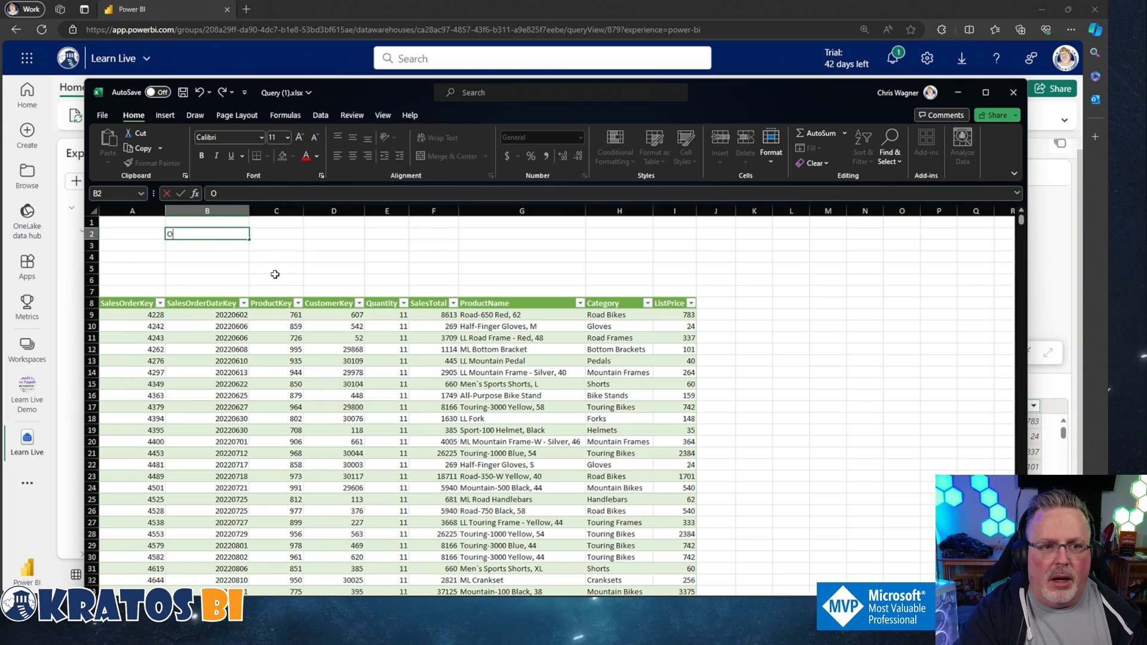
type("rder Detail Report")
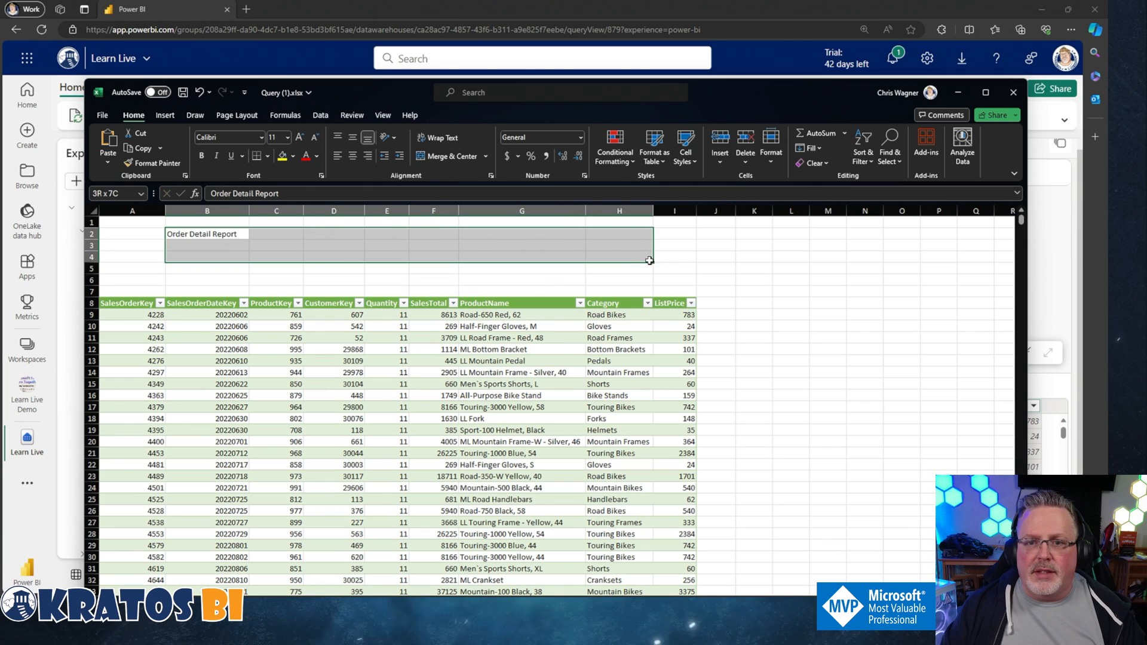
left_click(446, 155)
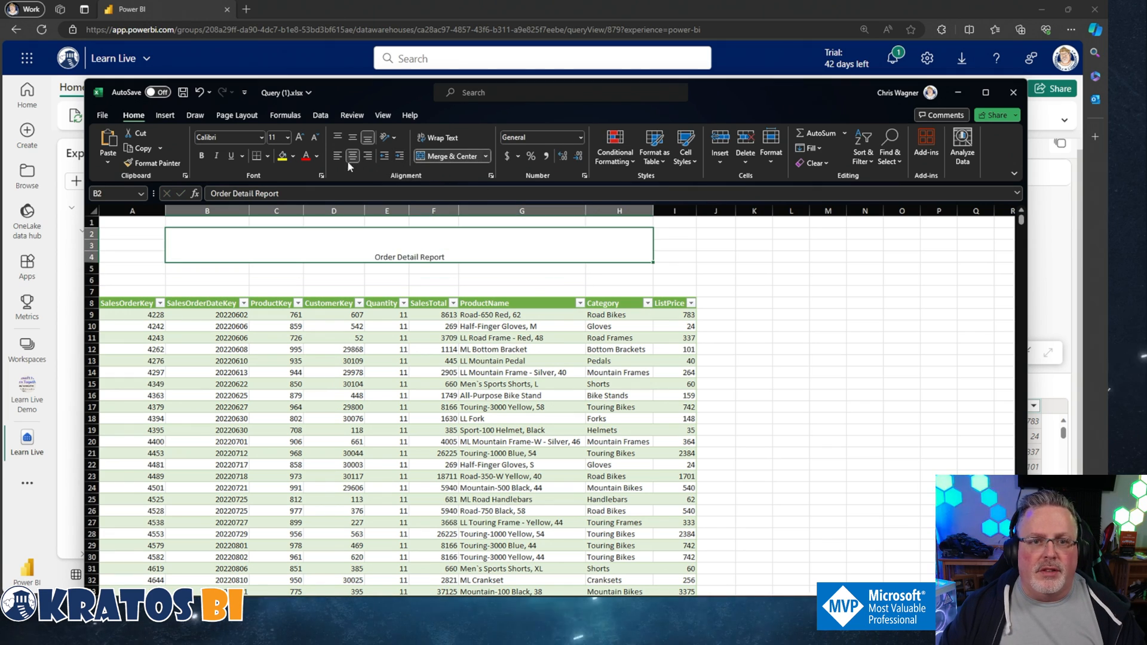
left_click(299, 138)
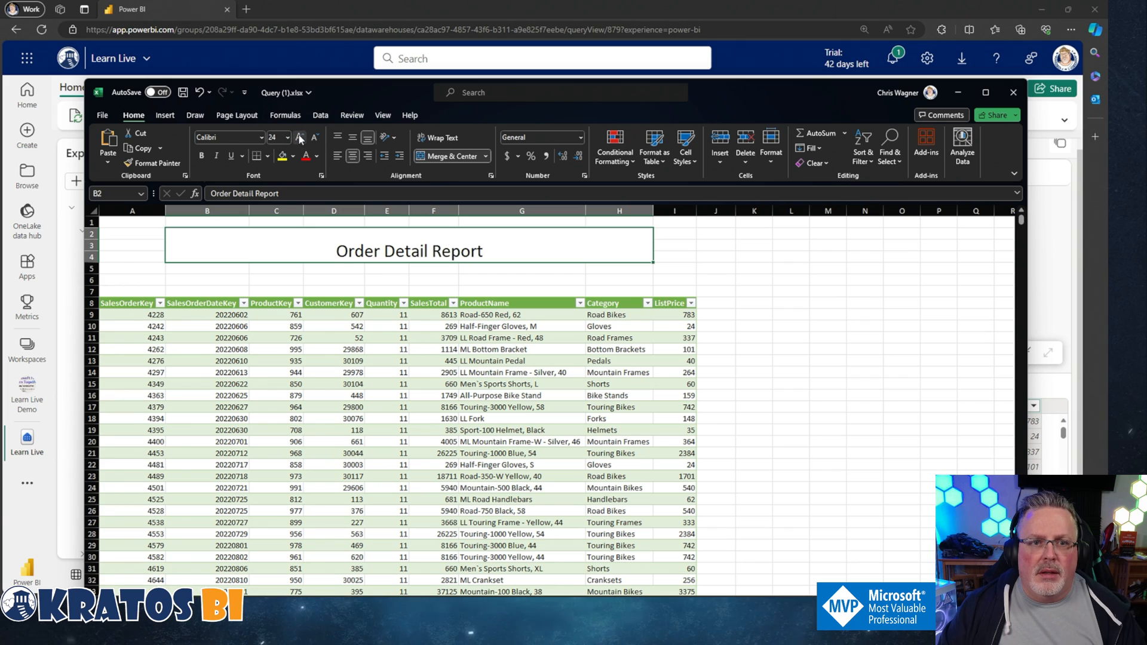
left_click(297, 138)
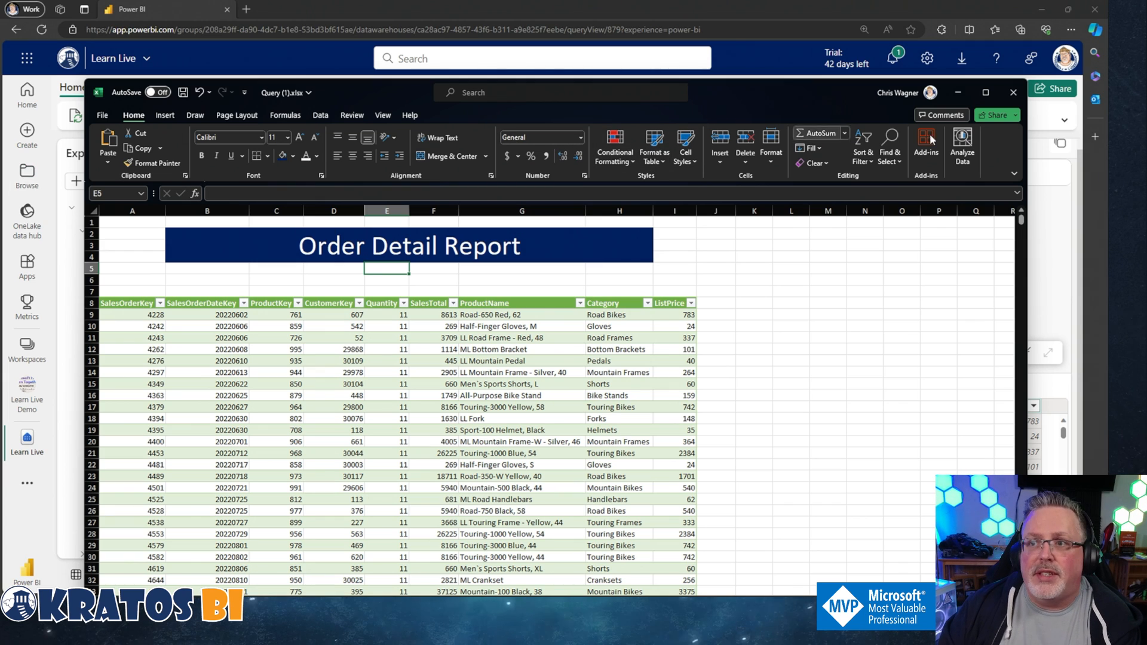
mouse_move(957, 92)
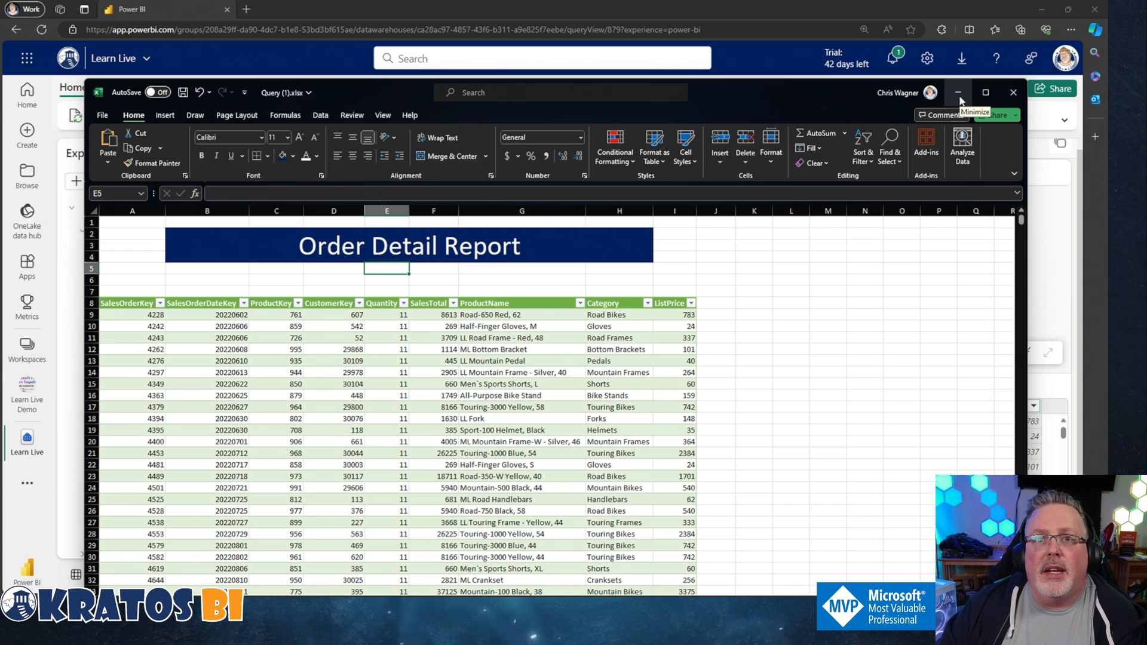
- Minimize Excel and start Save as table for Visual query 2's results
left_click(958, 92)
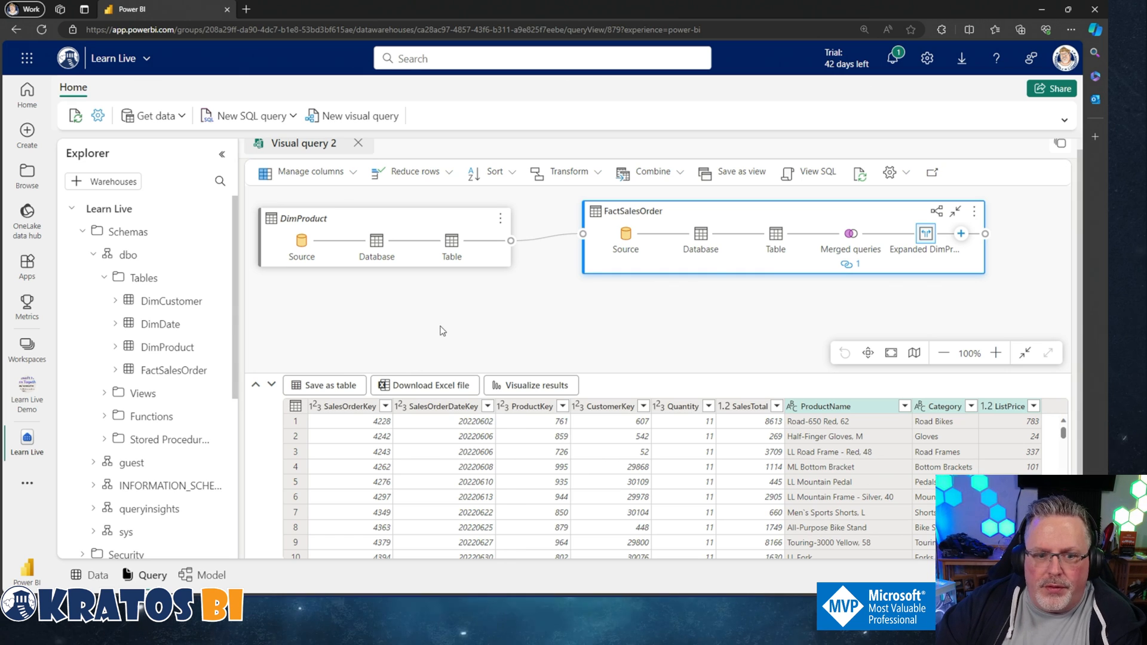
mouse_move(408, 343)
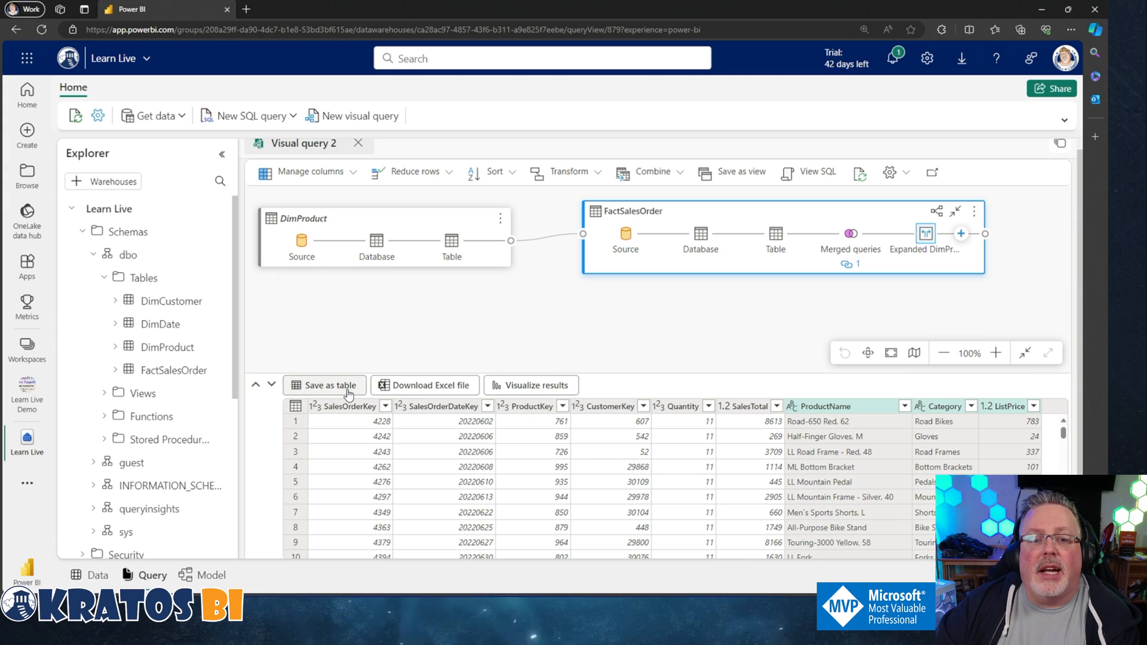
left_click(324, 385)
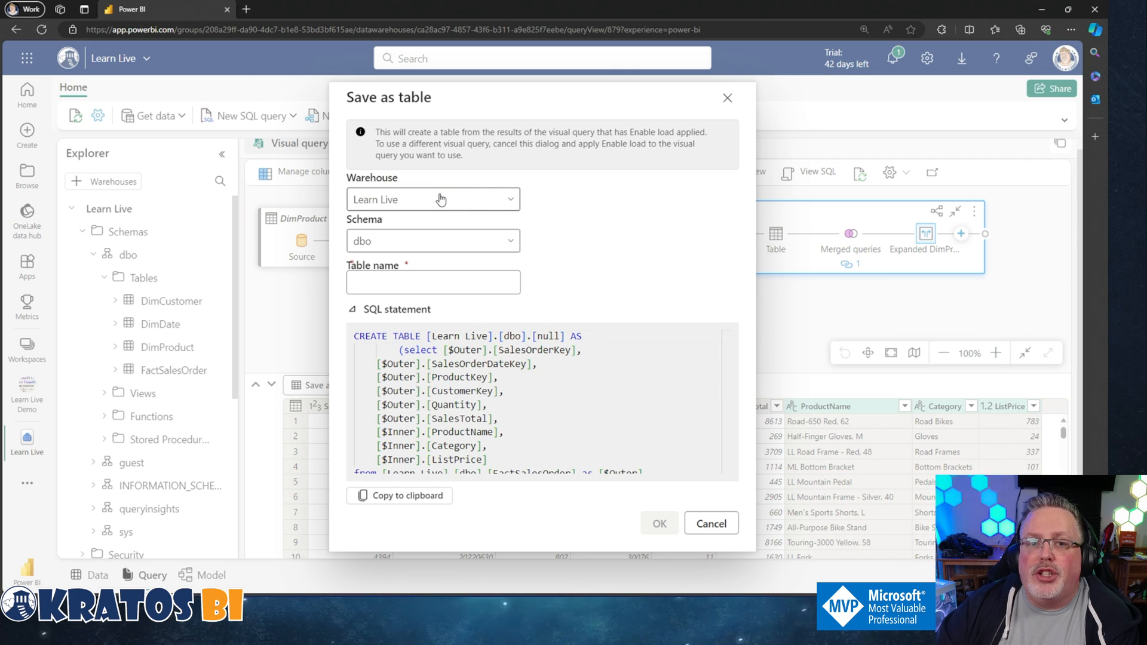
- Name the new table SnapshotTableDemo in the dbo schema and create it
left_click(433, 282)
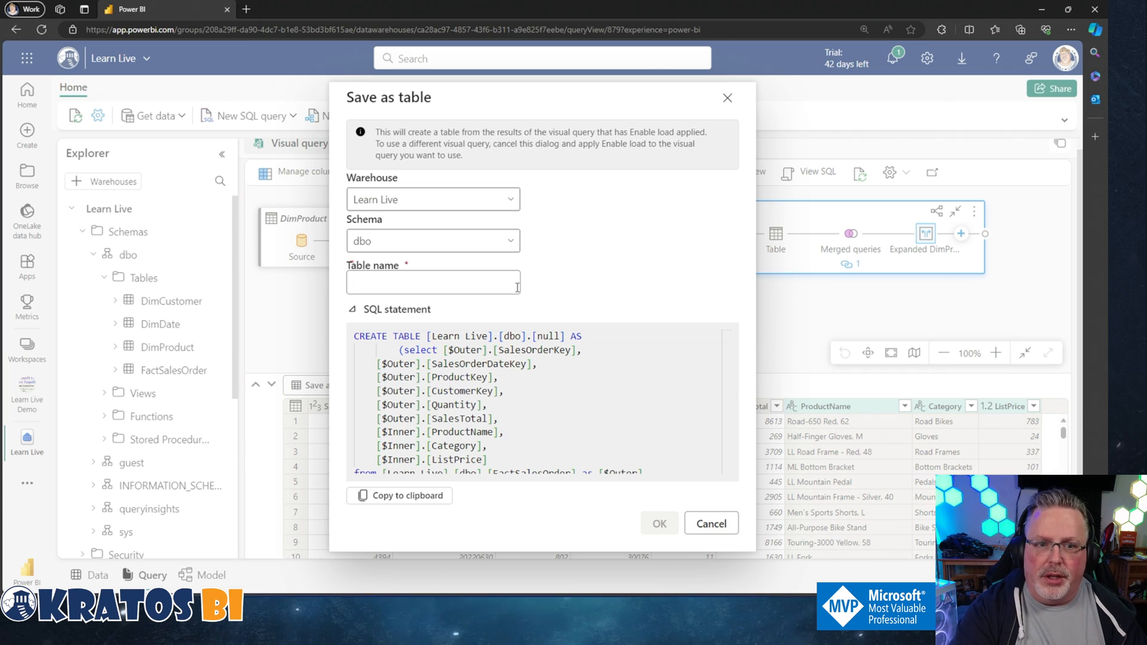
type("S")
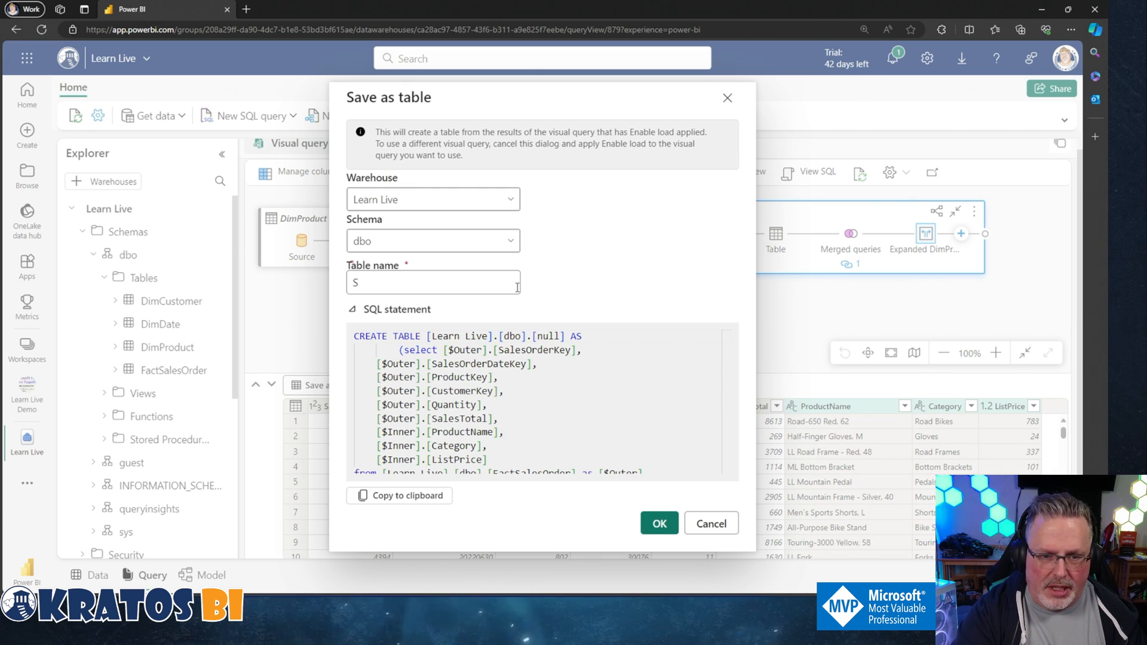
type("napshotTableDemo")
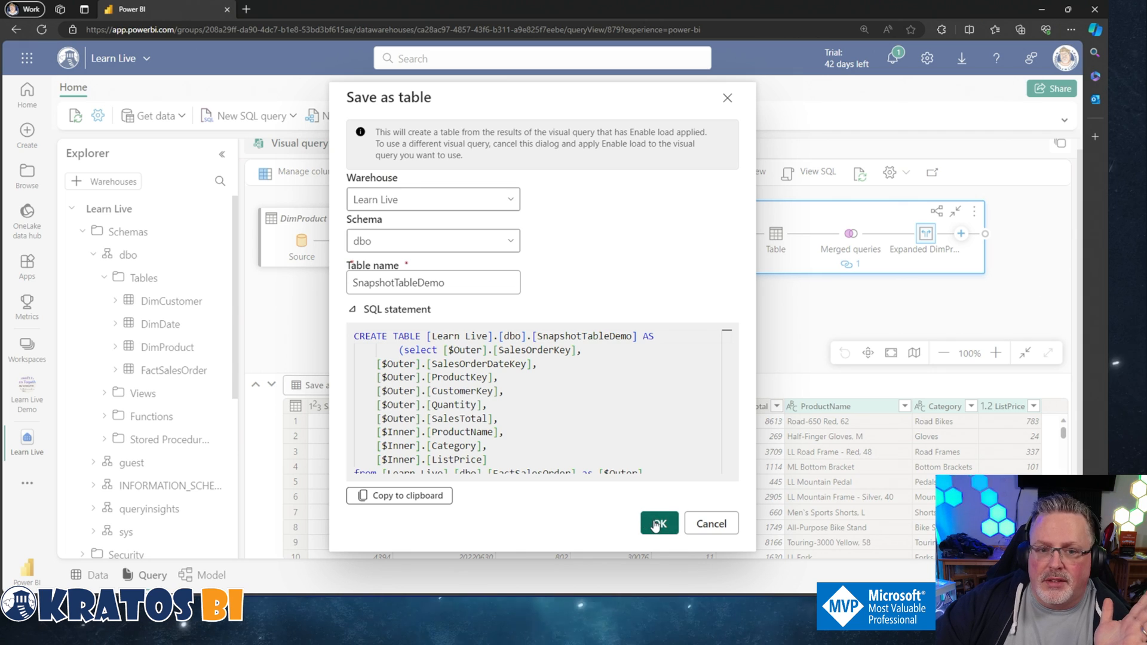
left_click(657, 524)
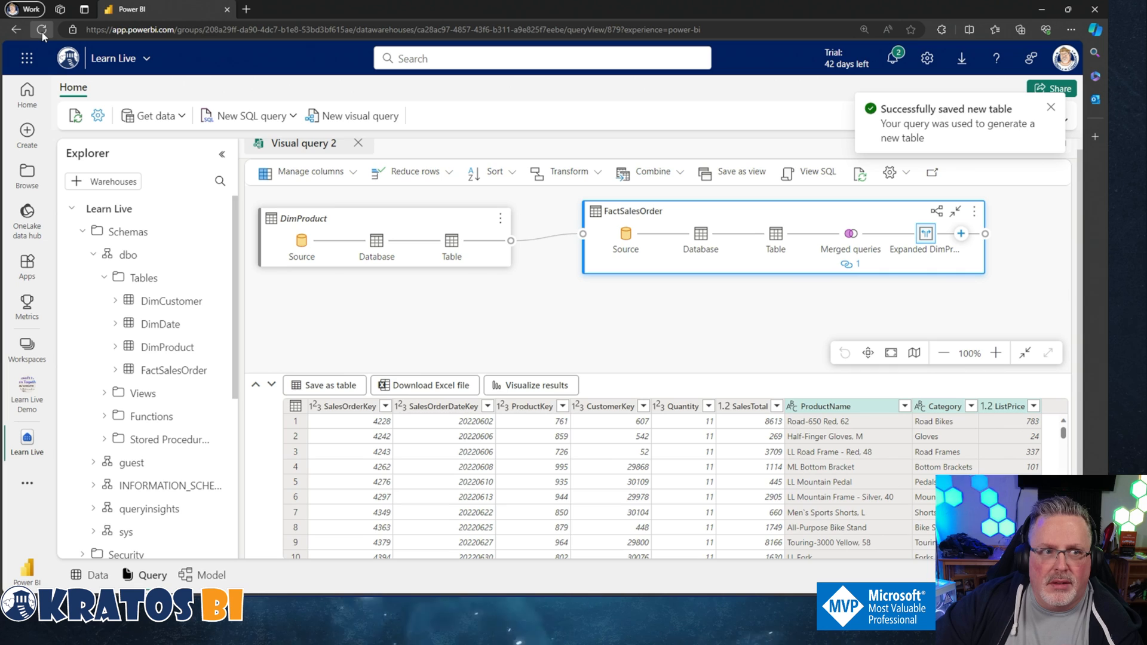
- Reload the warehouse, preview SnapshotTableDemo under Tables, and reopen Visual query 2
left_click(42, 29)
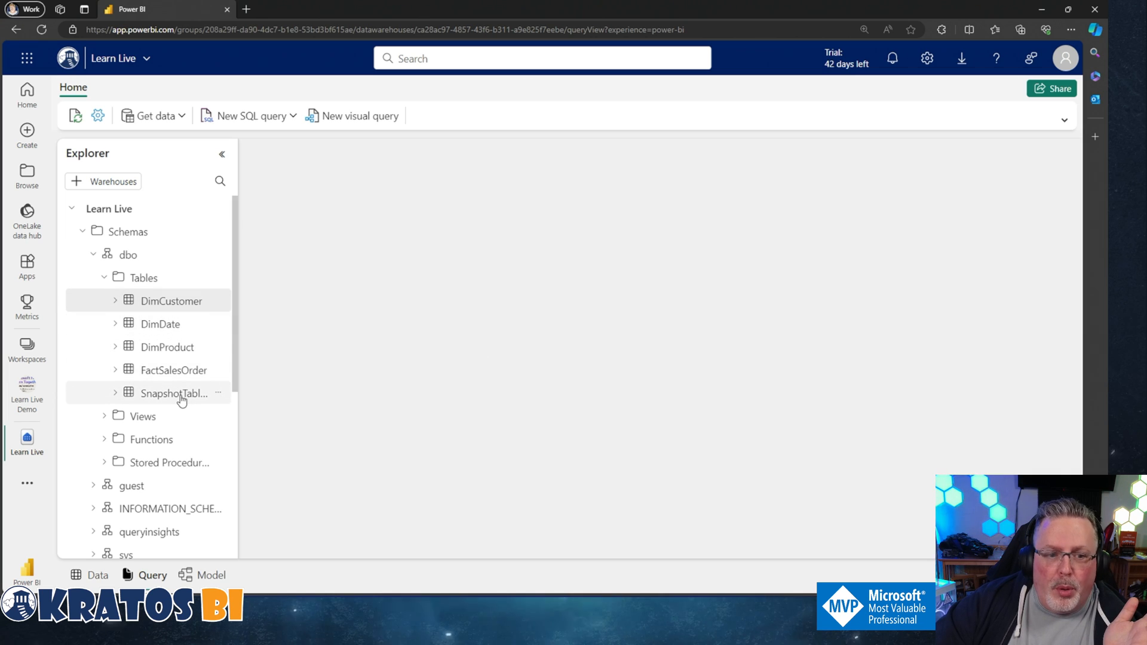
left_click(173, 394)
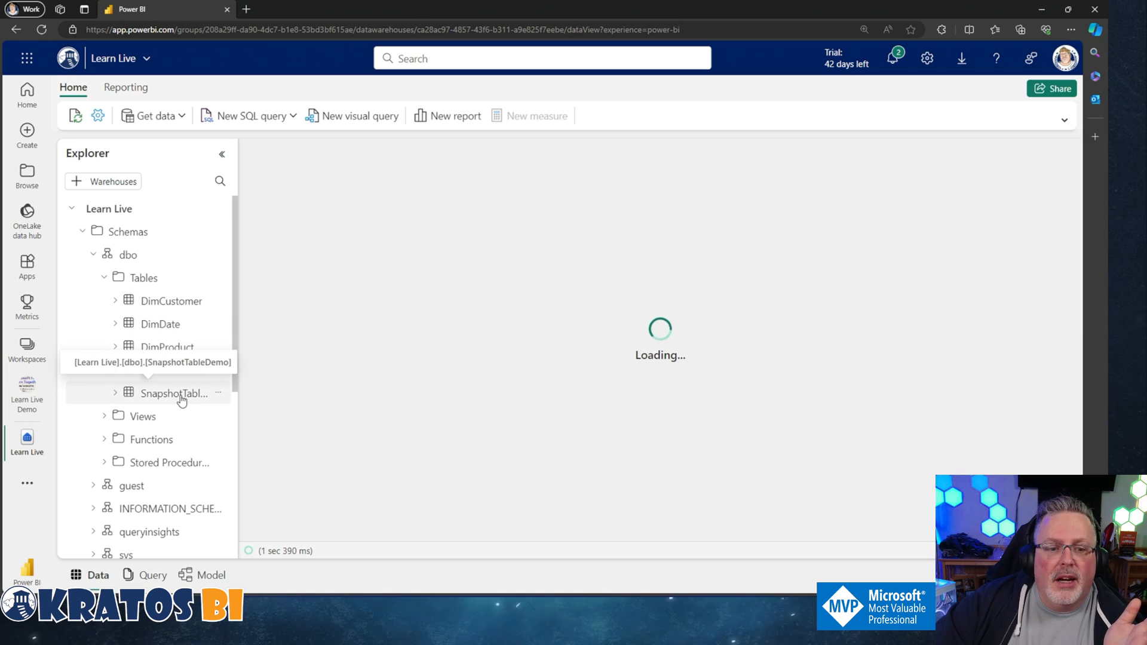
left_click(173, 394)
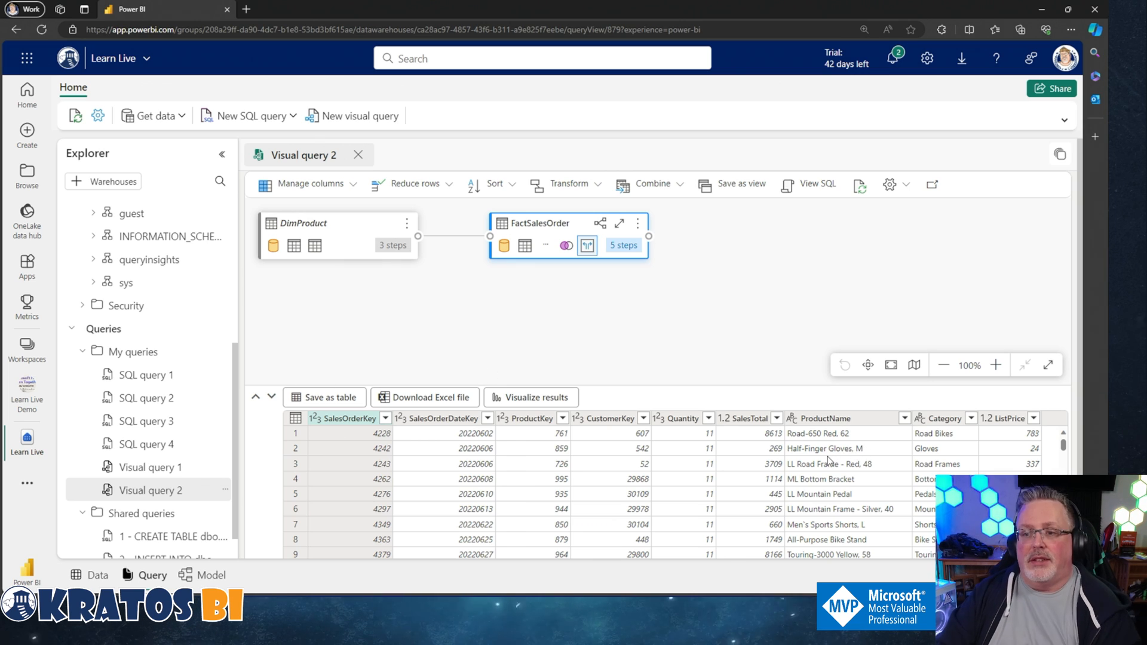
mouse_move(514, 561)
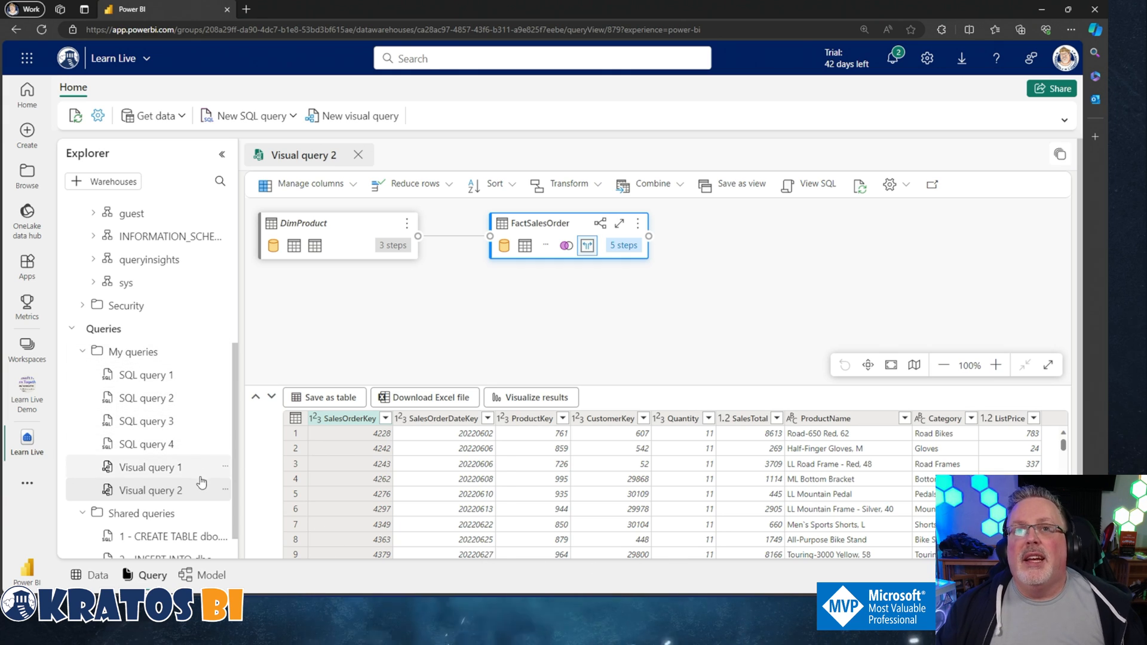
- Rename Visual query 2 to SnapshotQuery
left_click(226, 490)
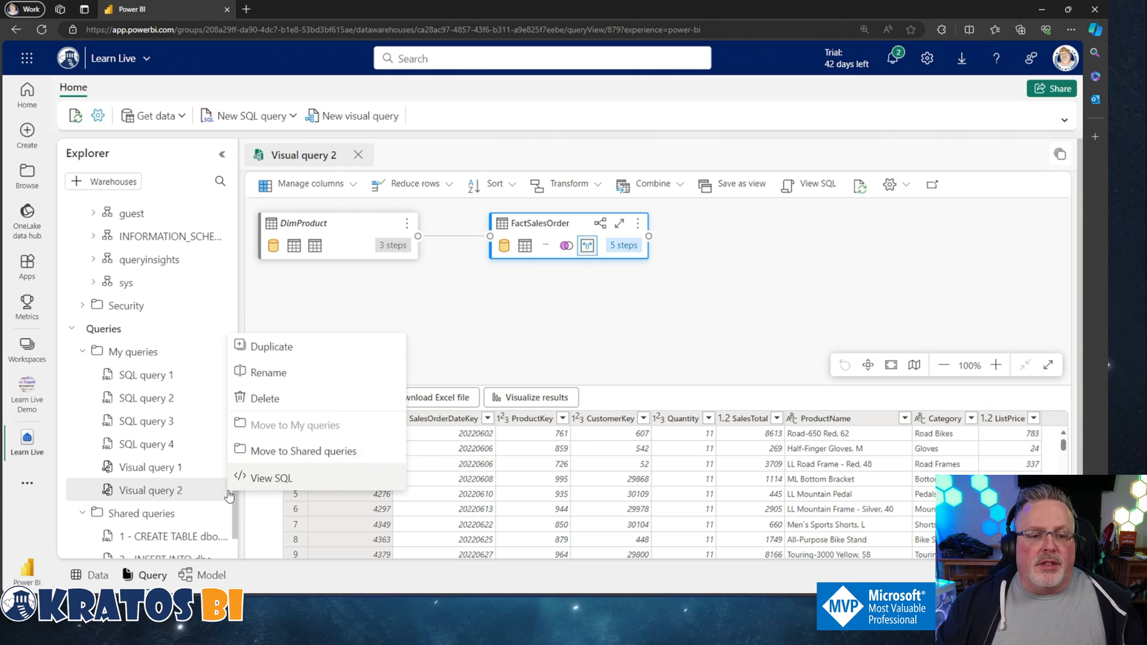
left_click(266, 372)
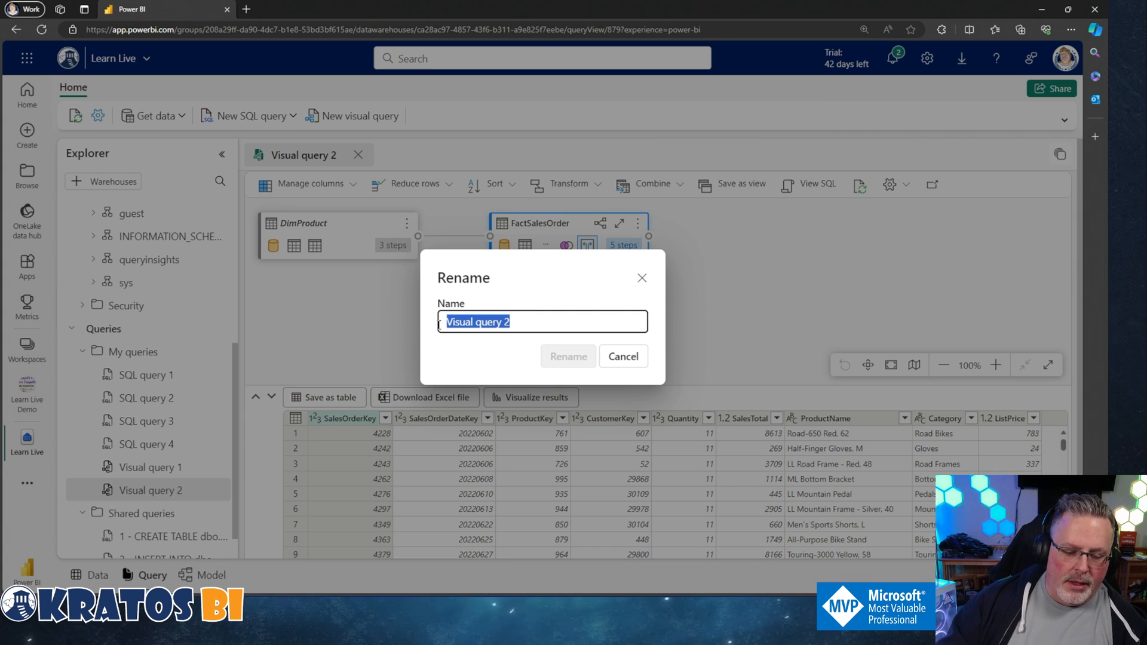
type("Sa")
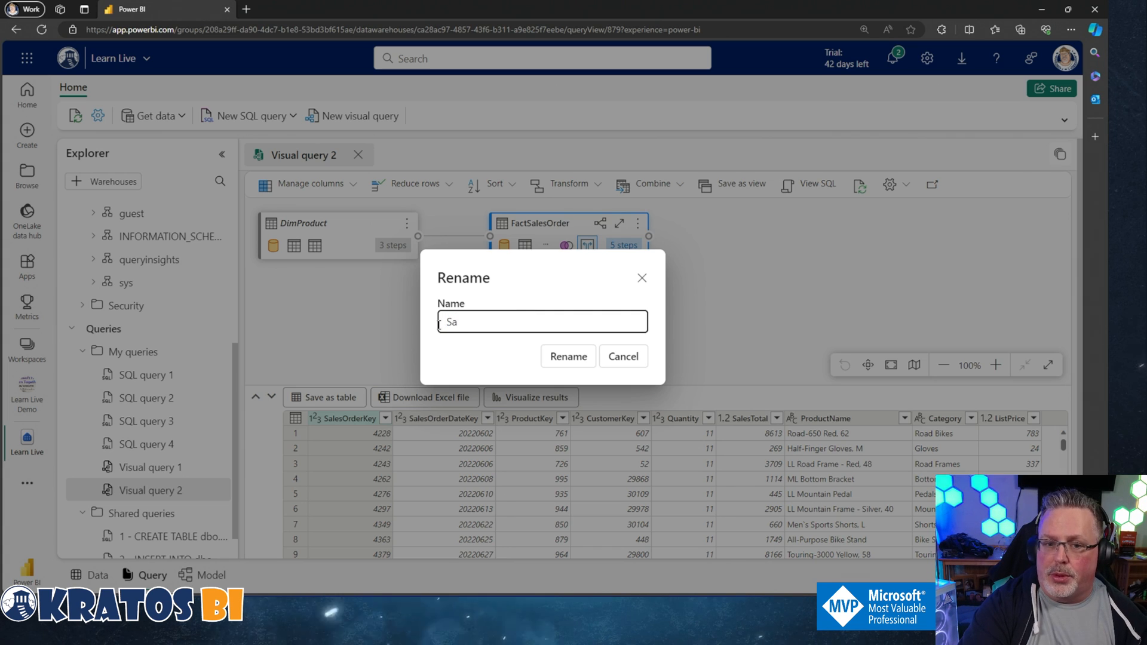
type("SnapshotQuery")
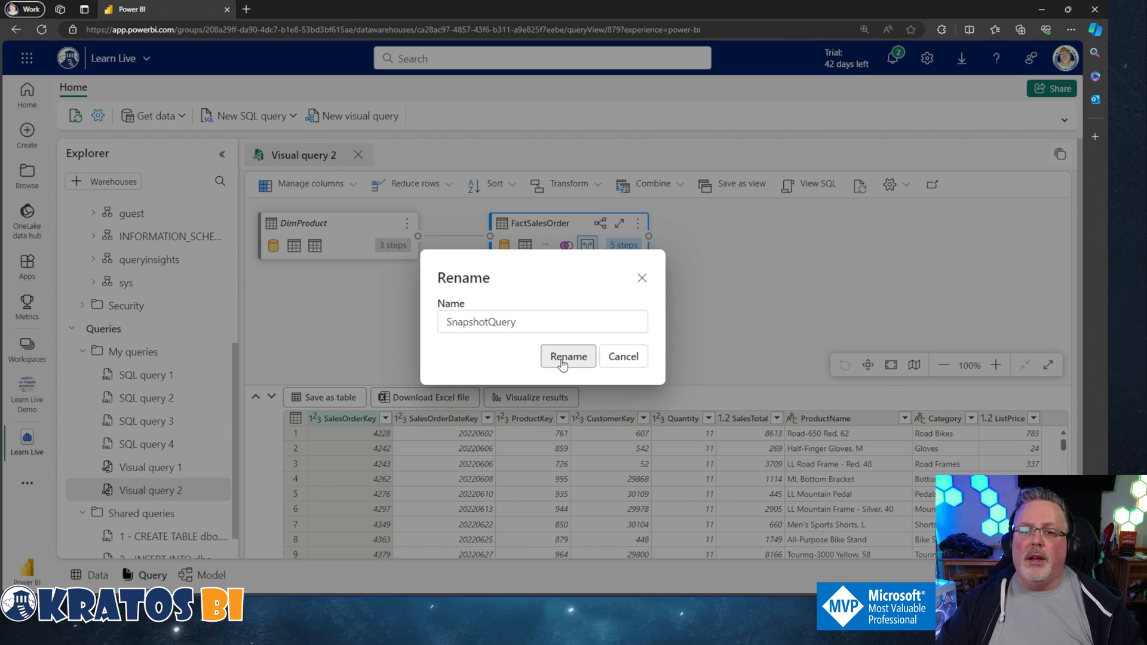
left_click(568, 356)
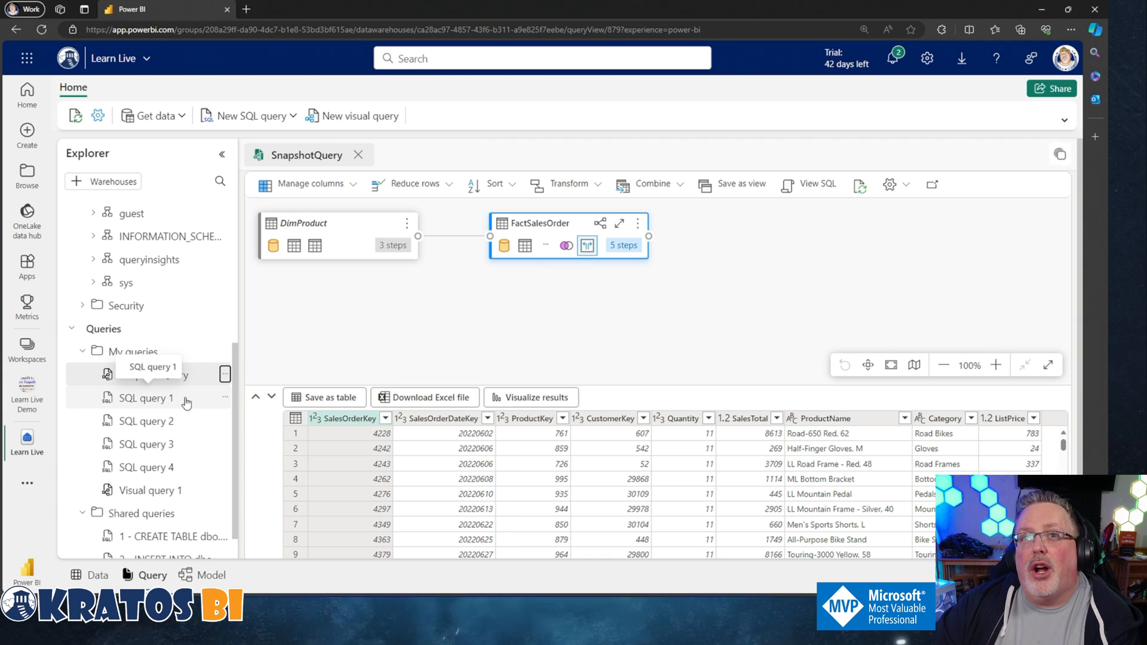
- Move SnapshotQuery into the warehouse's Shared queries
left_click(226, 374)
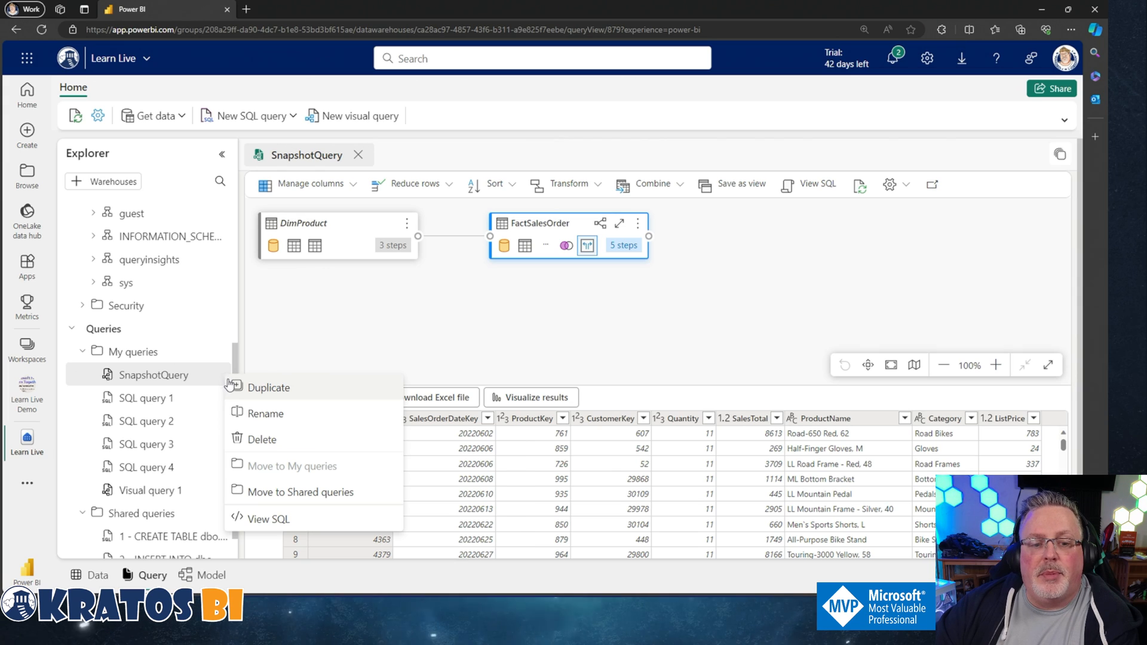
mouse_move(301, 491)
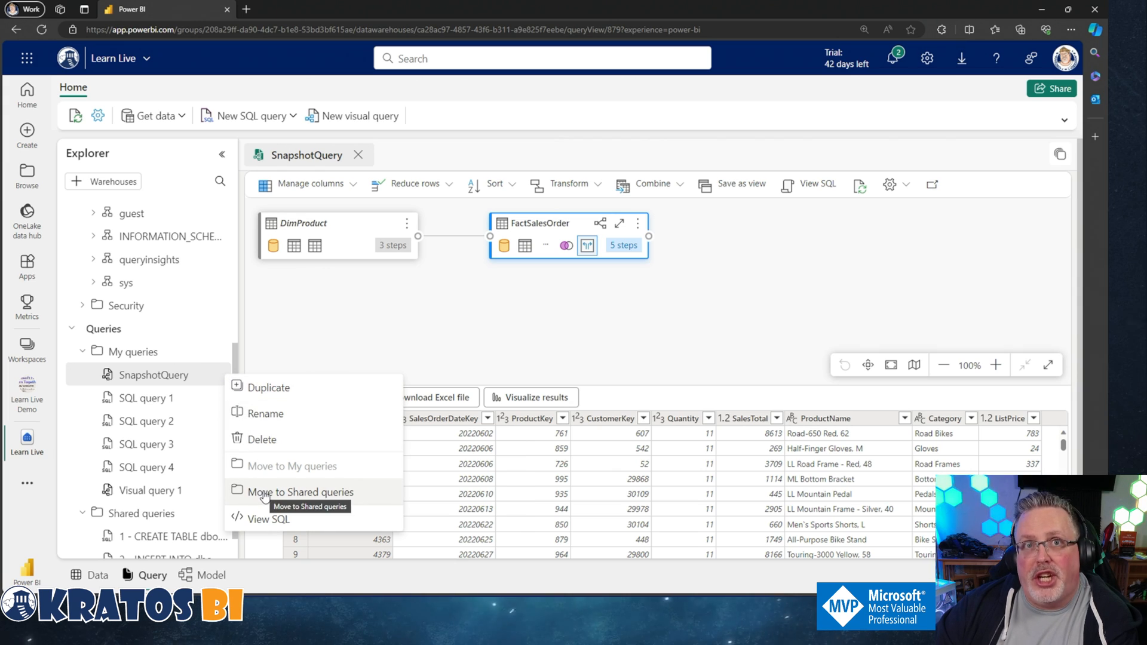
left_click(302, 492)
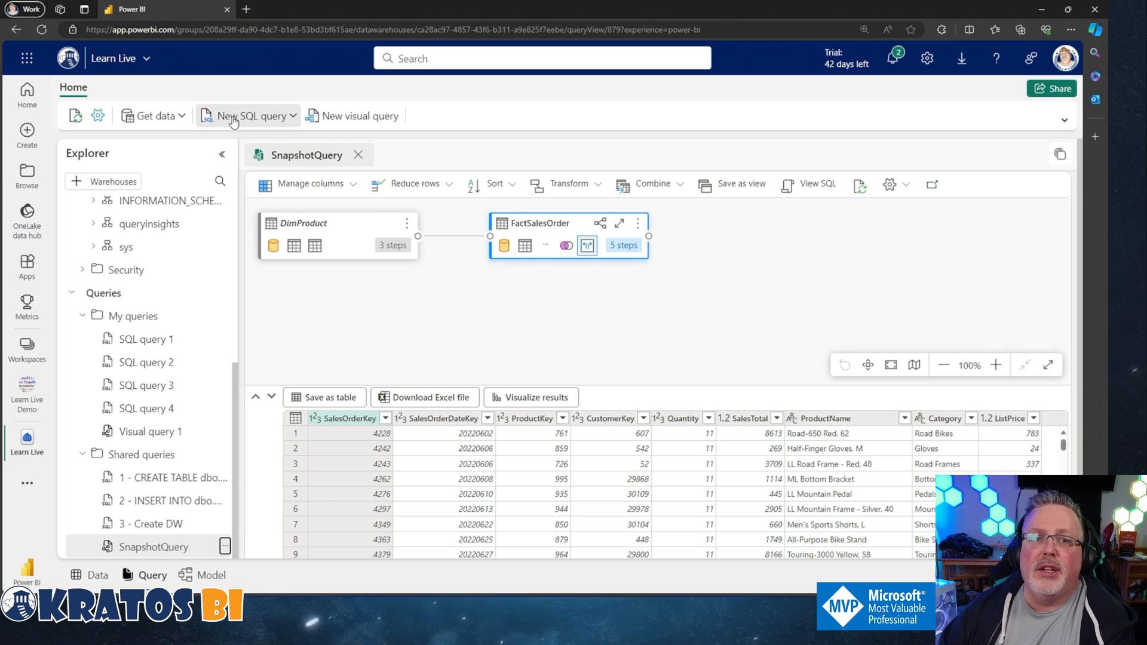
- Start a new SQL query from the View template (CREATE VIEW dbo.view1)
left_click(248, 116)
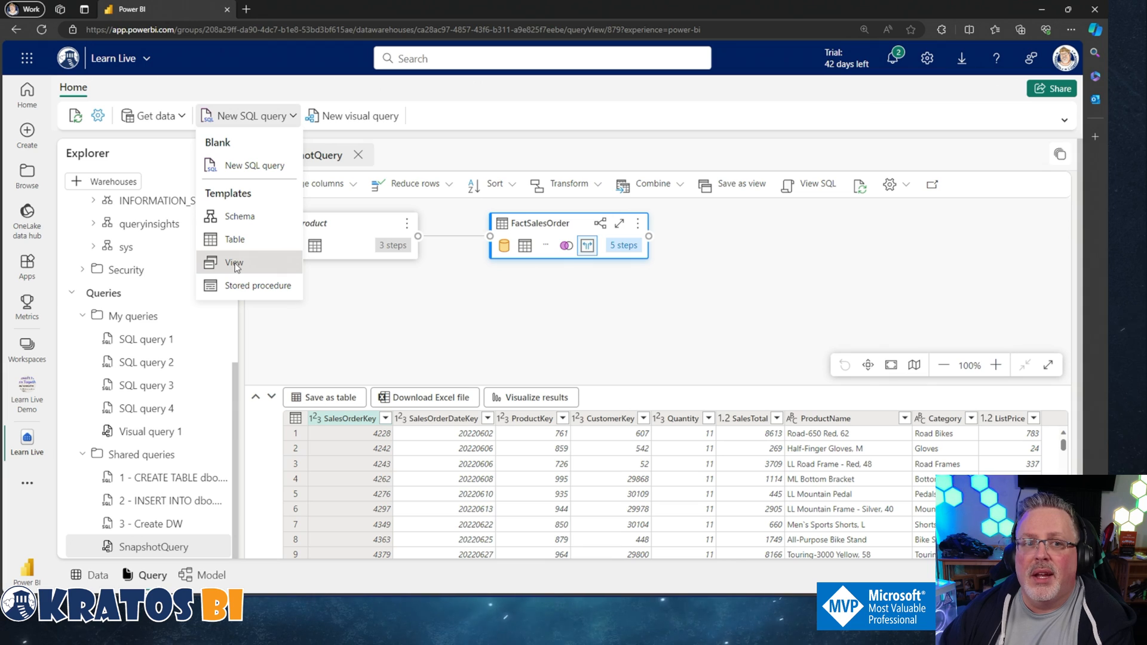
left_click(234, 263)
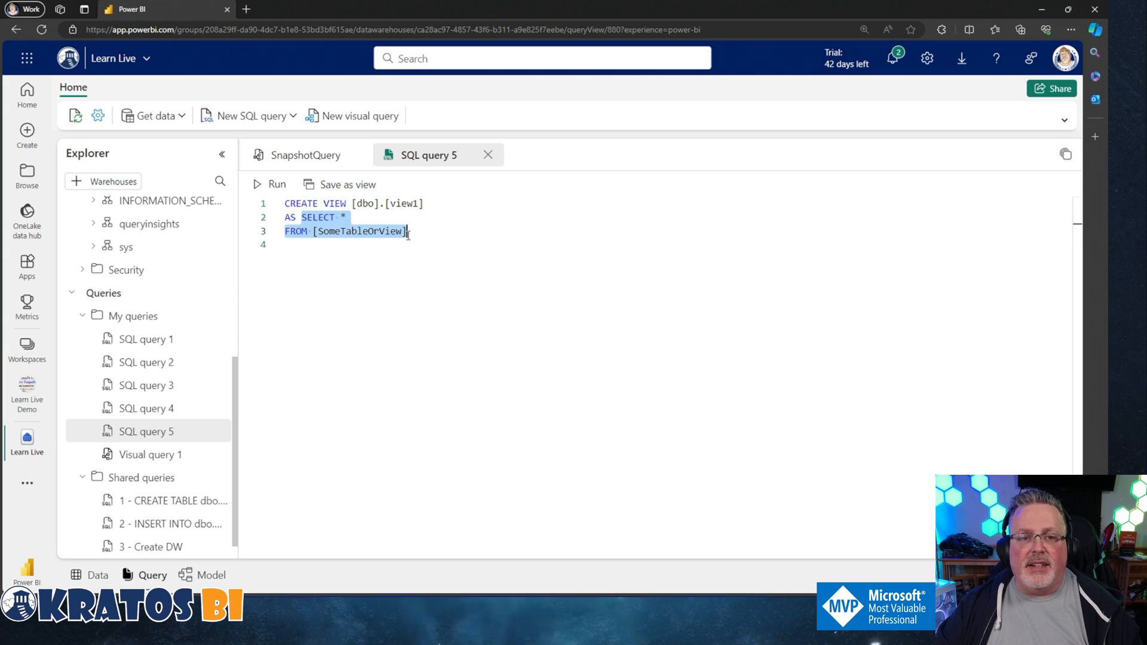
- Replace the template body with the visual query's SQL, name the view vwSnapshot, and run it
key("Delete")
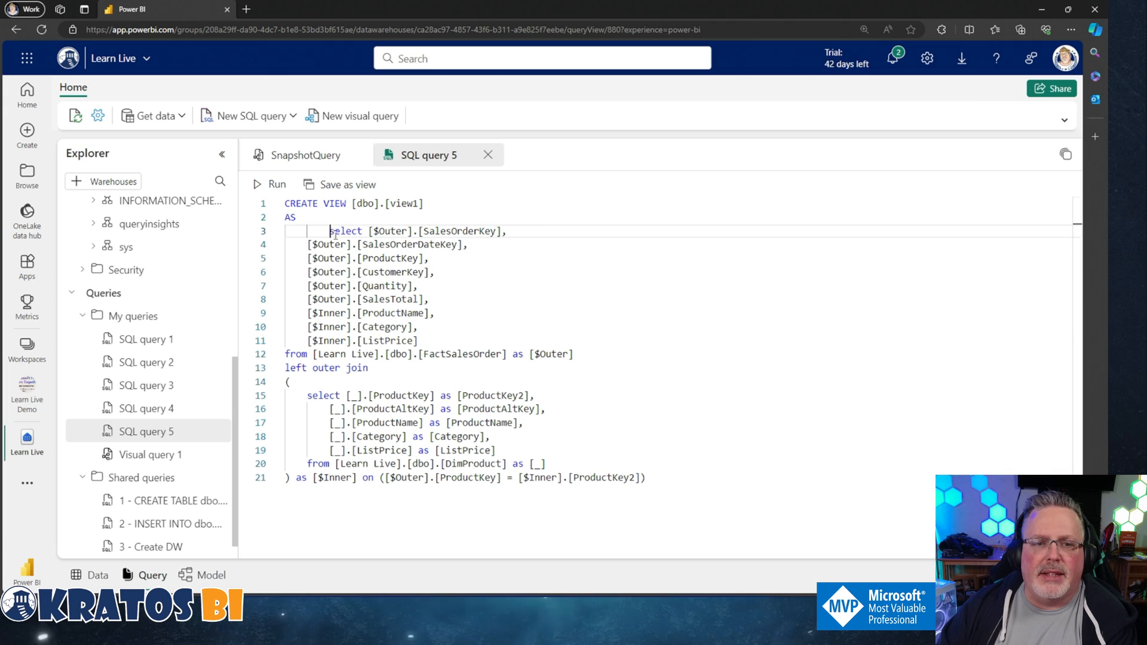
double_click(344, 231)
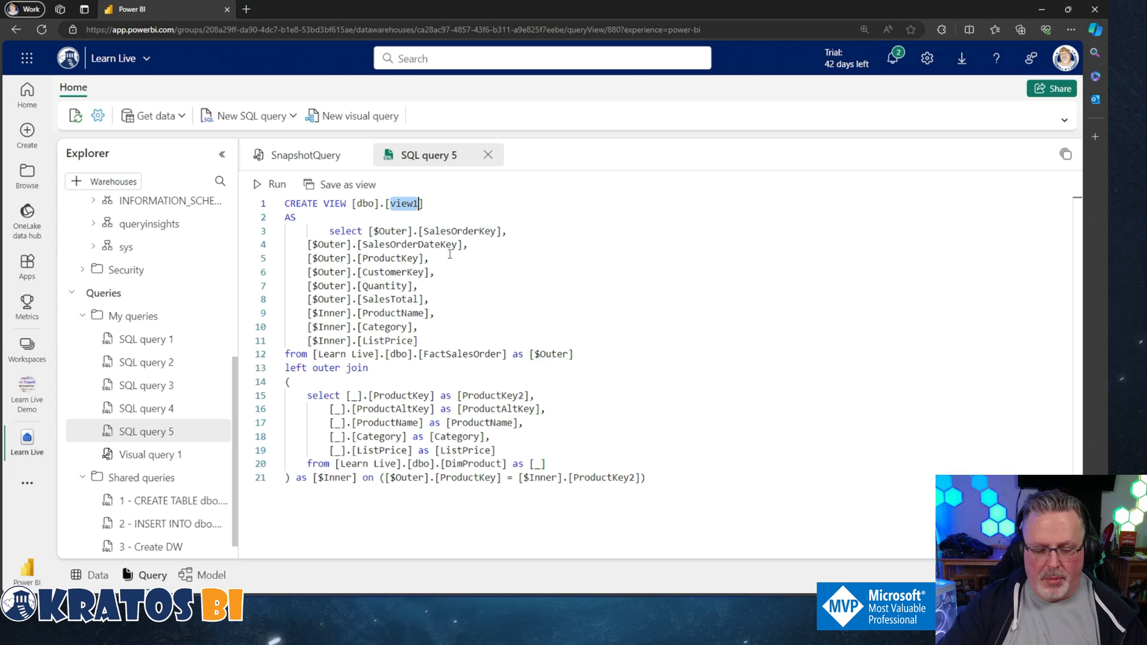
type("vwSnap")
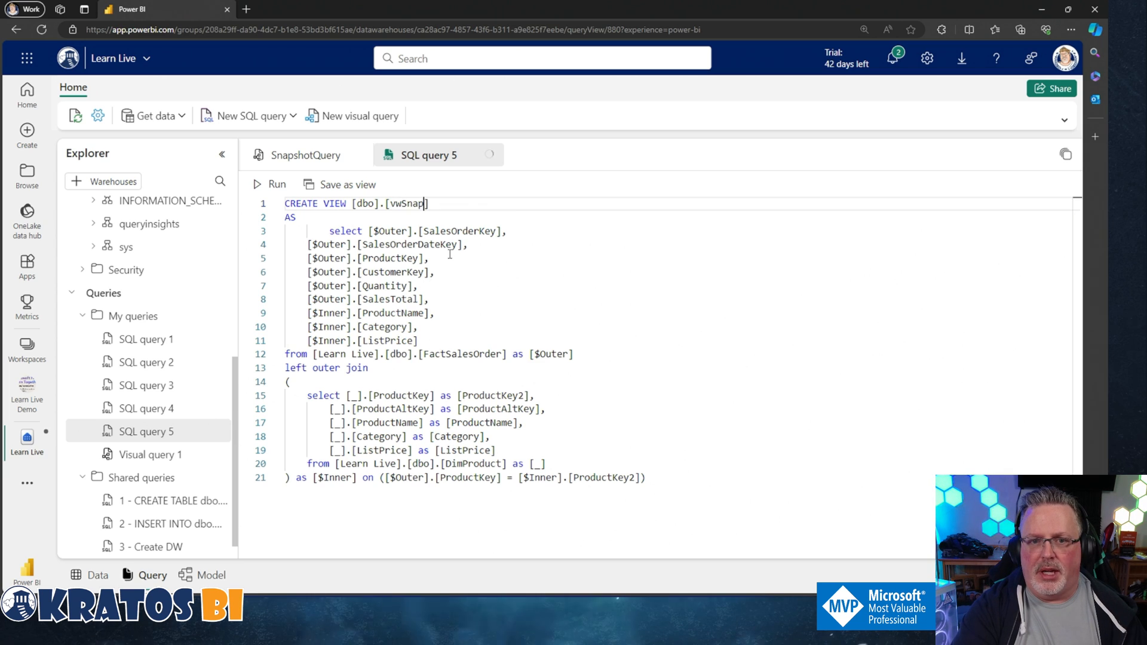
type("shot")
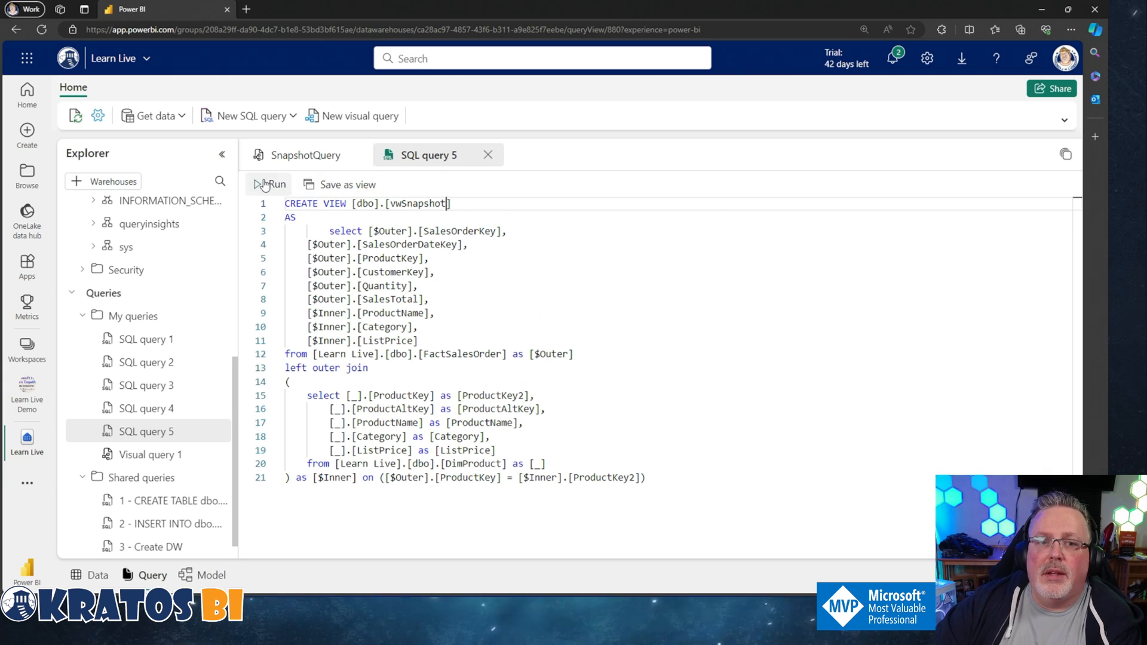
left_click(269, 184)
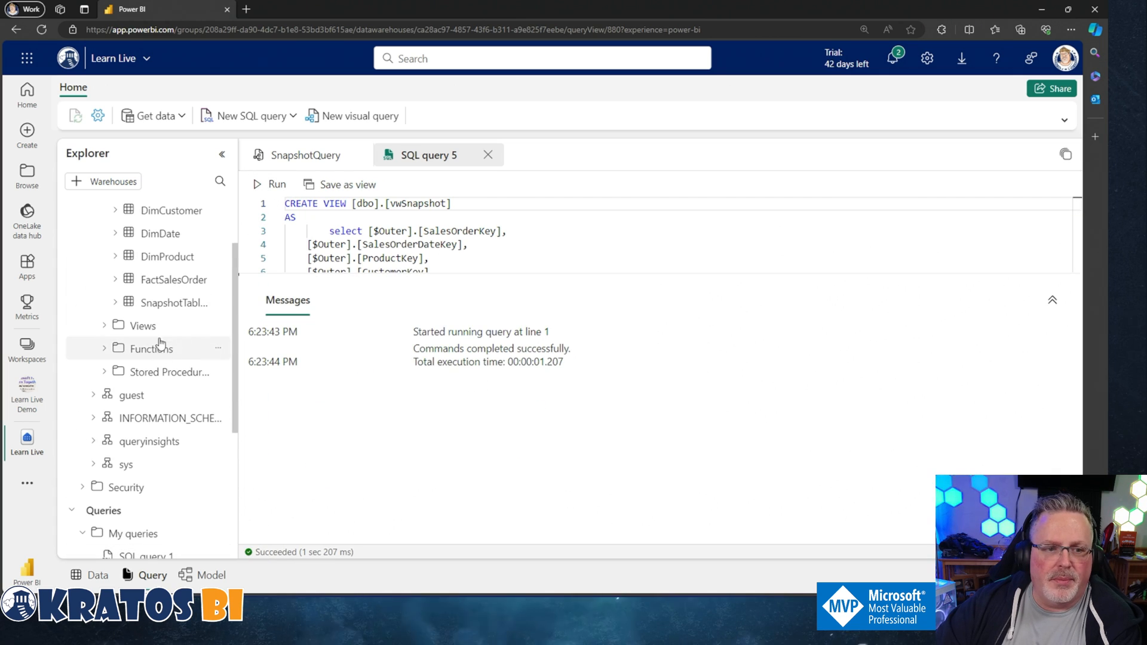
- Preview the SnapshotTableDemo table's data in Explorer
left_click(175, 302)
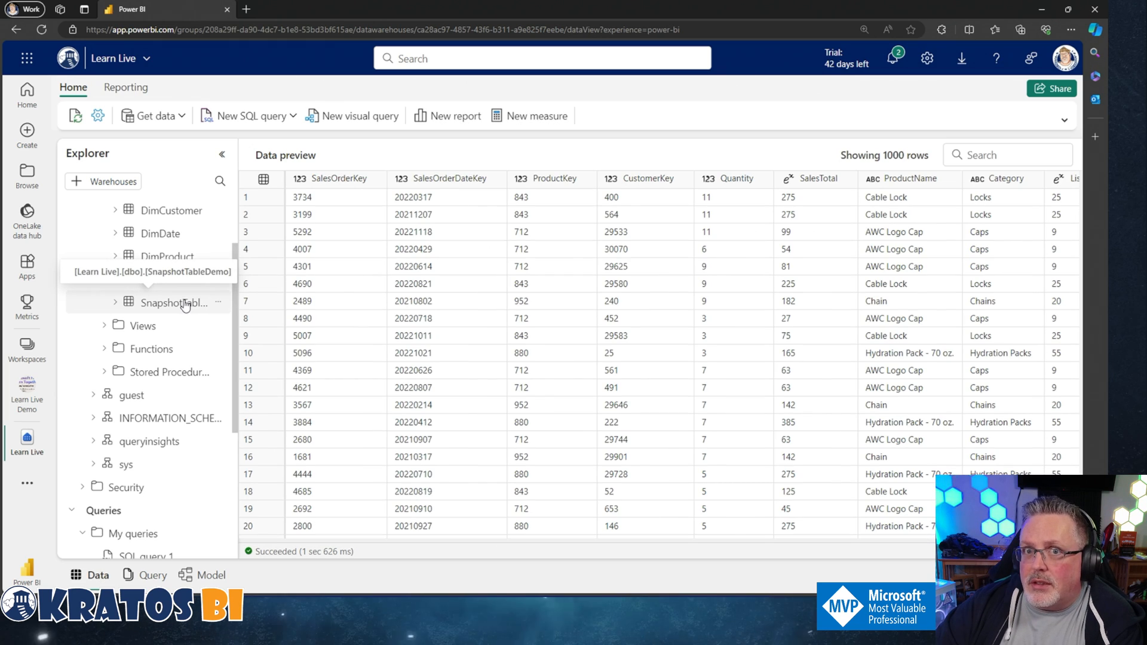
left_click(551, 248)
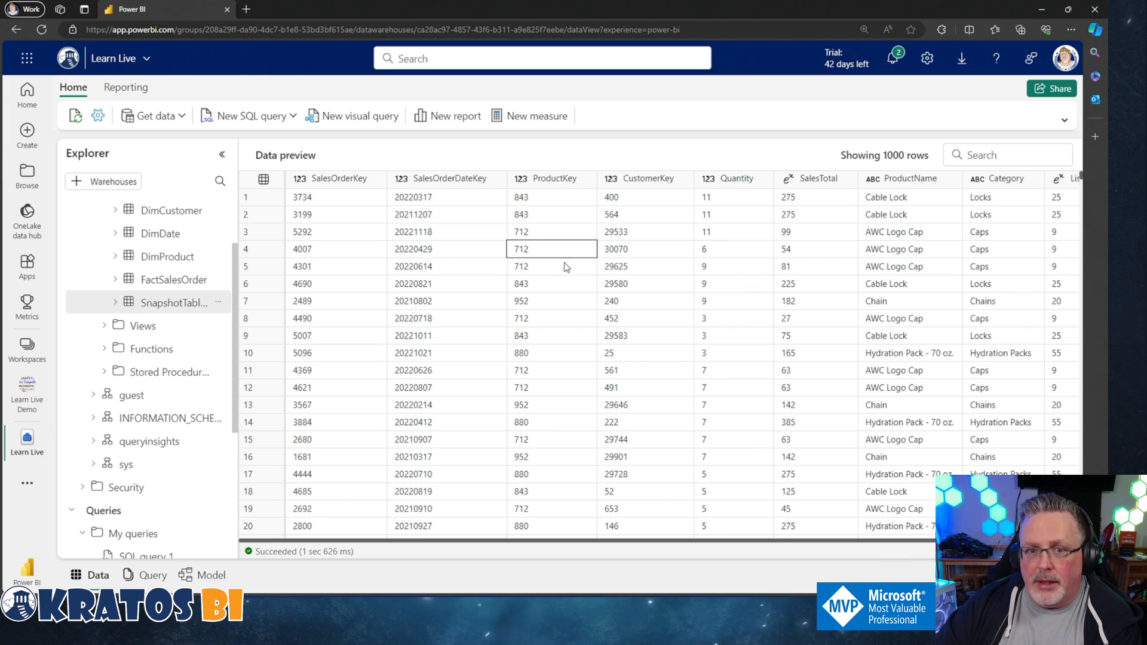
left_click(645, 301)
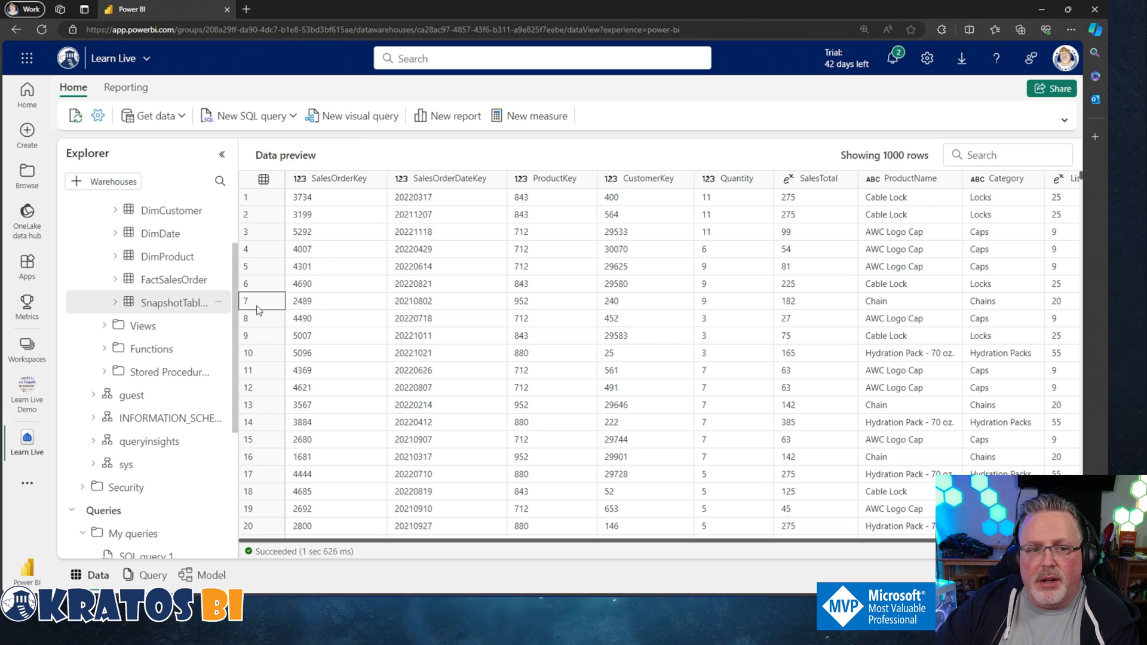
- Expand Views and preview vwSnapshot's live sales rows with product names and categories
left_click(139, 325)
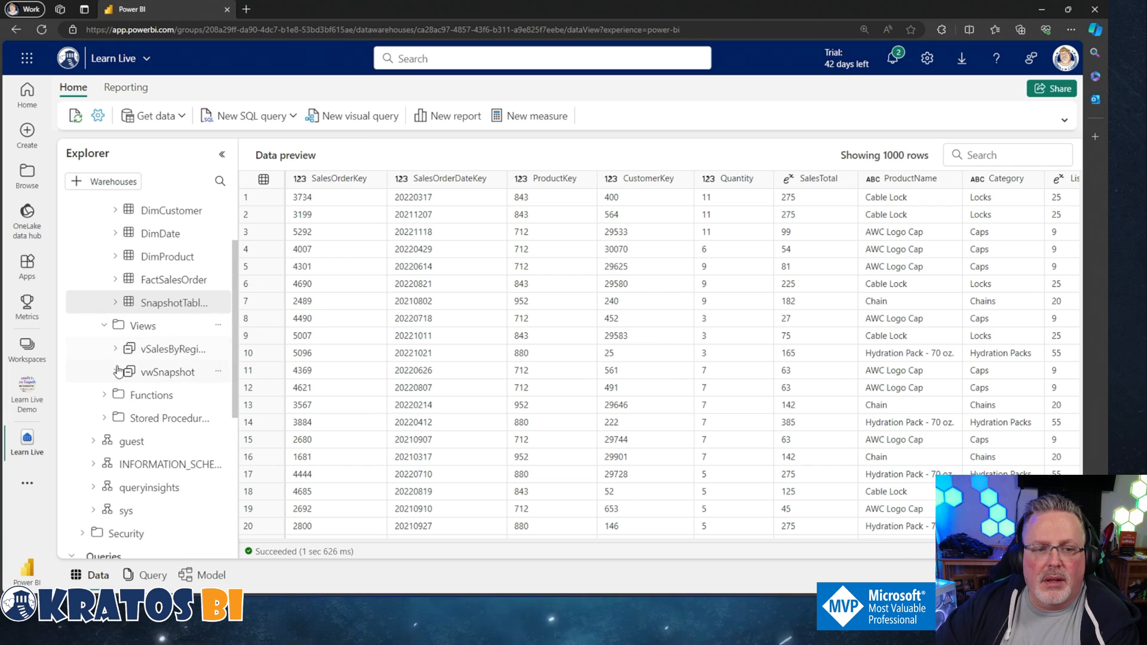
left_click(168, 372)
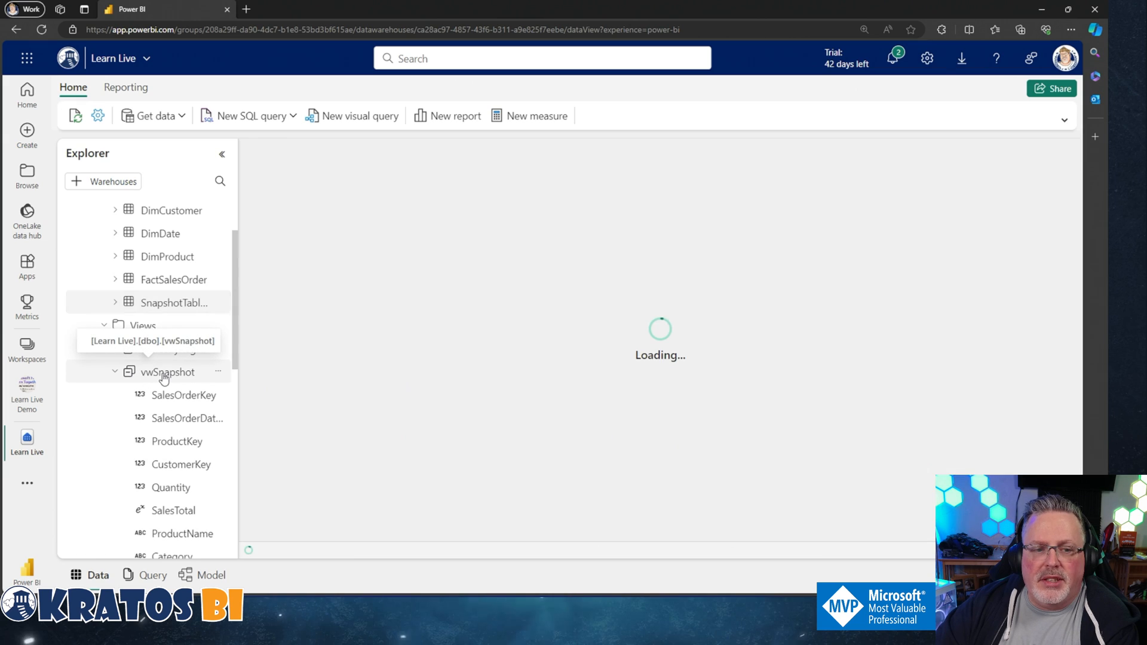
left_click(168, 372)
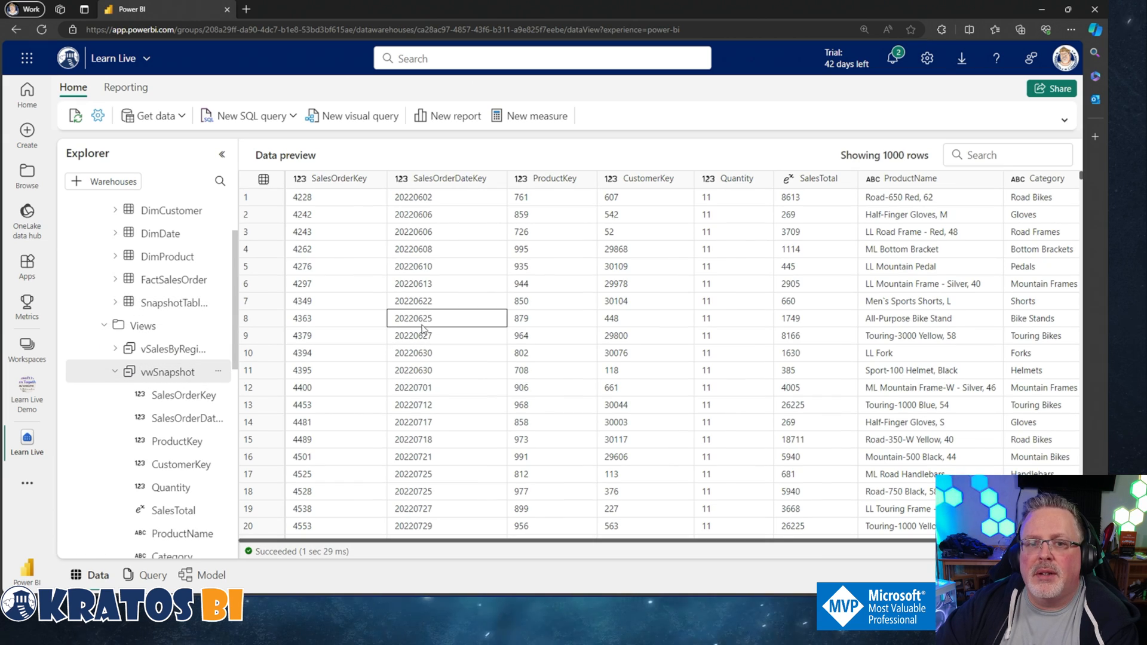
left_click(446, 353)
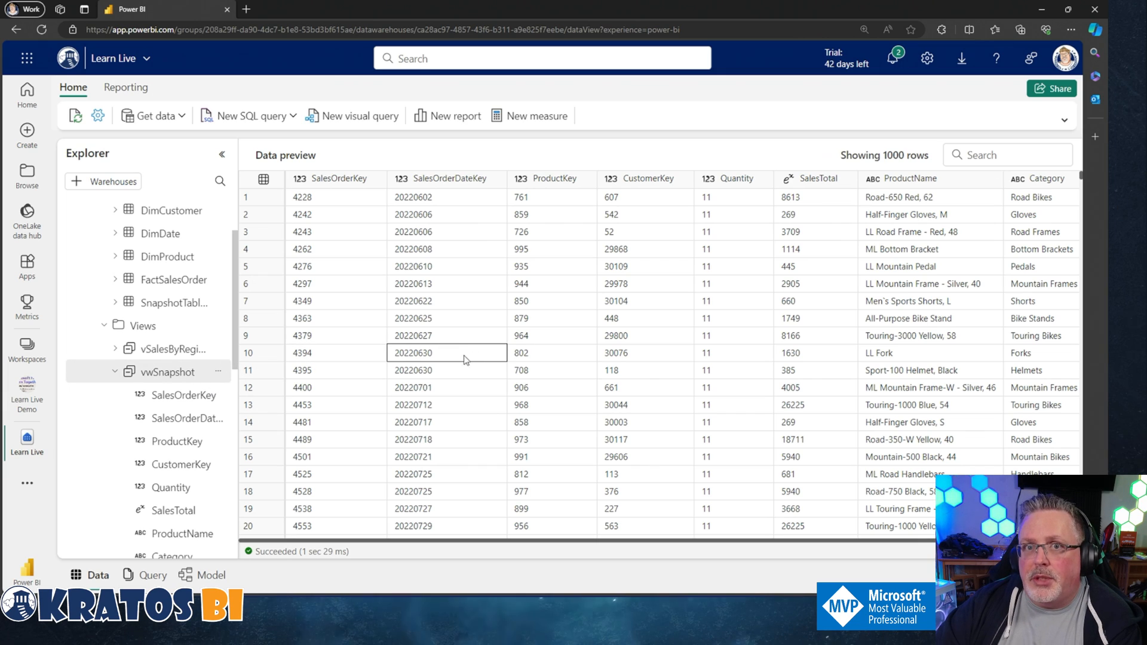
left_click(335, 335)
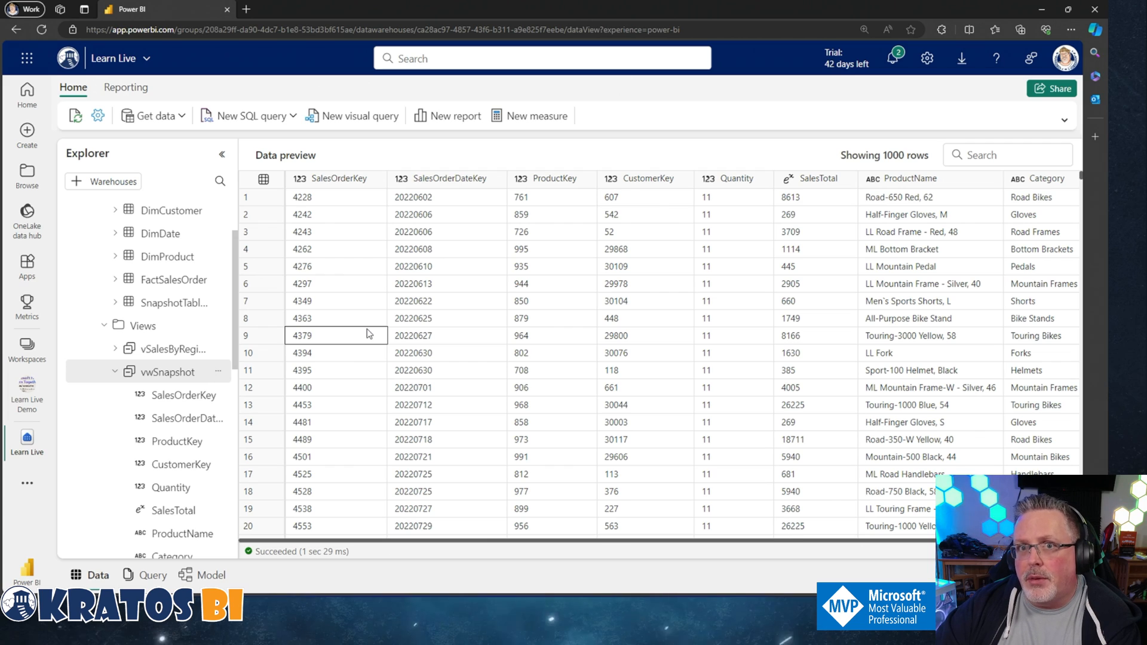
mouse_move(220, 378)
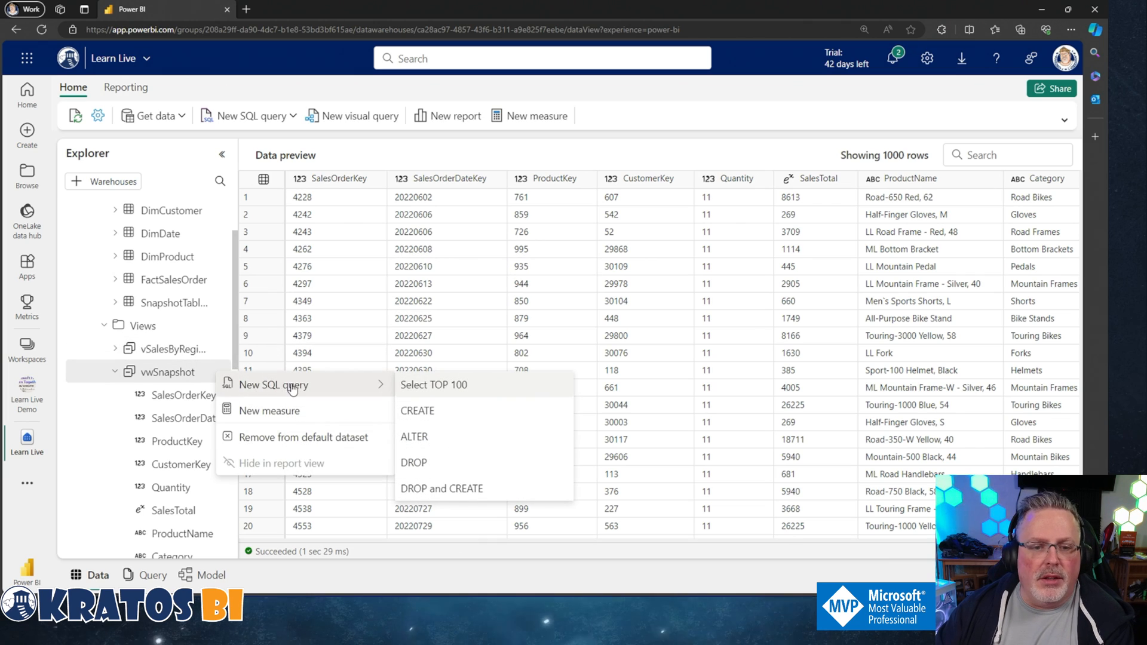
mouse_move(229, 386)
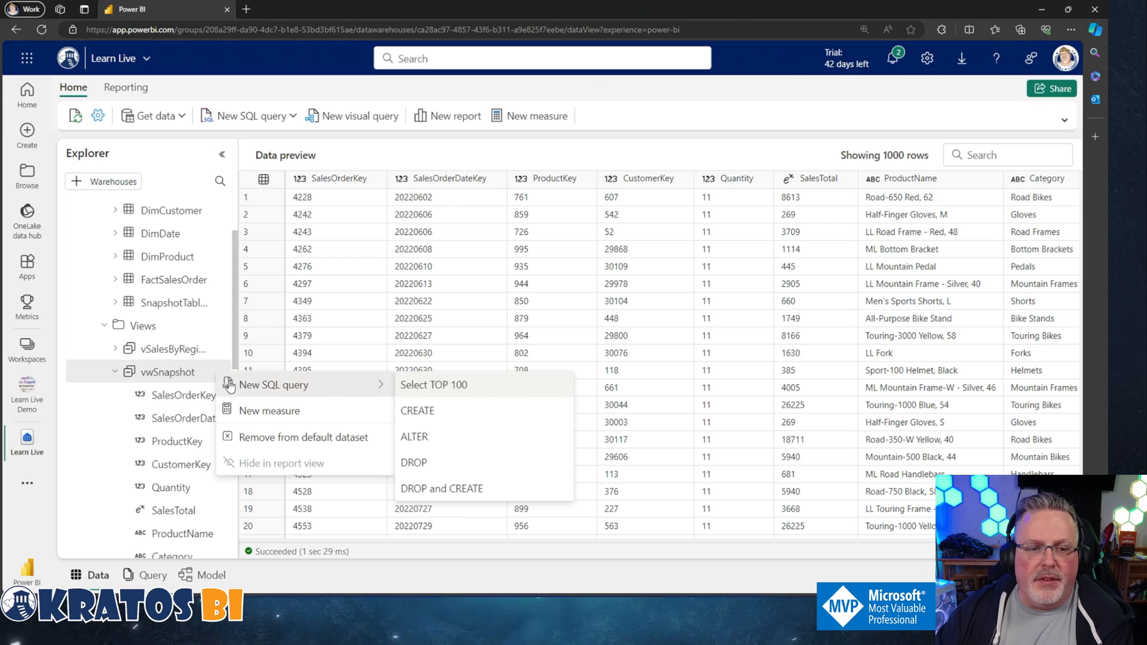
mouse_move(433, 402)
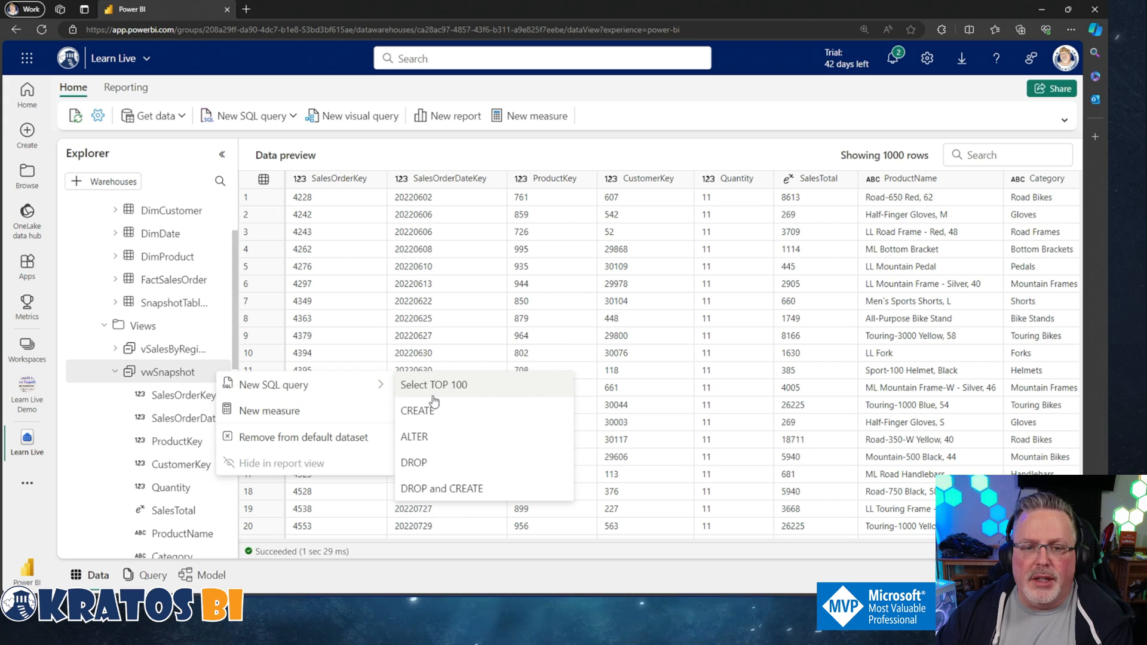
- Generate a Select TOP 100 query on vwSnapshot and highlight the TOP (100) limit
left_click(433, 384)
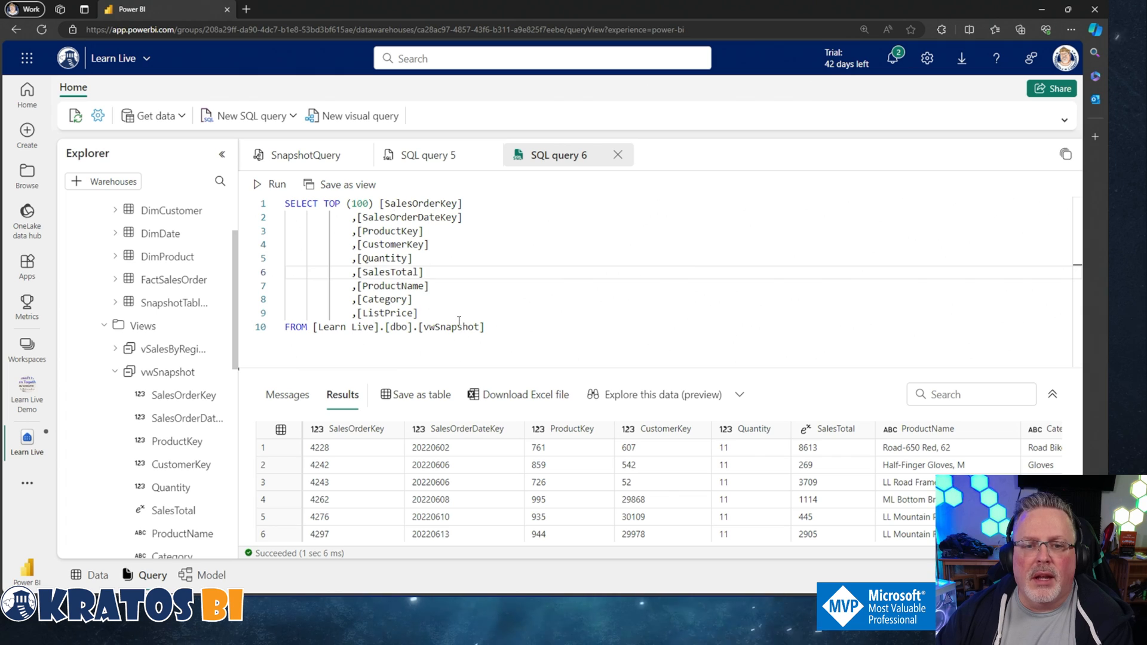
double_click(348, 203)
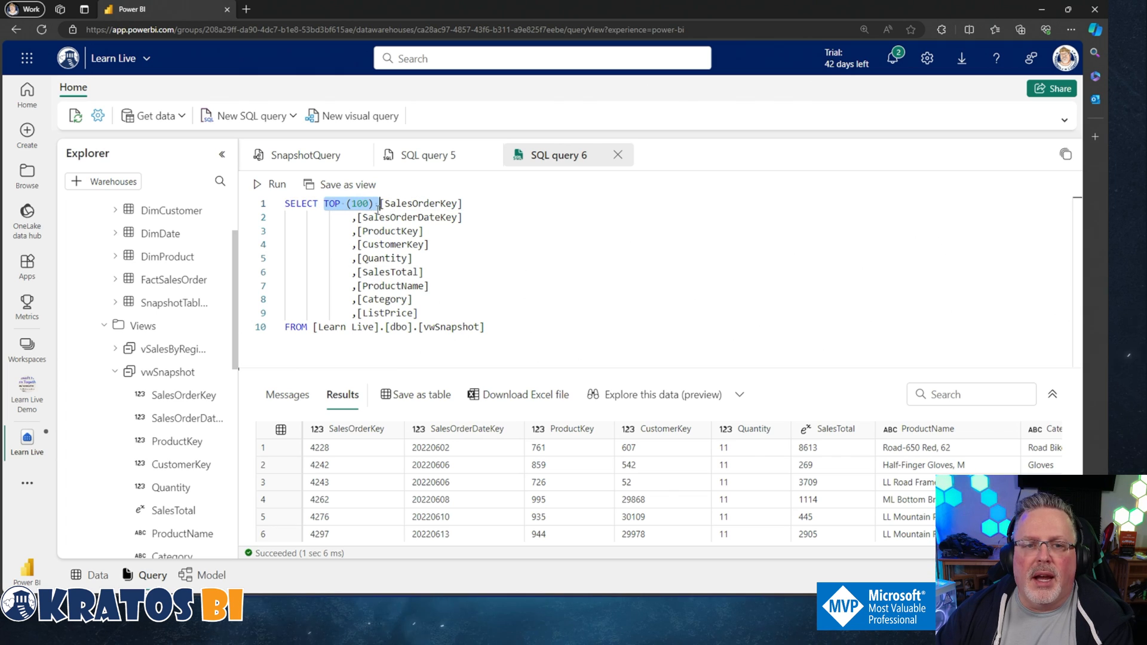